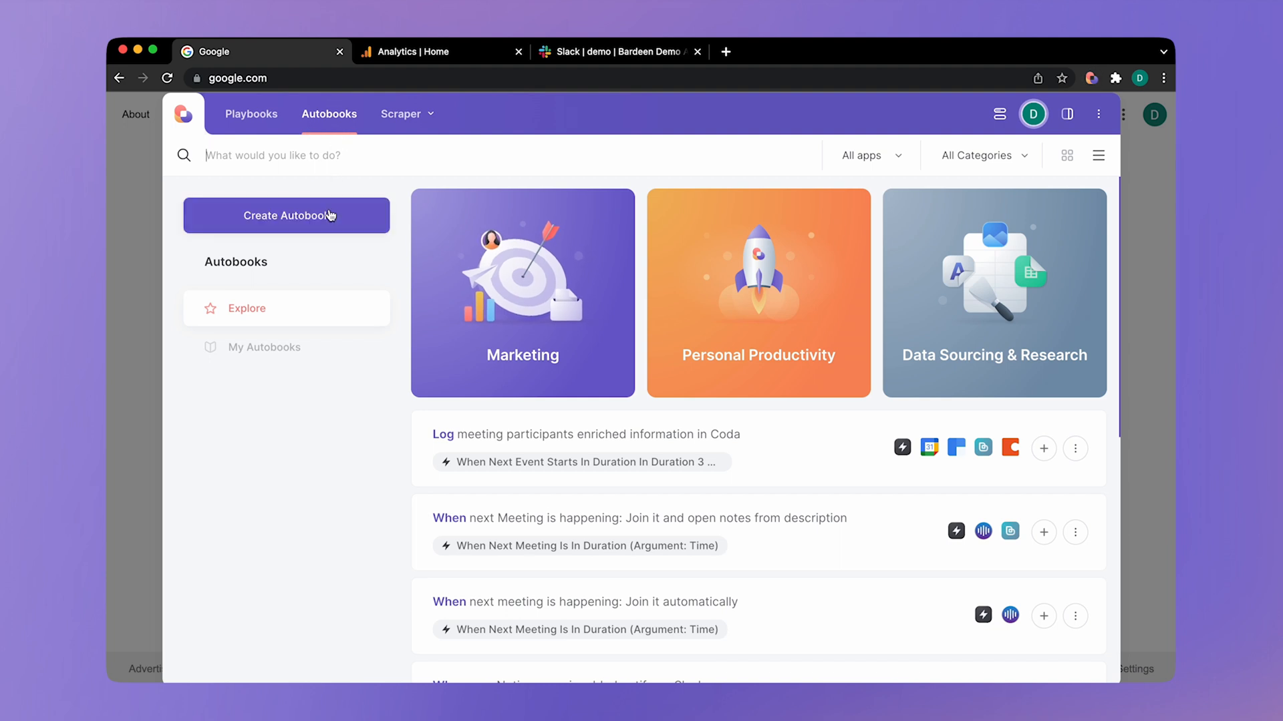
# Step: Start a new autobook from the Bardeen dashboard
pyautogui.click(286, 215)
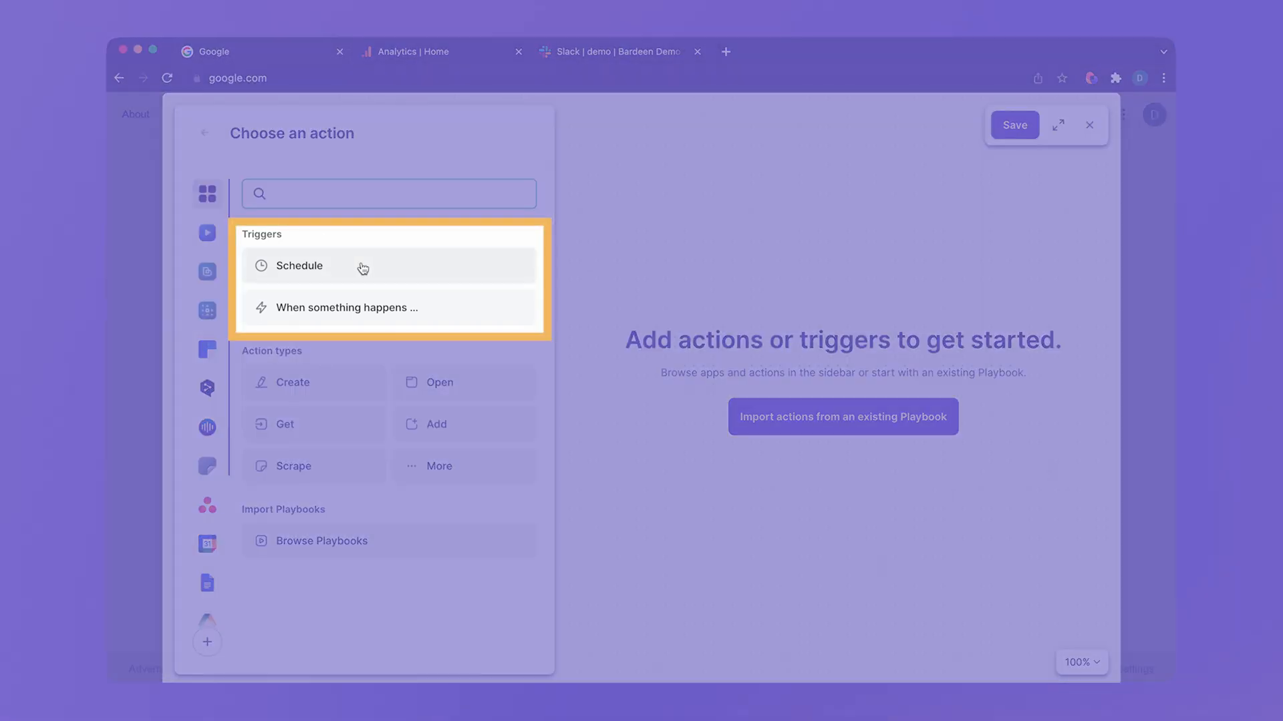
pyautogui.moveTo(362, 317)
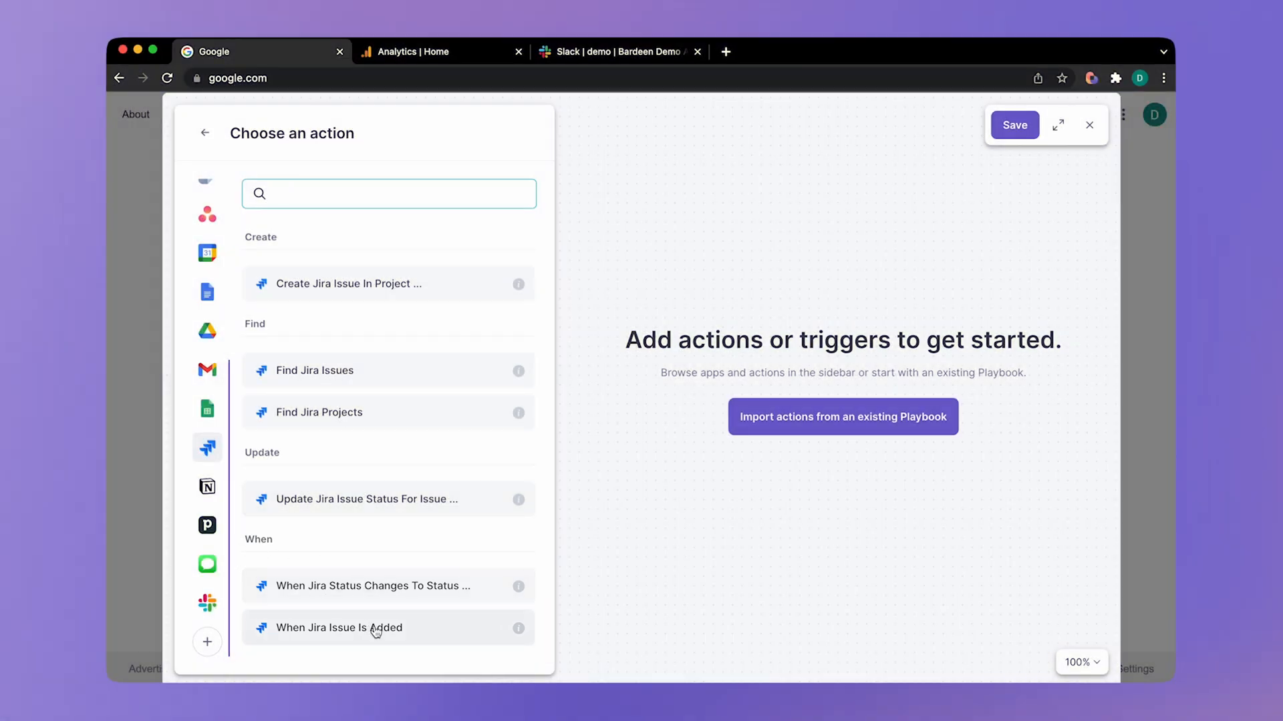
# Step: Use the 'When Jira issue is added' trigger limited to Test Project with no name filter
pyautogui.click(337, 628)
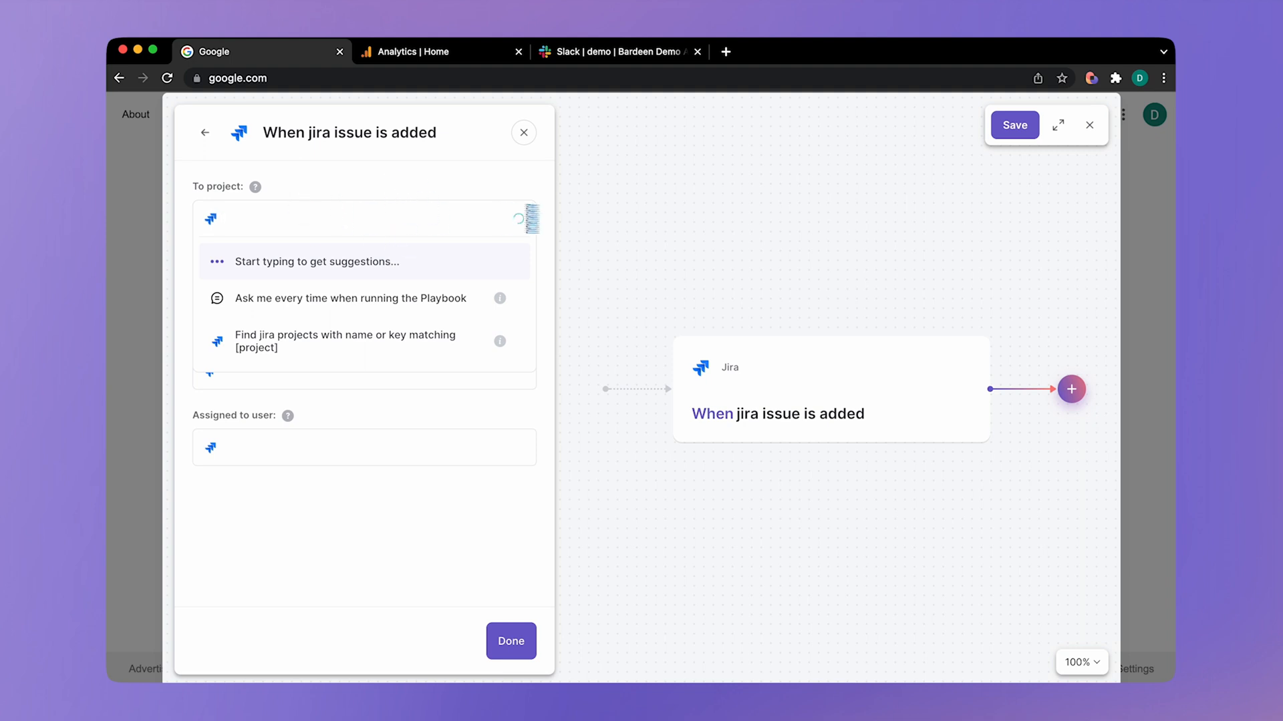
pyautogui.write('test')
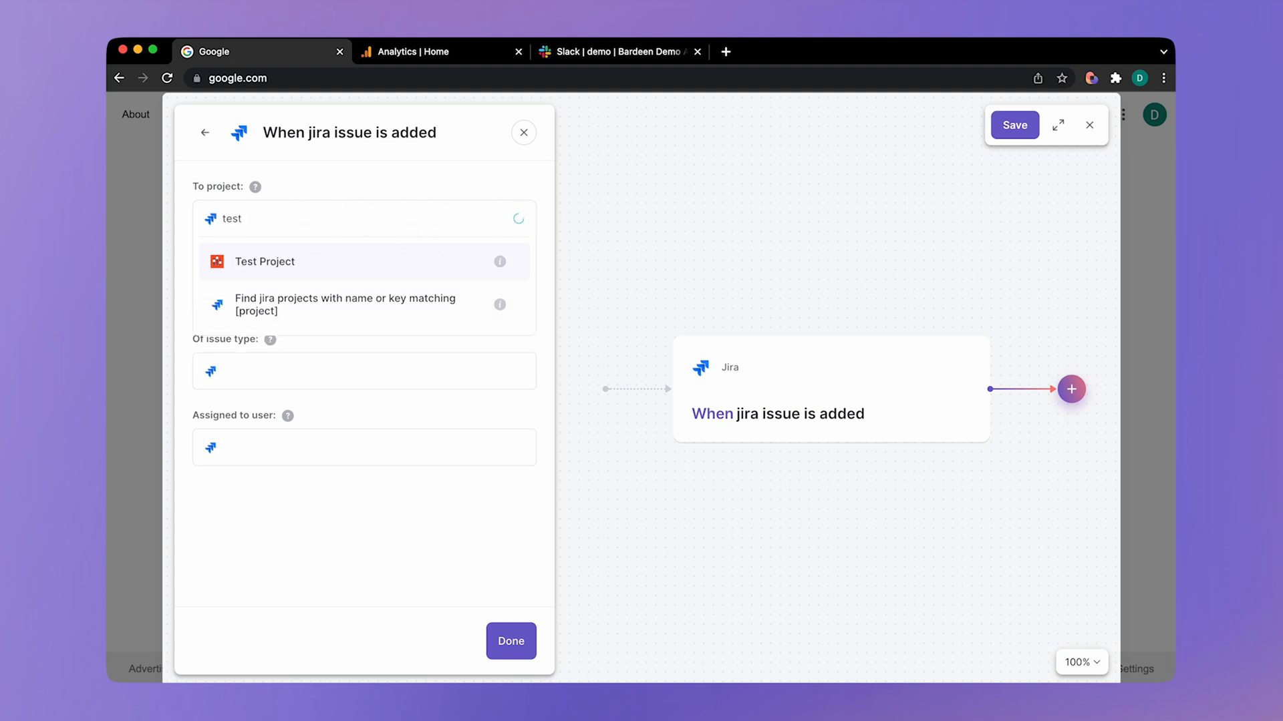
pyautogui.click(263, 261)
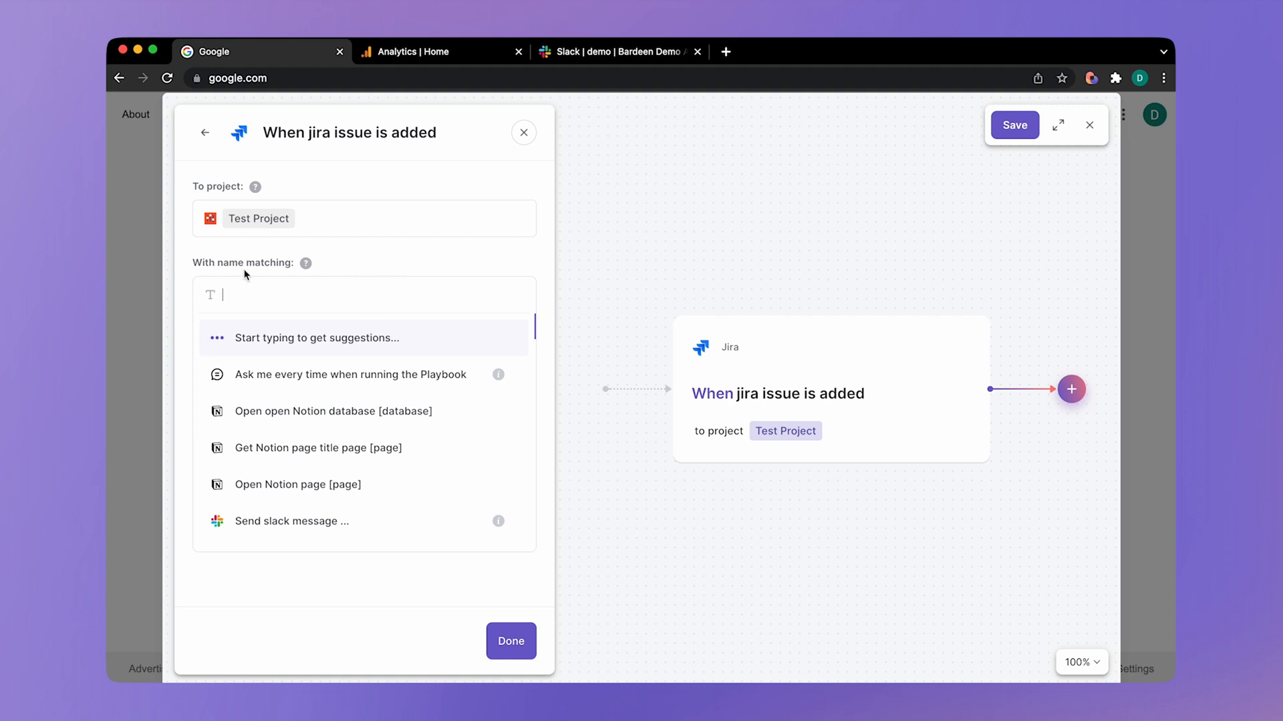
pyautogui.click(363, 294)
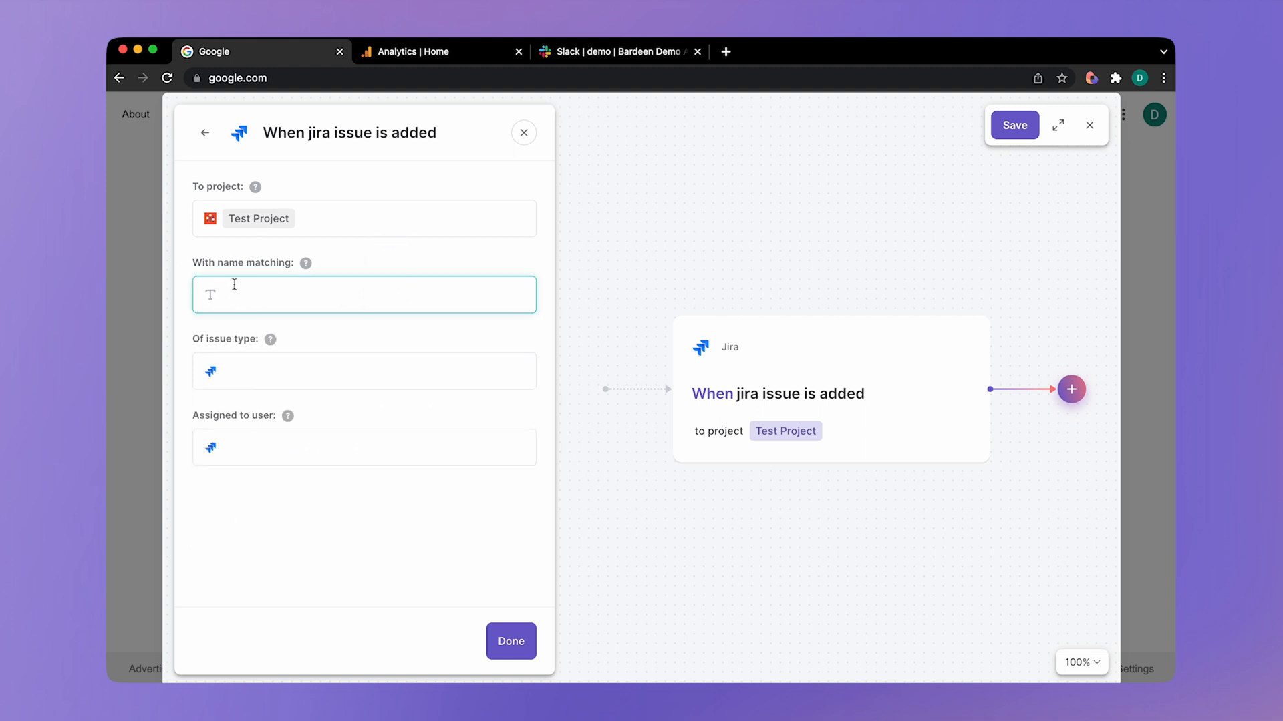
pyautogui.click(331, 327)
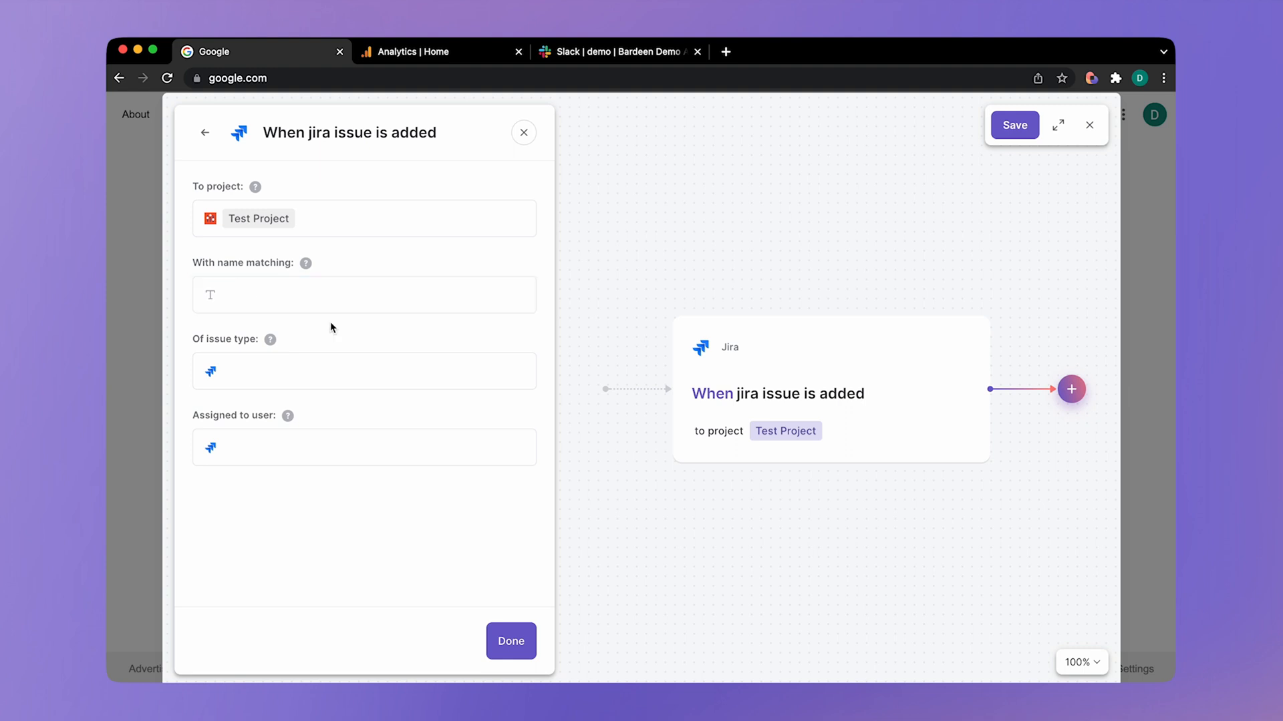
# Step: Restrict the trigger to issues assigned to Renat Gabitov and confirm it
pyautogui.click(363, 448)
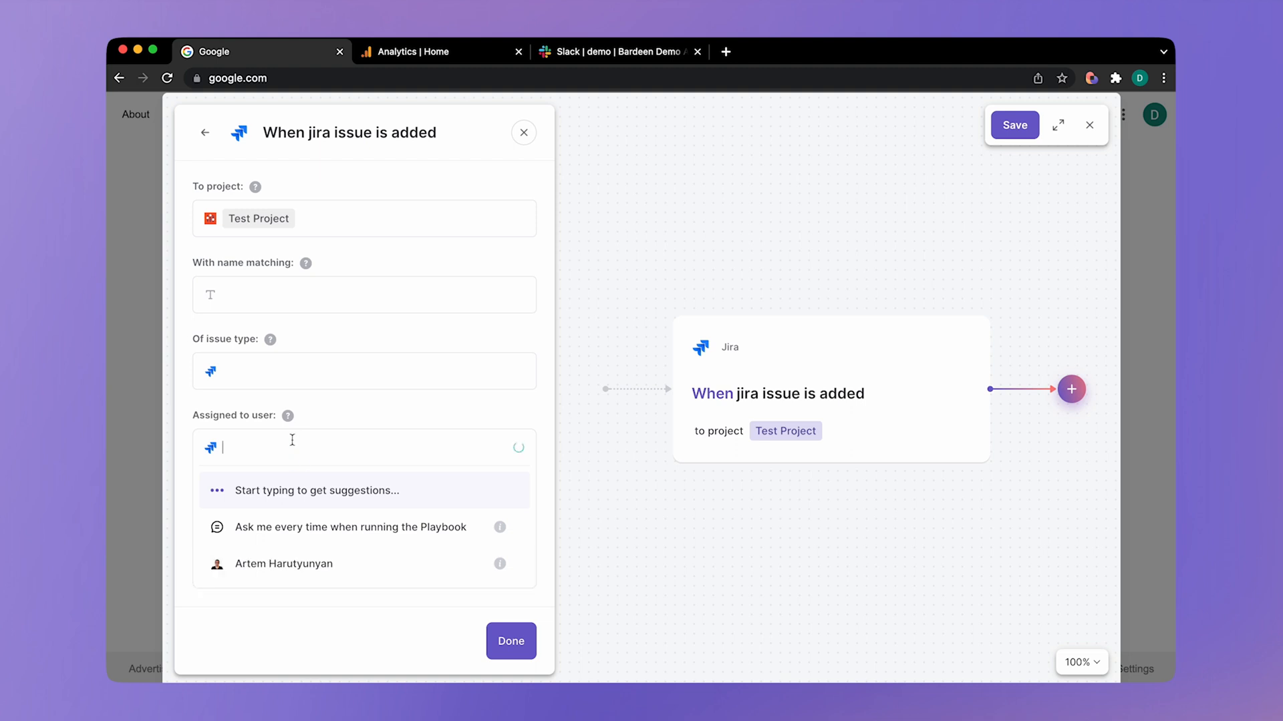
pyautogui.write('Renat')
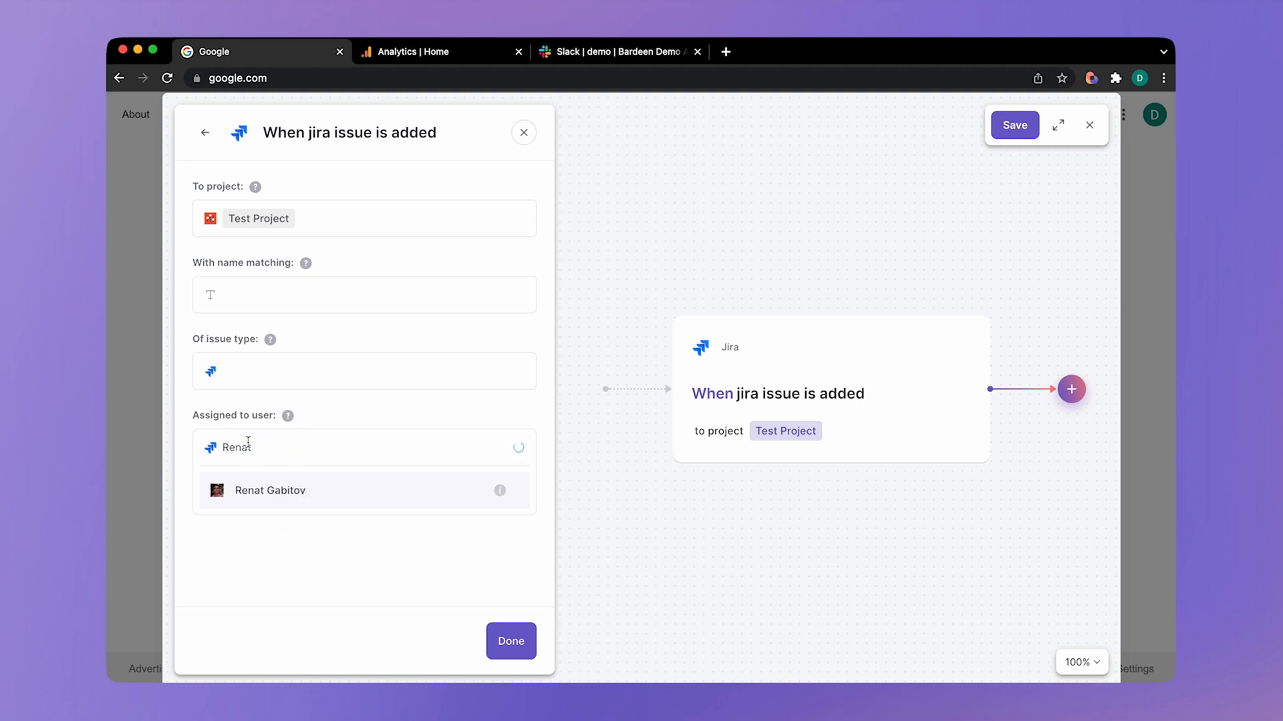
pyautogui.click(269, 490)
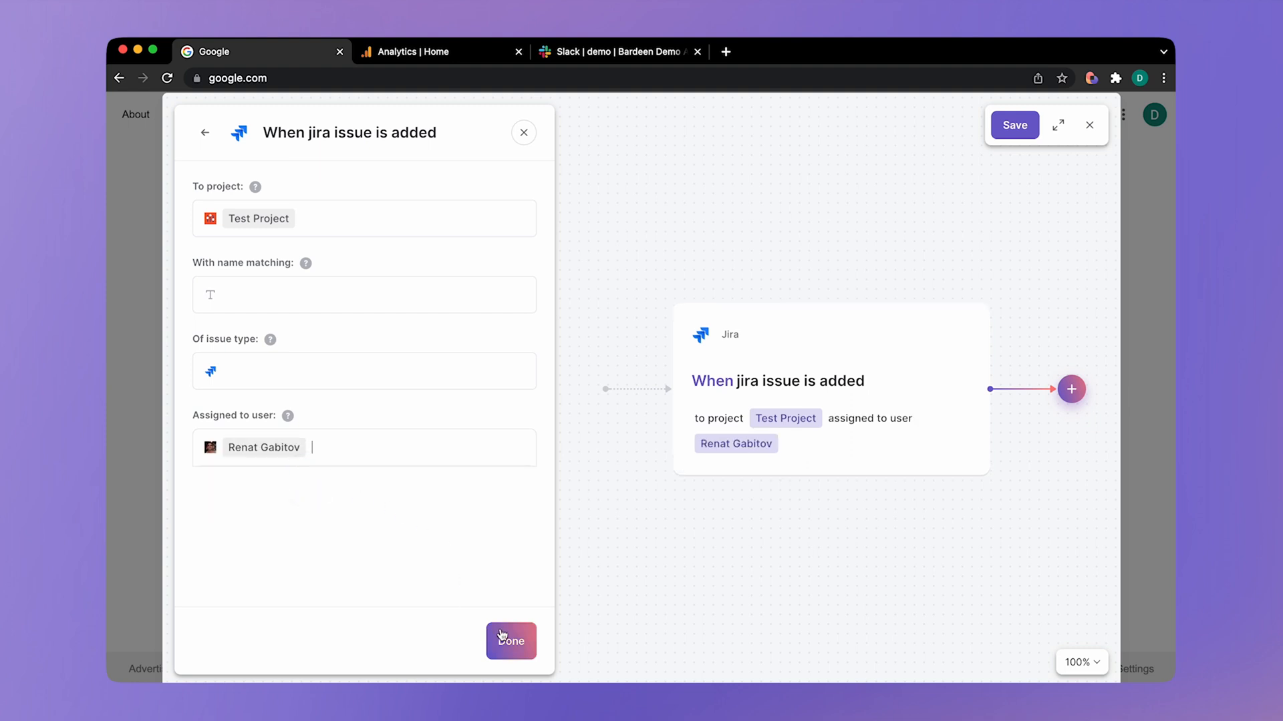
pyautogui.click(510, 641)
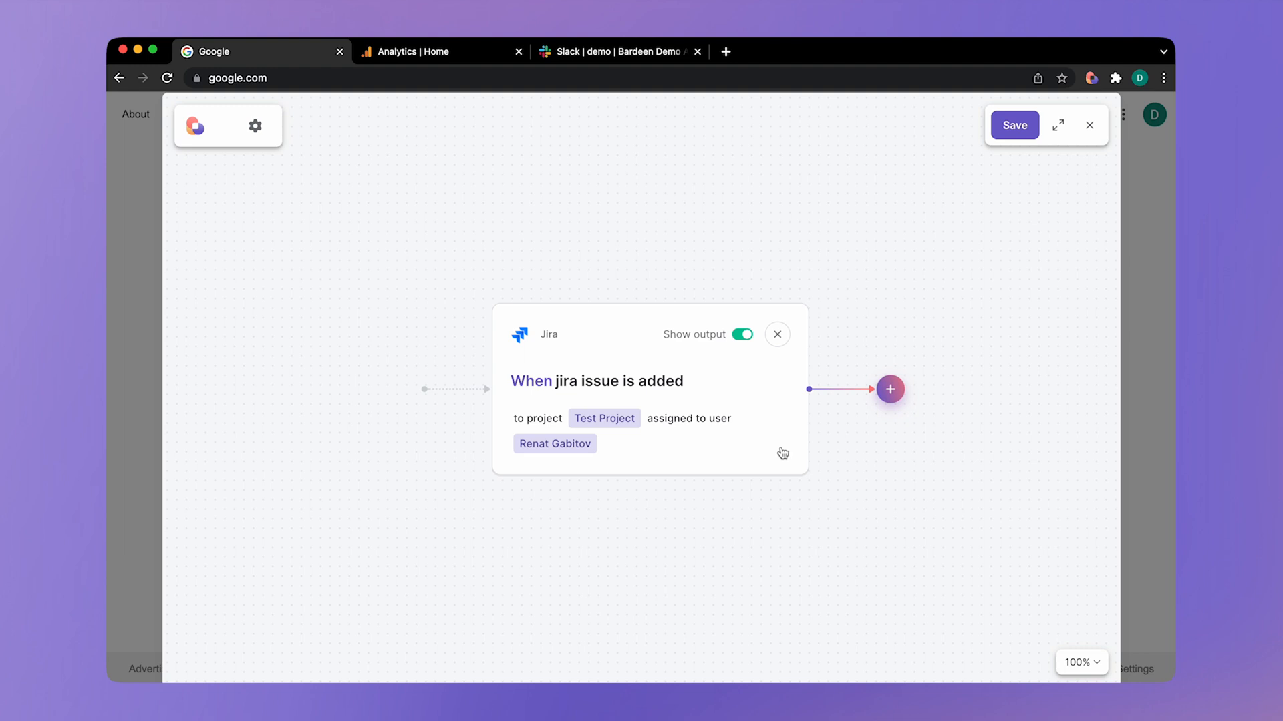
# Step: Add an Open Browser Notification action after the Jira trigger
pyautogui.click(890, 389)
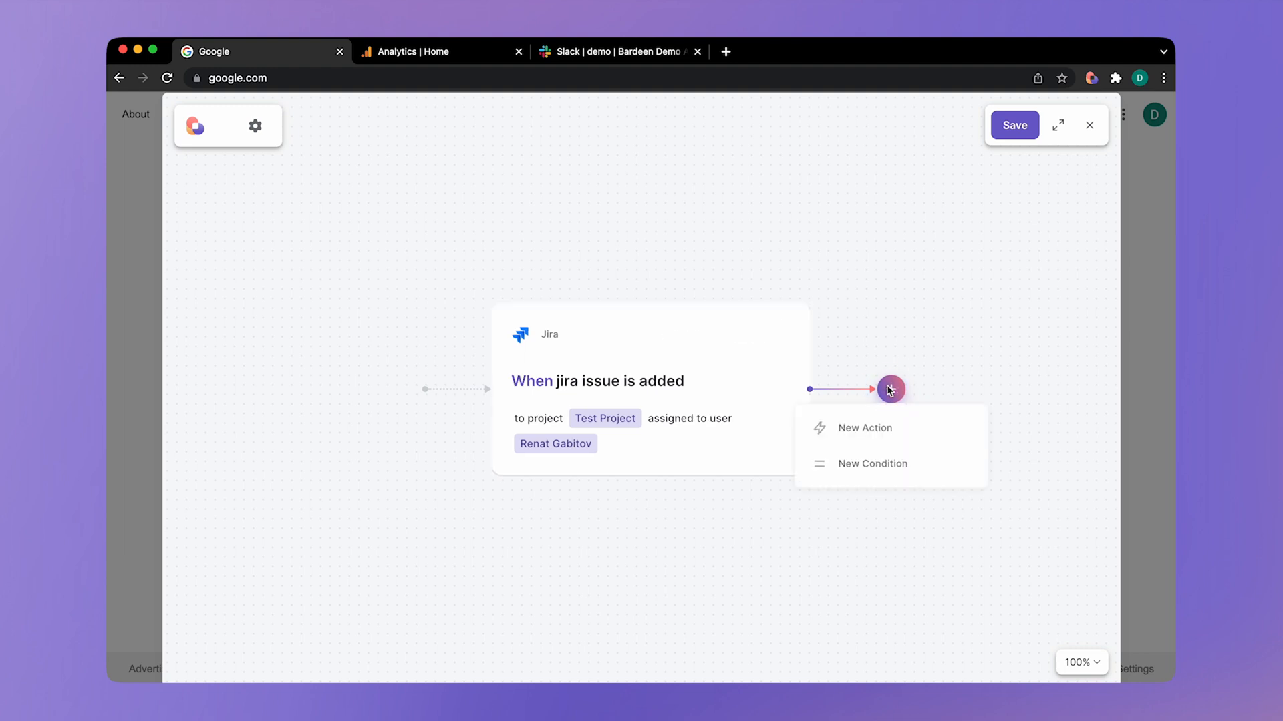
pyautogui.click(863, 427)
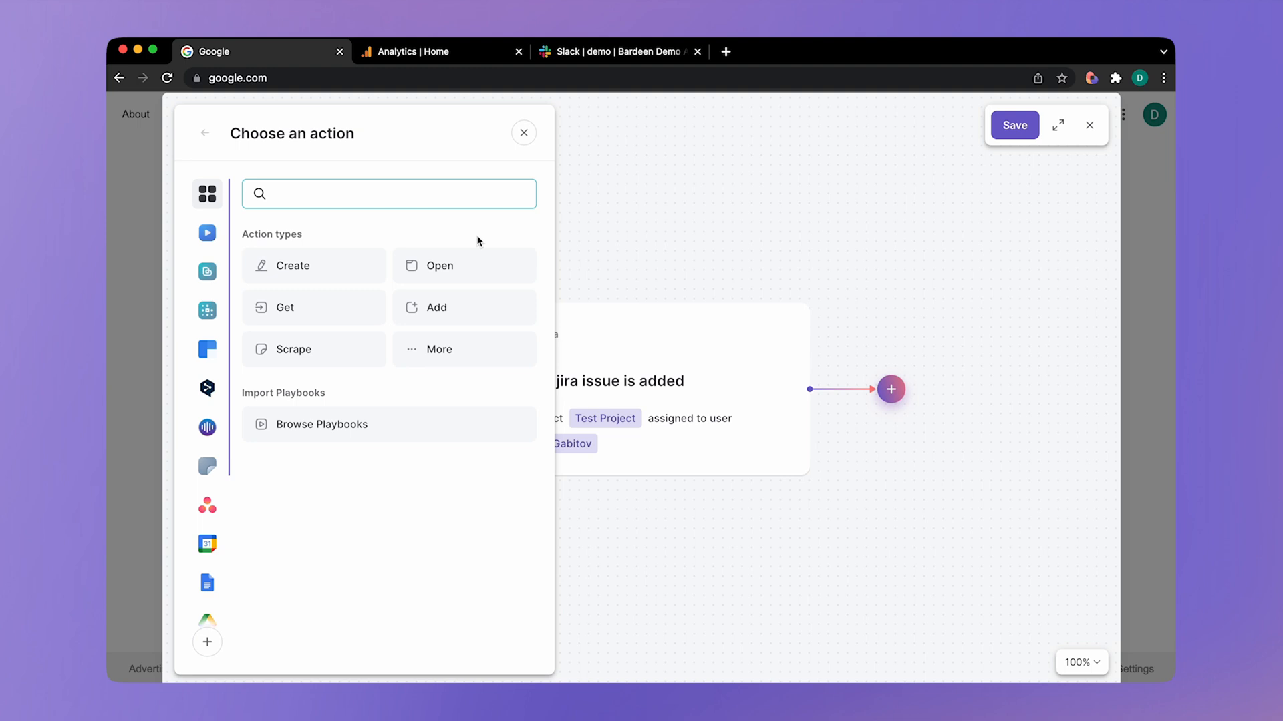
pyautogui.write('notific')
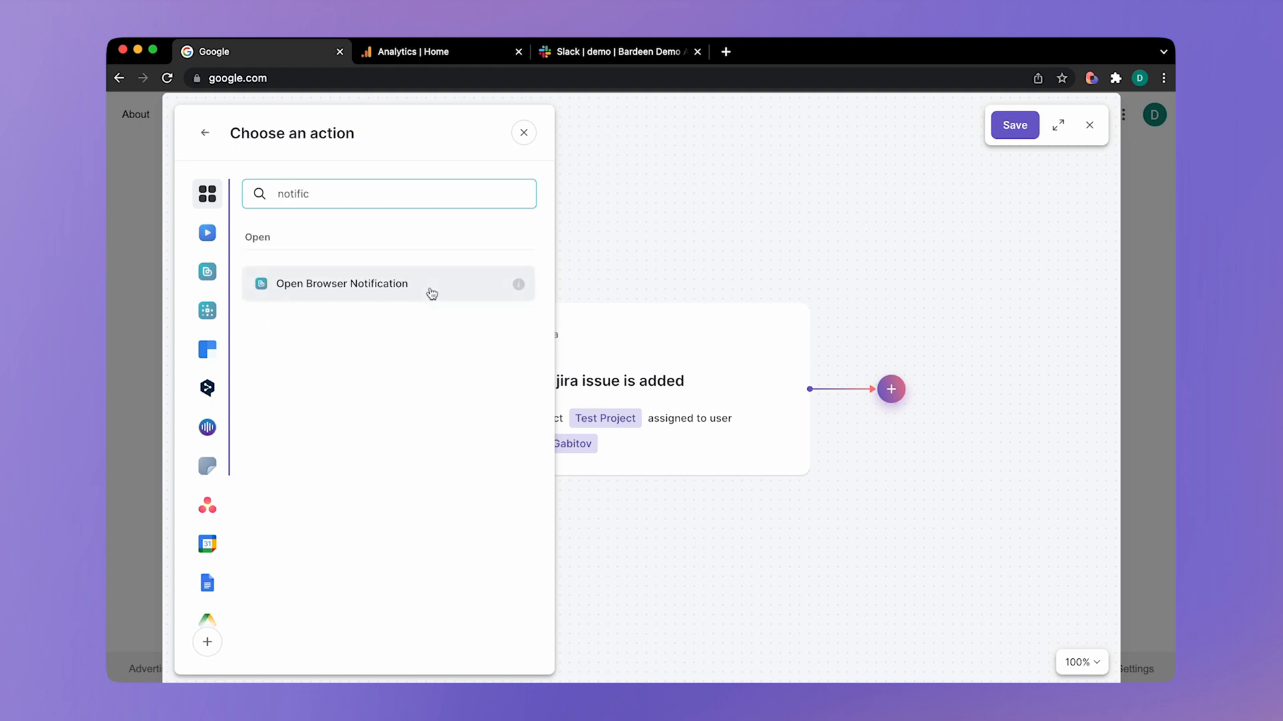
pyautogui.click(342, 284)
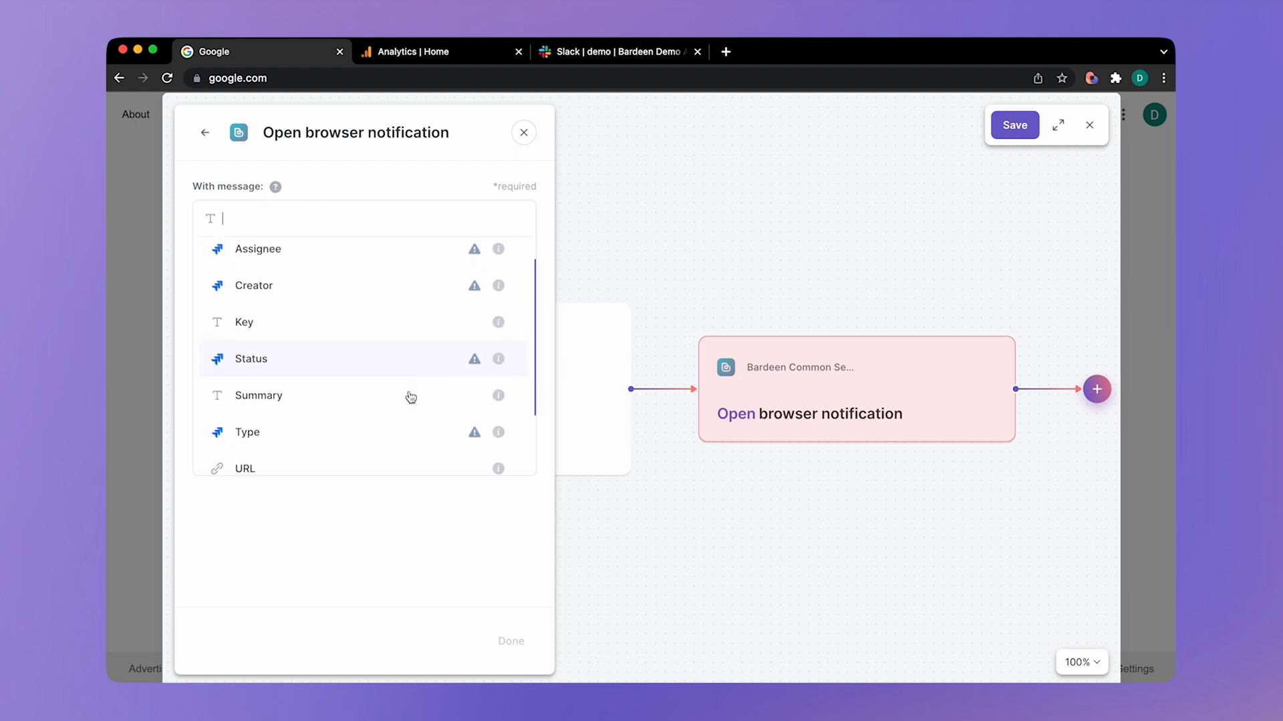
# Step: Use the issue Summary as message and the issue URL as title and link
pyautogui.scroll(-3)
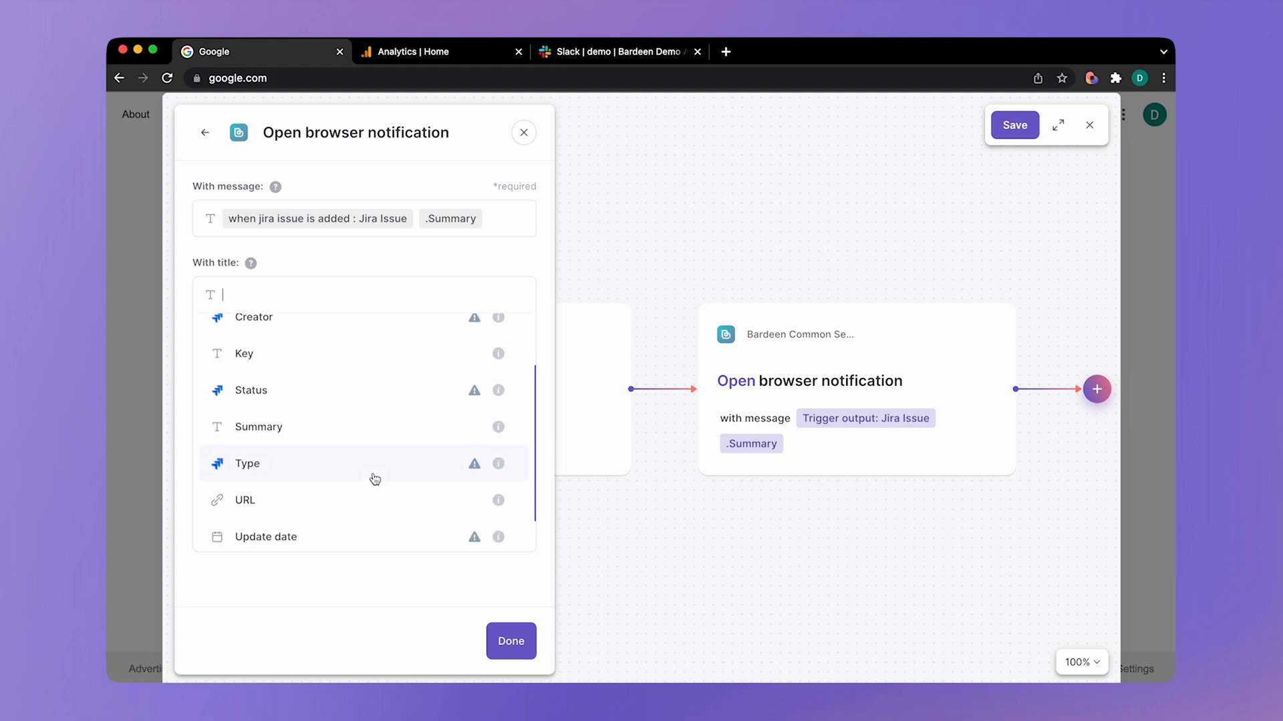
pyautogui.click(244, 499)
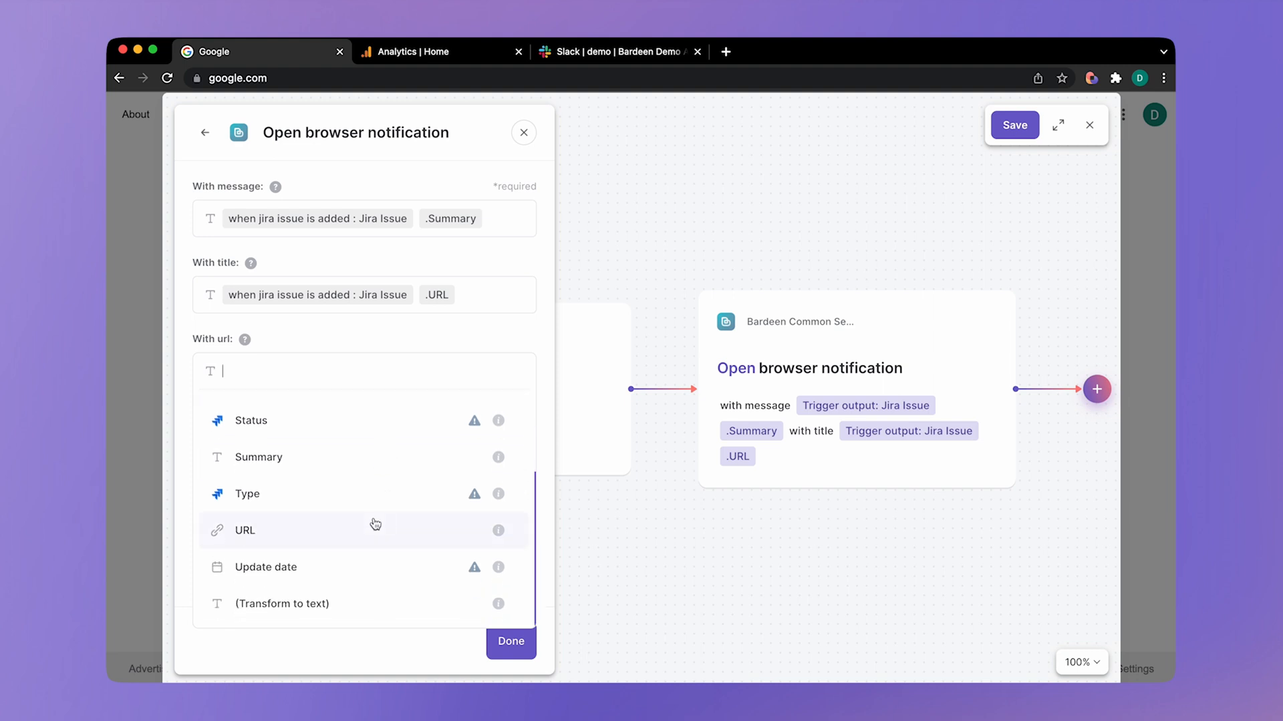
pyautogui.click(243, 530)
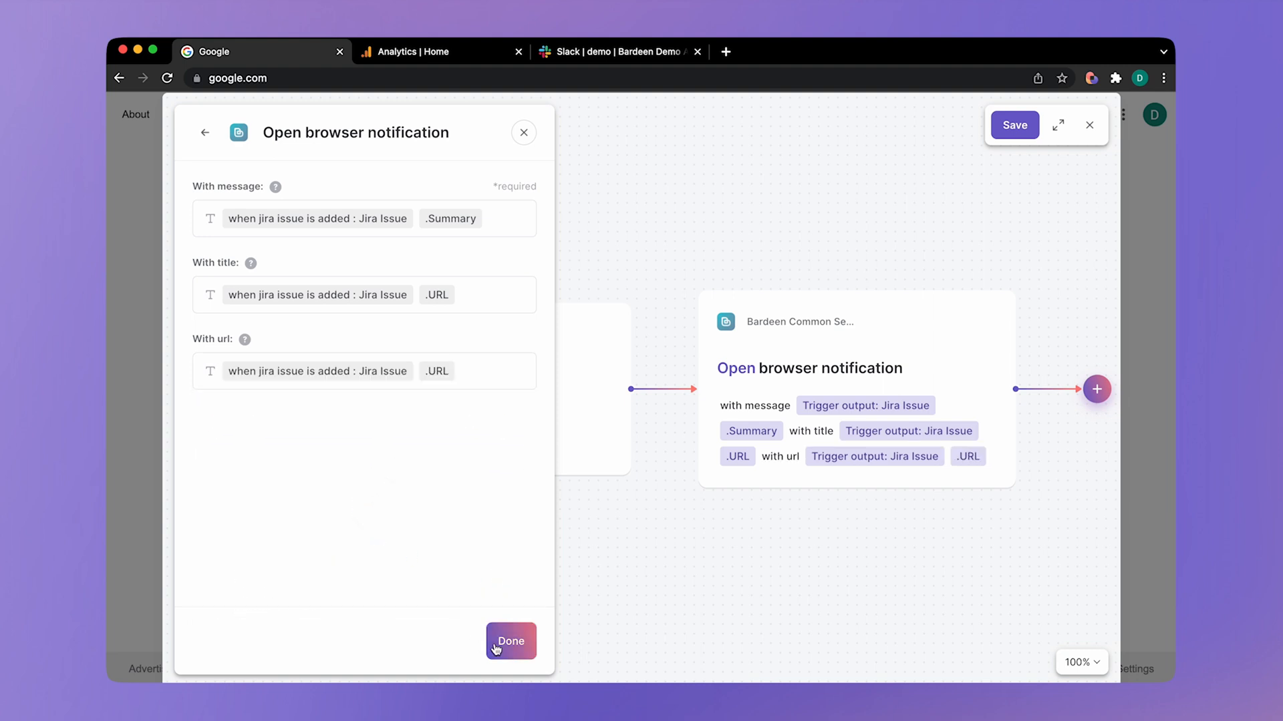
pyautogui.click(510, 641)
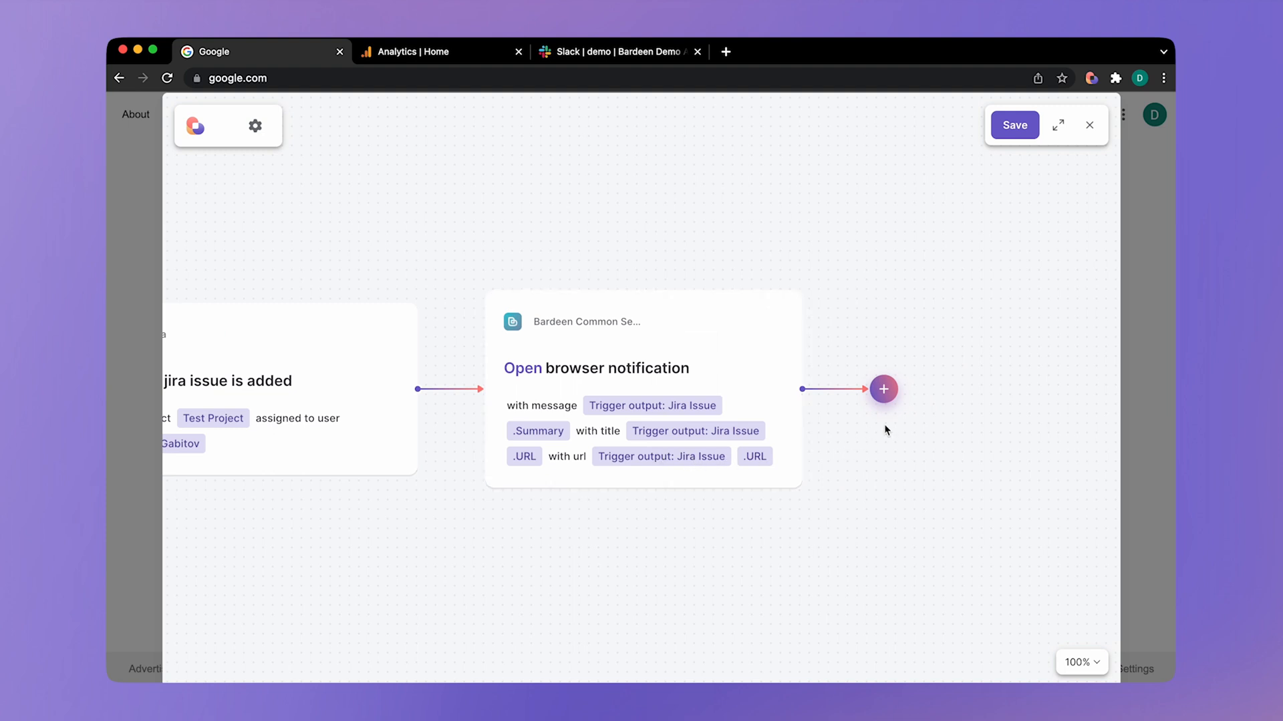
pyautogui.click(883, 389)
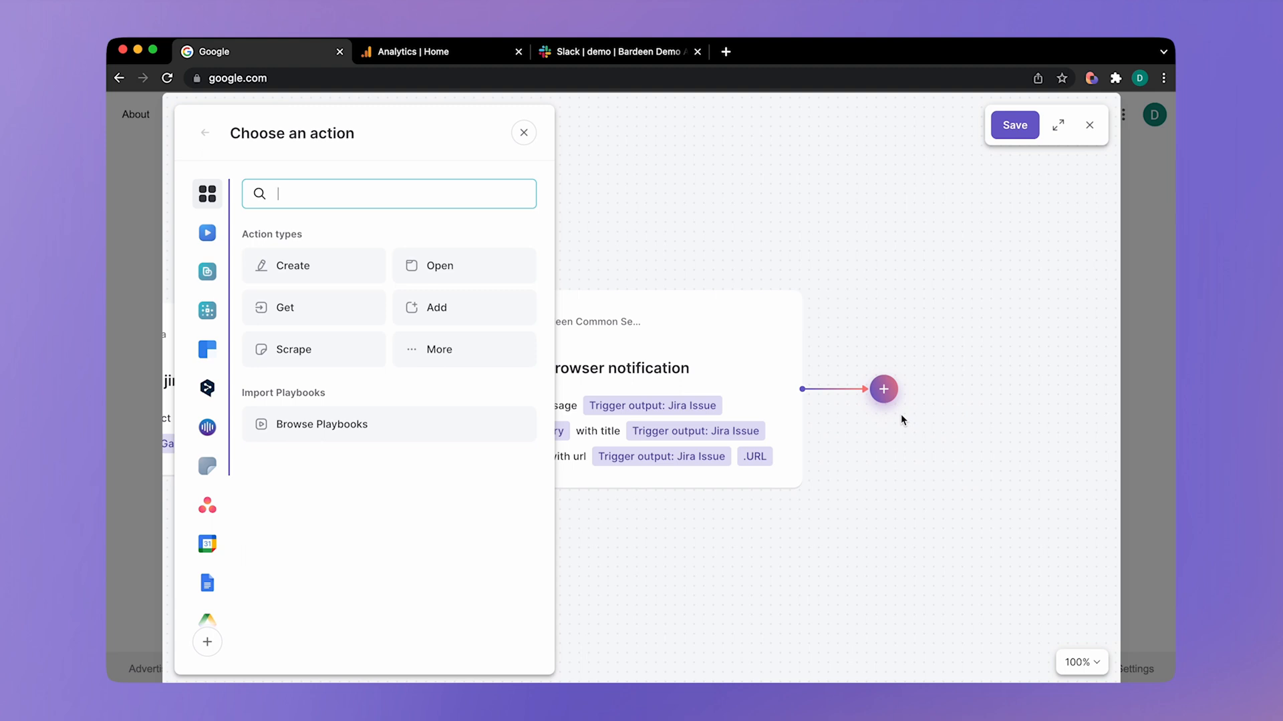
pyautogui.moveTo(418, 417)
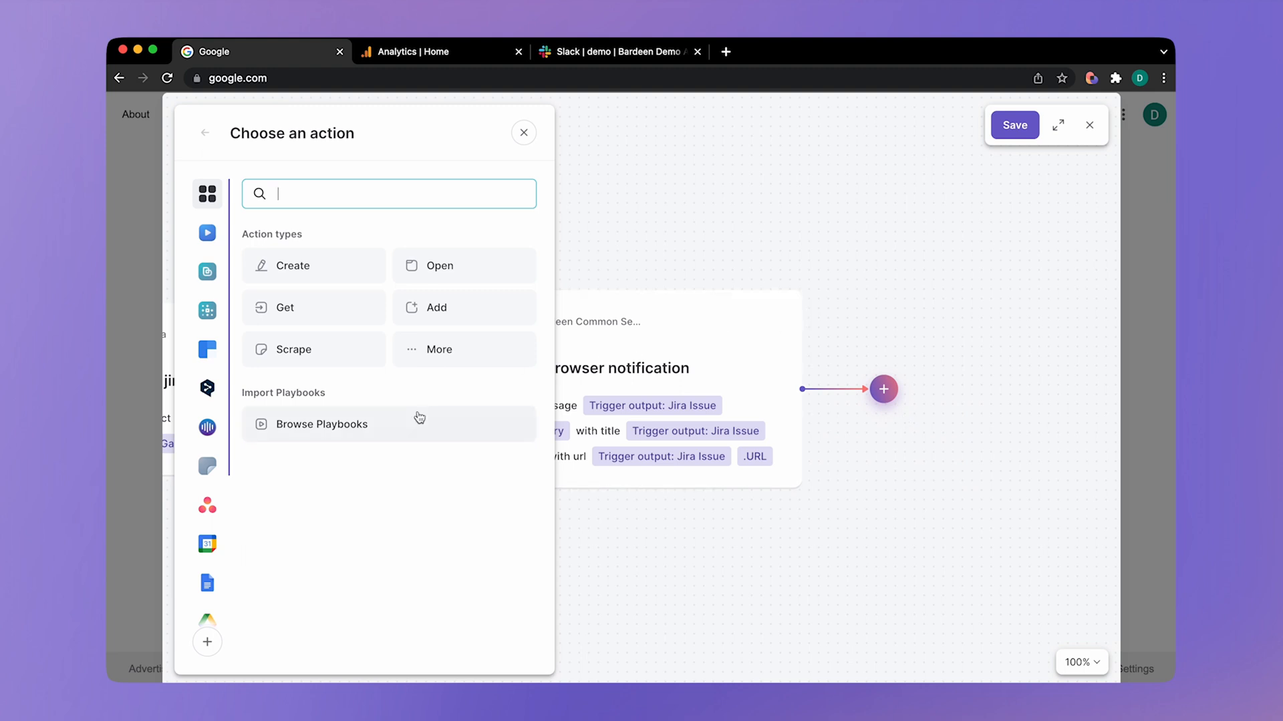
pyautogui.moveTo(306, 163)
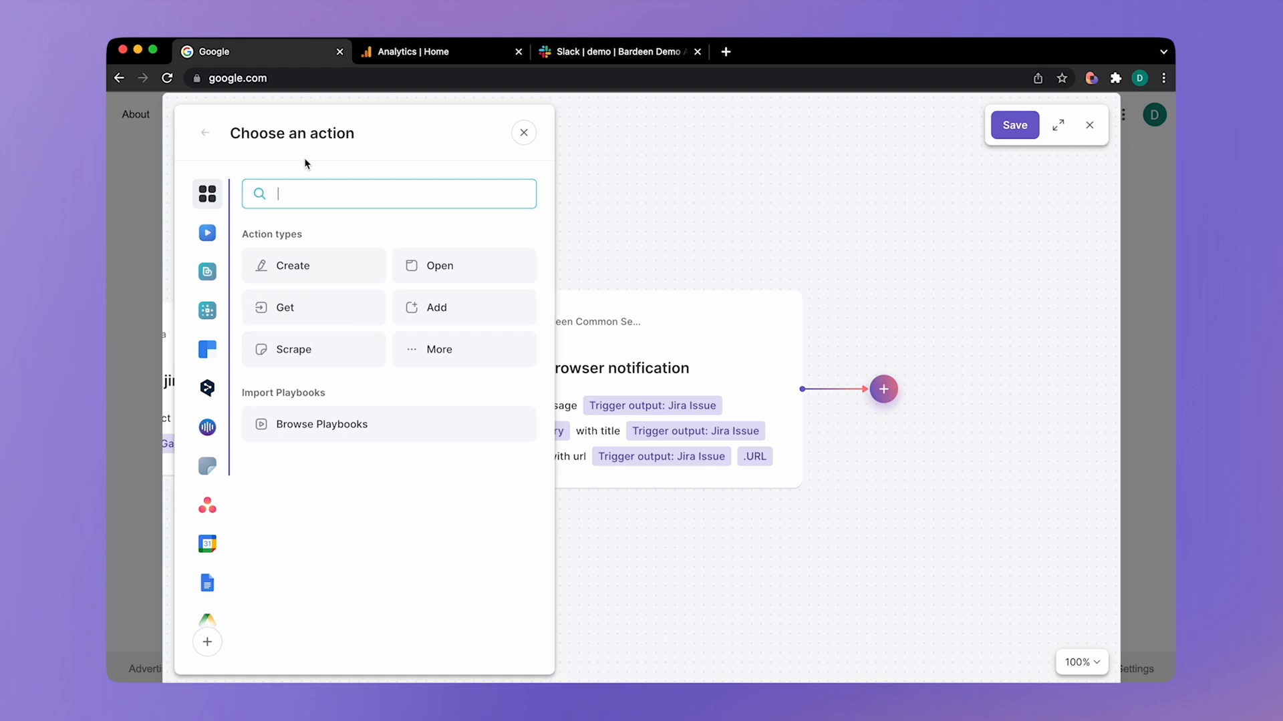
pyautogui.write('slack')
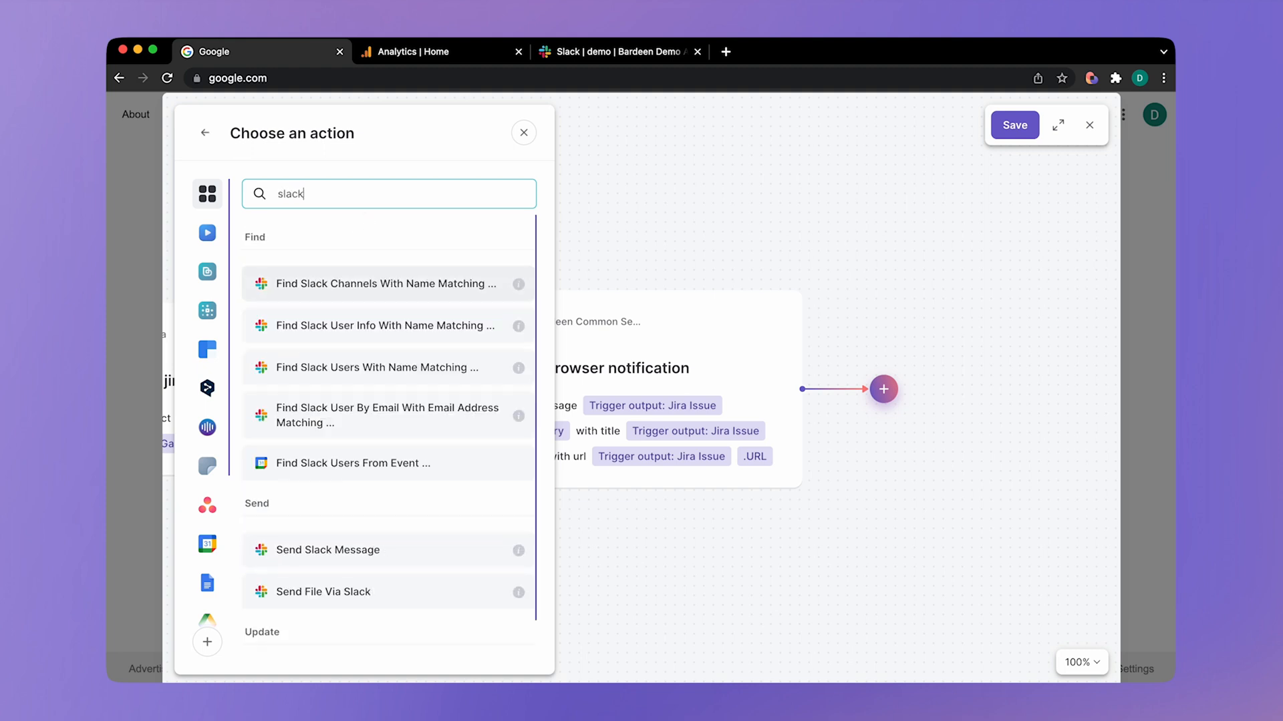
pyautogui.click(327, 549)
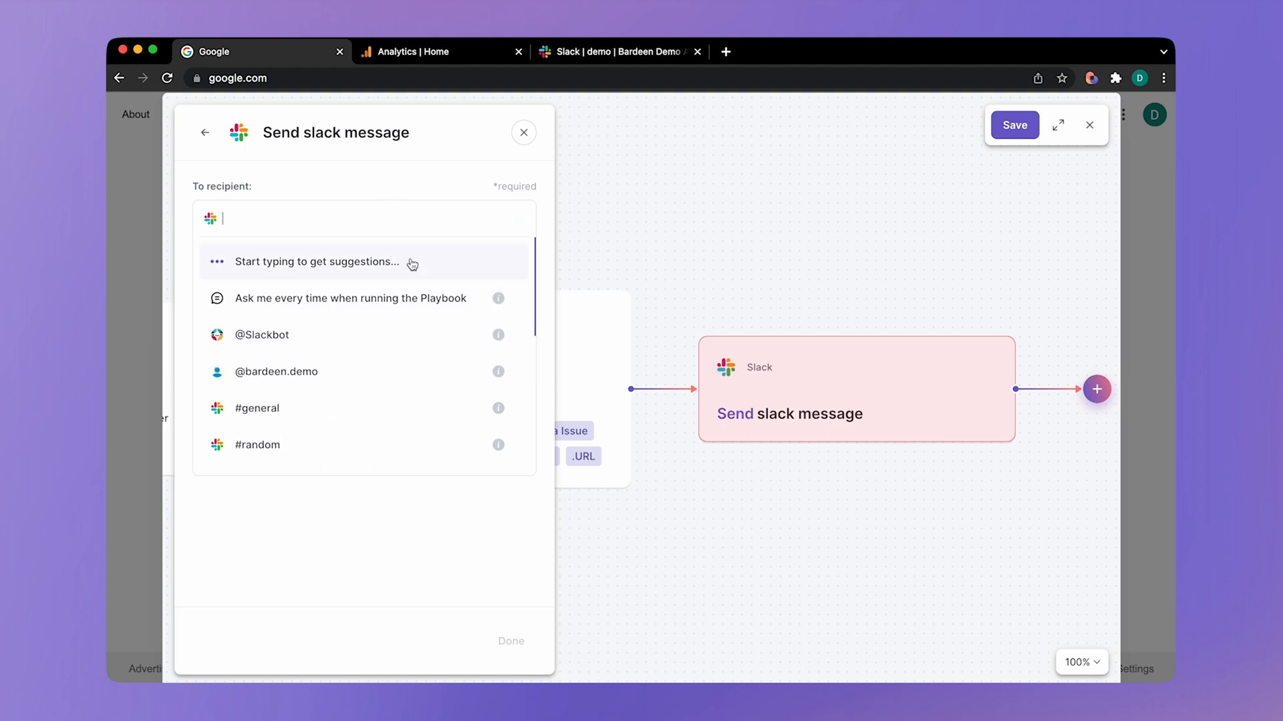
pyautogui.click(276, 372)
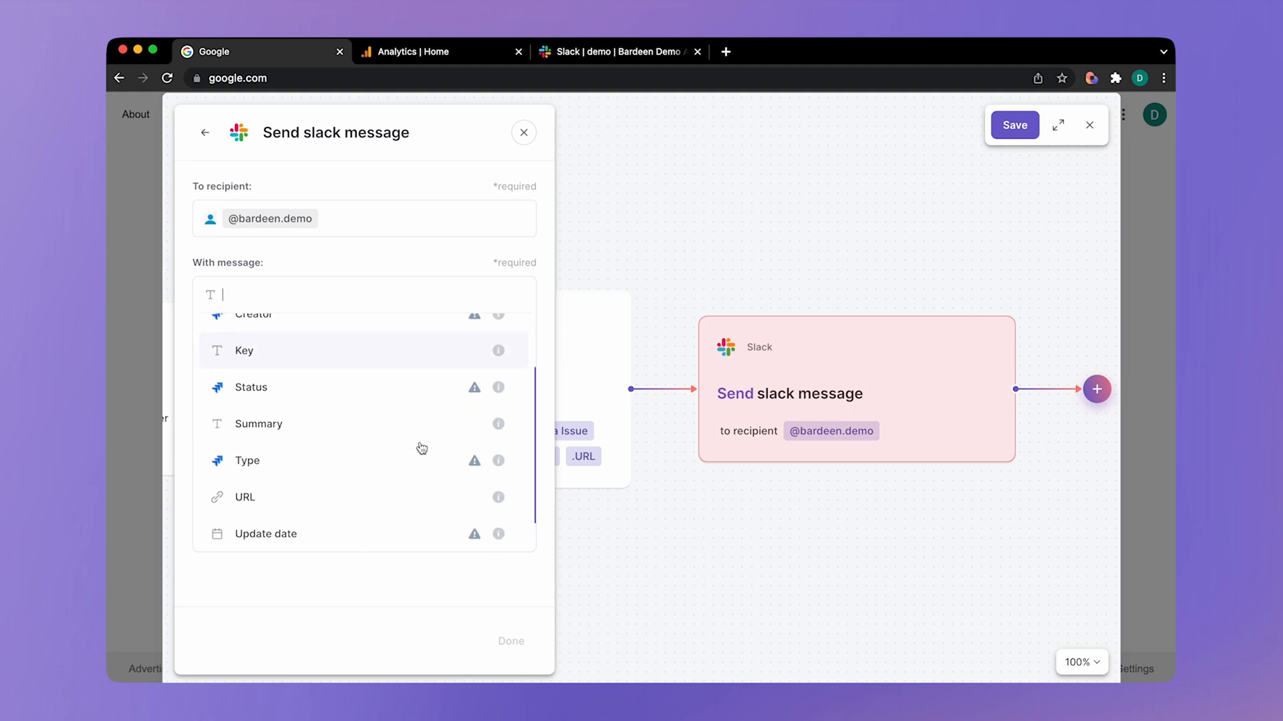
# Step: Compose the message as the issue Summary, a comma, and the issue URL
pyautogui.click(258, 423)
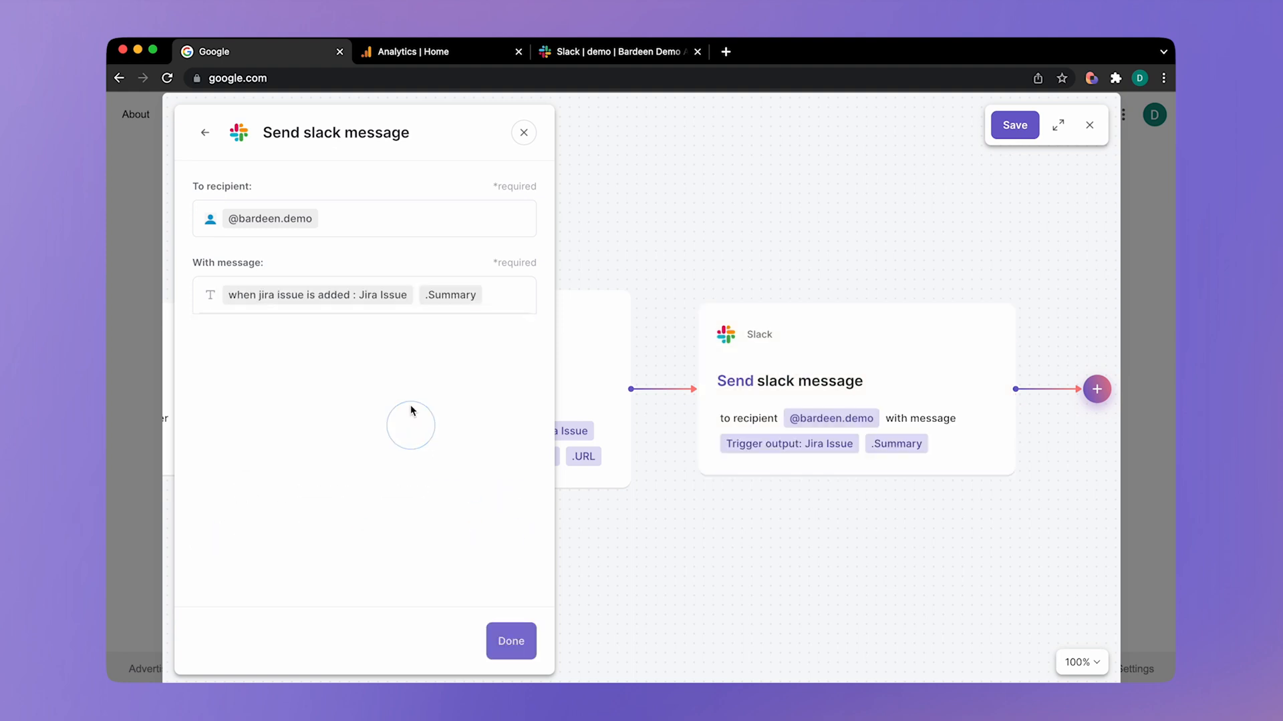
pyautogui.write(',')
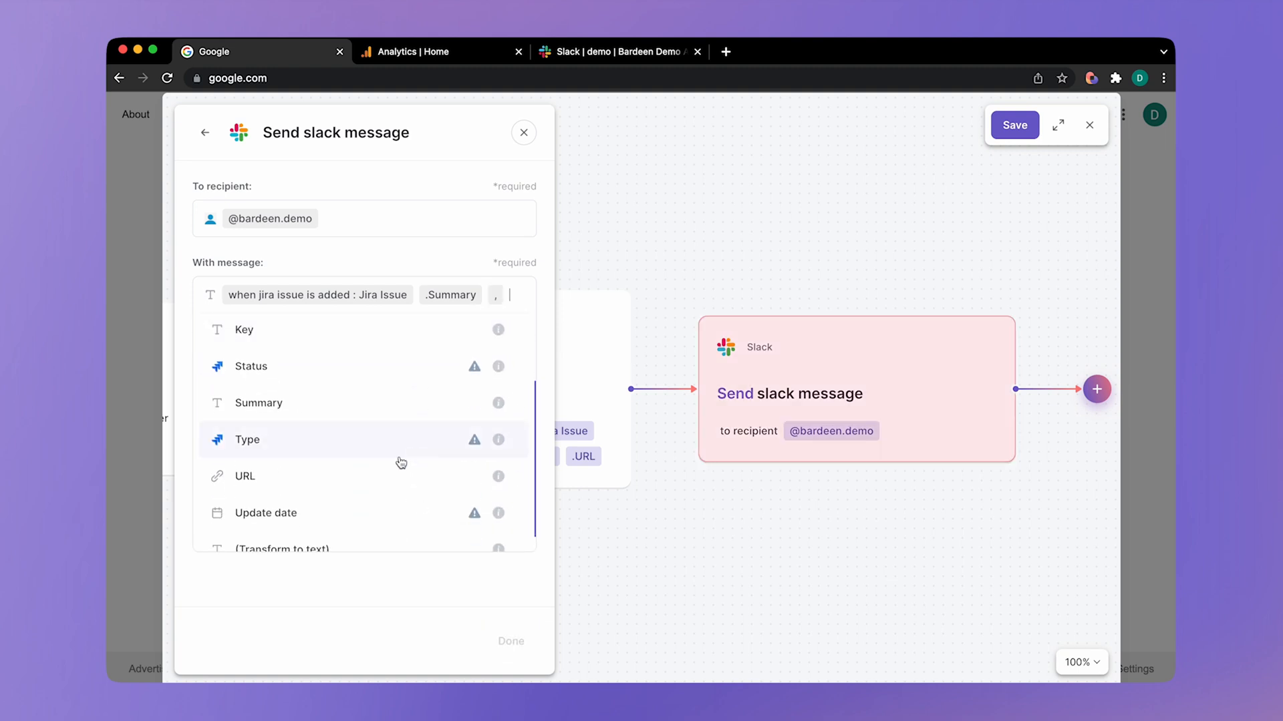
pyautogui.click(243, 476)
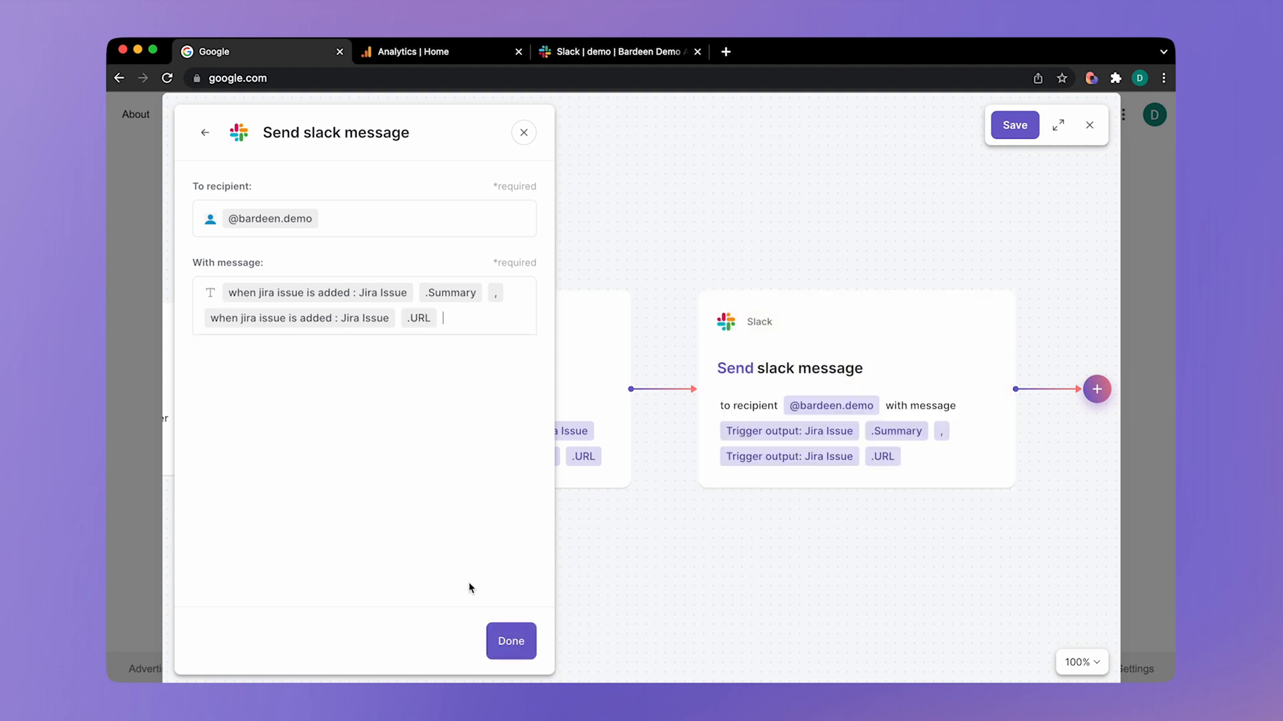
pyautogui.click(510, 641)
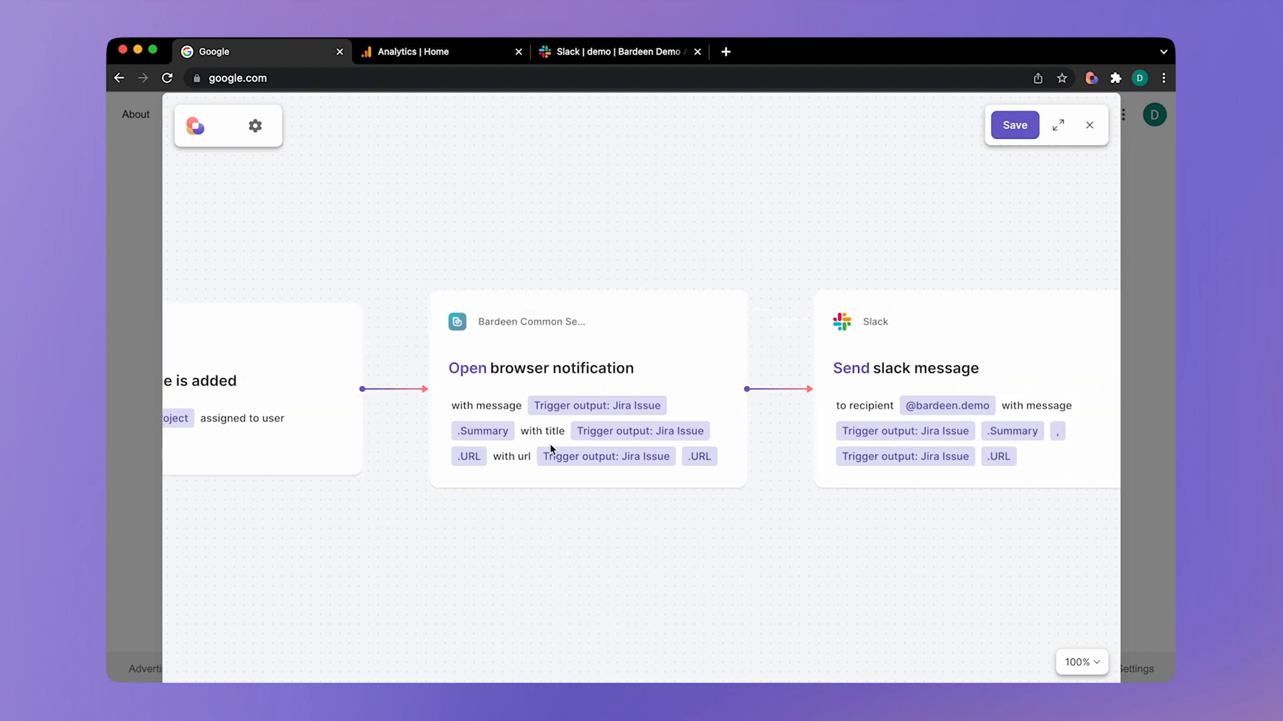
# Step: Save the autobook as 'When issue is assigned to me, then send to Slack' and return to My Autobooks
pyautogui.click(1014, 124)
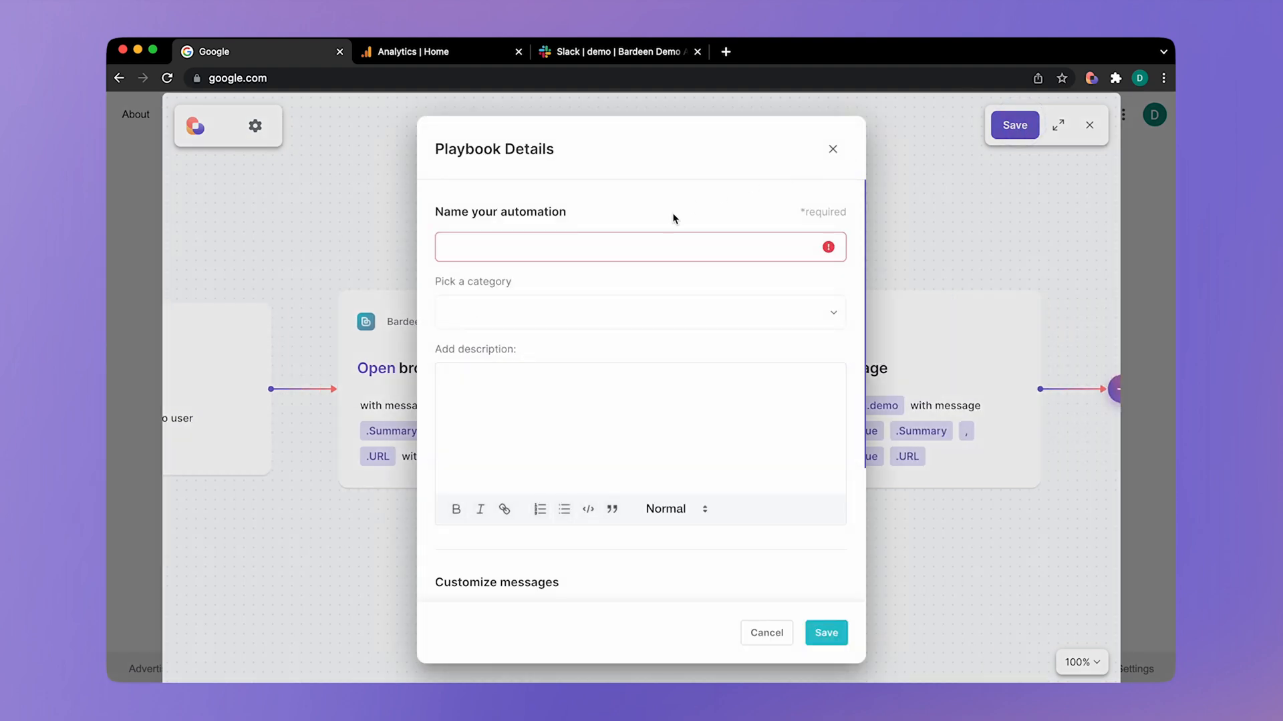
pyautogui.write('When issue is assigned to me, then')
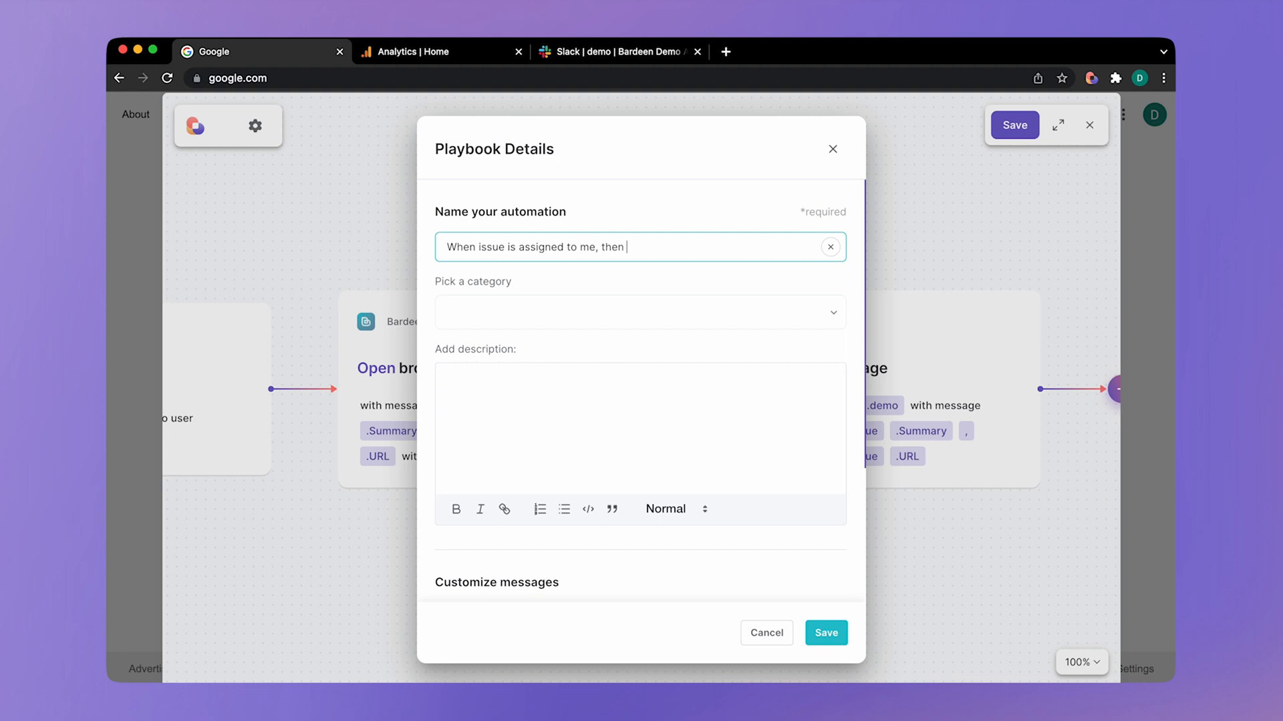
pyautogui.write('send Sl')
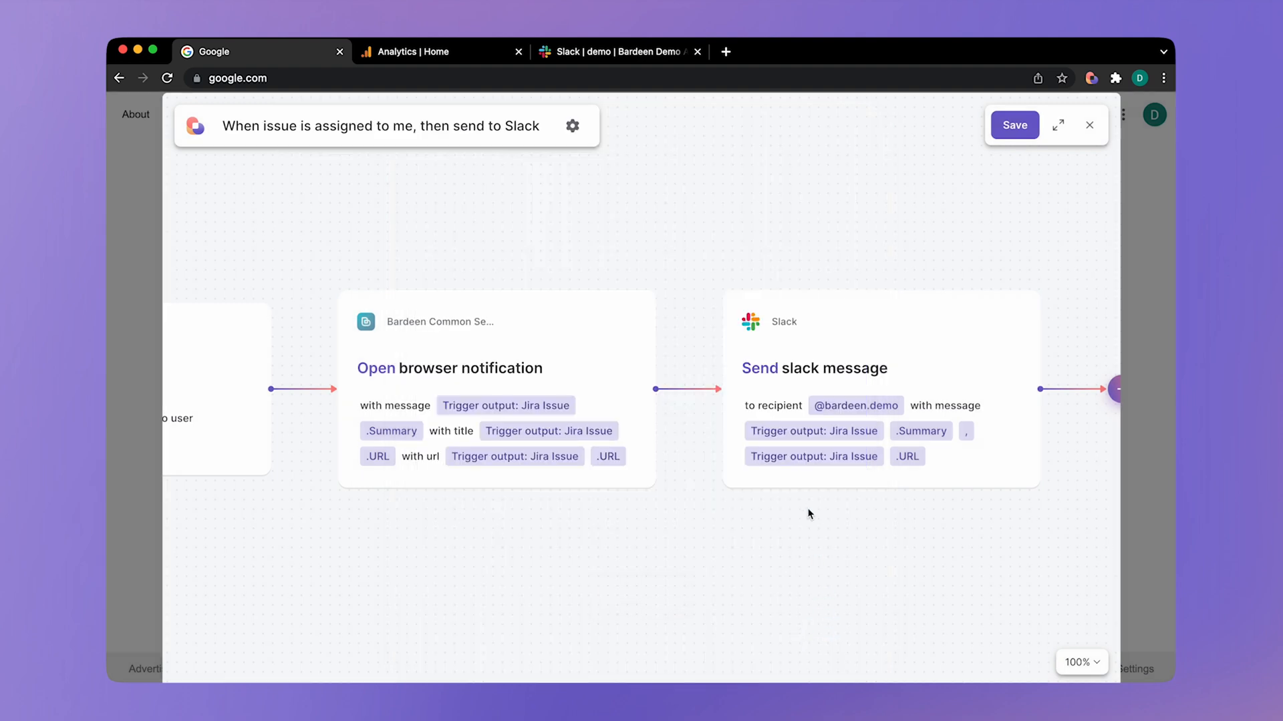
pyautogui.click(1014, 125)
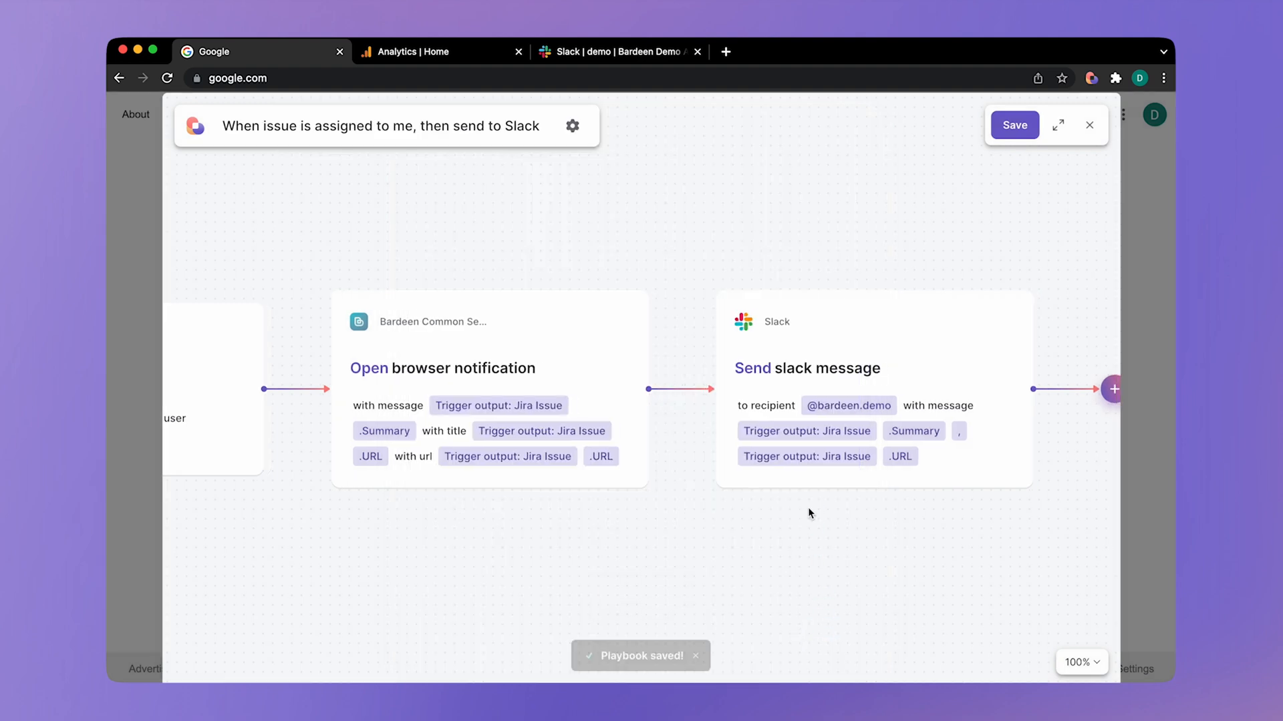
pyautogui.click(1089, 125)
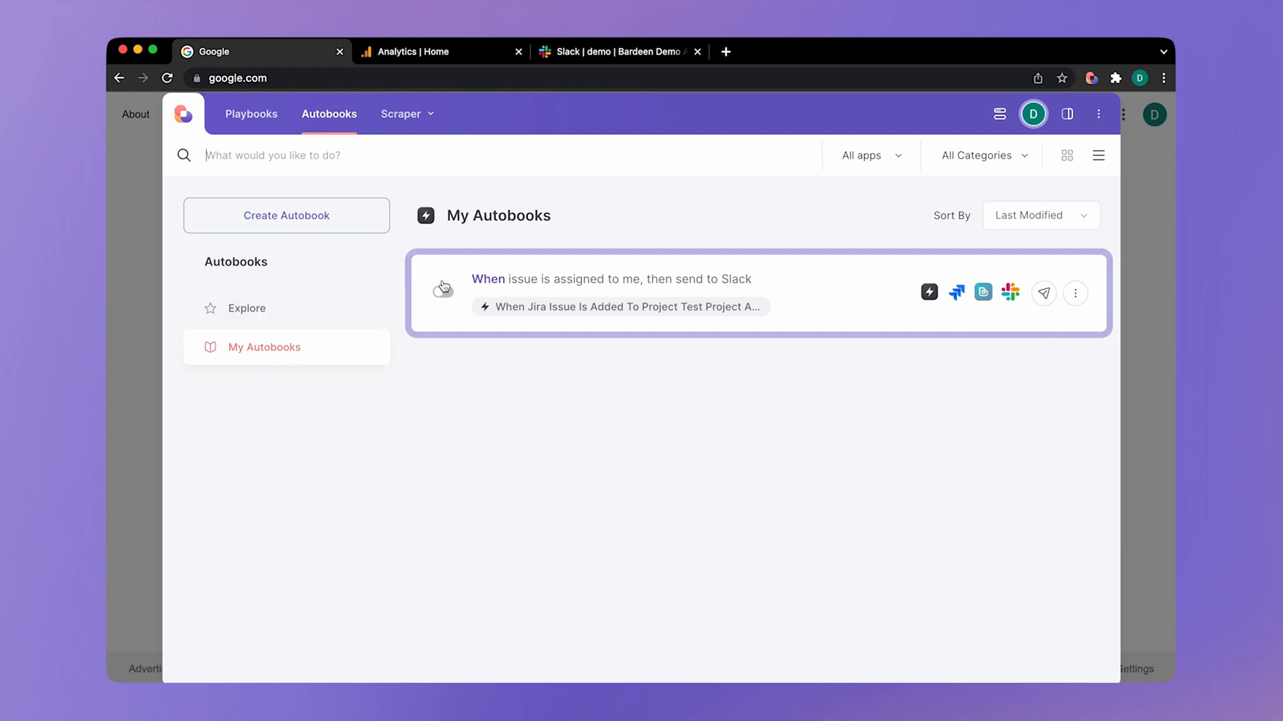
# Step: Switch on the Jira-to-Slack autobook in My Autobooks
pyautogui.click(442, 293)
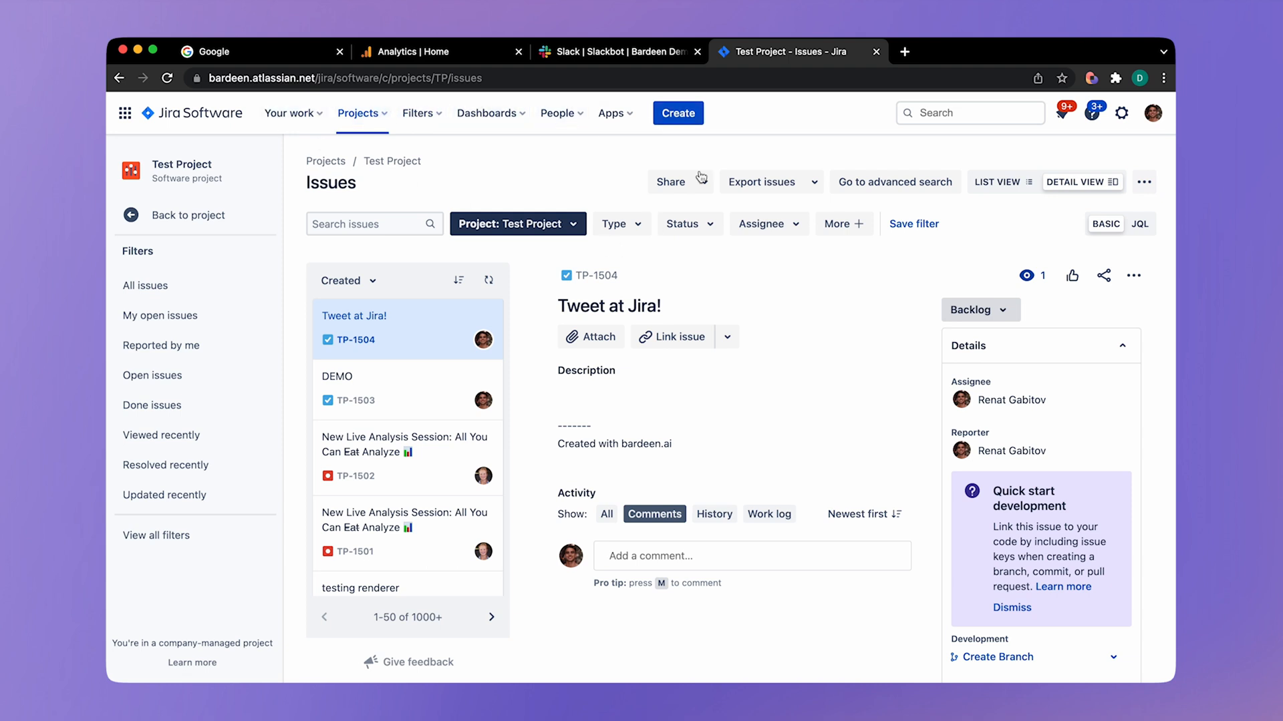
# Step: Create Jira issue 'Demo for video' assigned to myself, then head to Slack
pyautogui.click(678, 113)
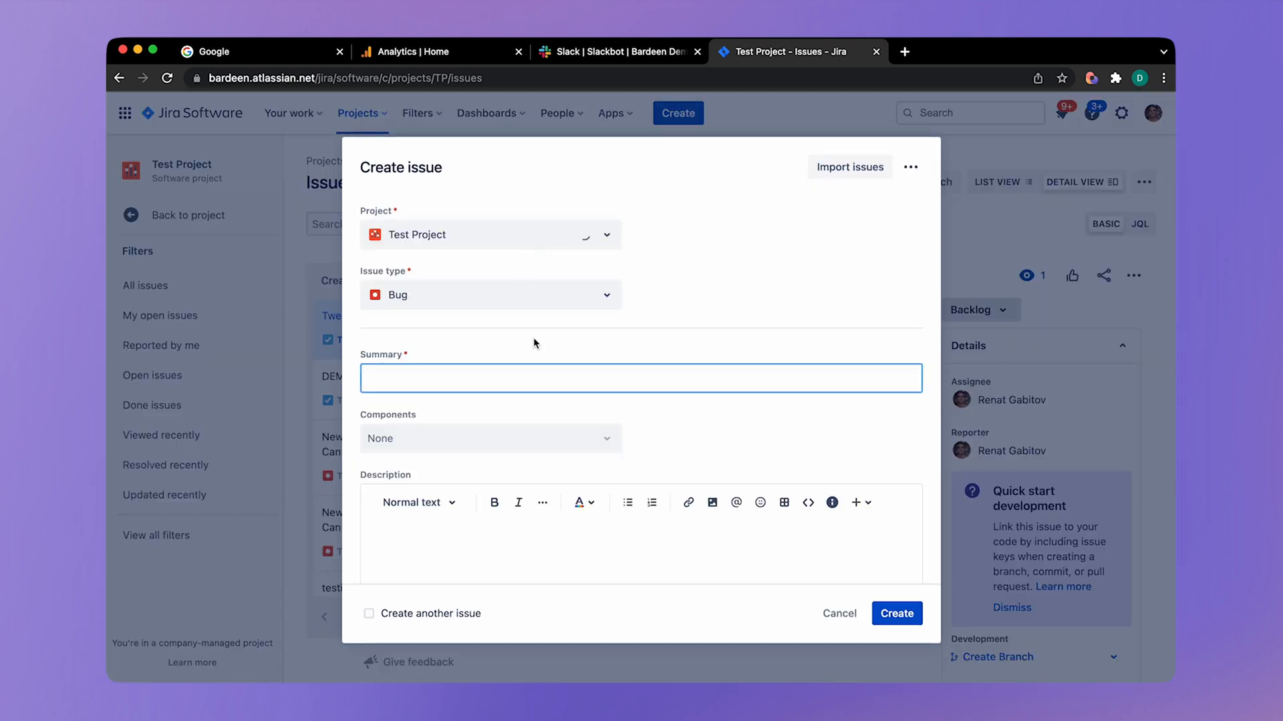
pyautogui.write('Demo for')
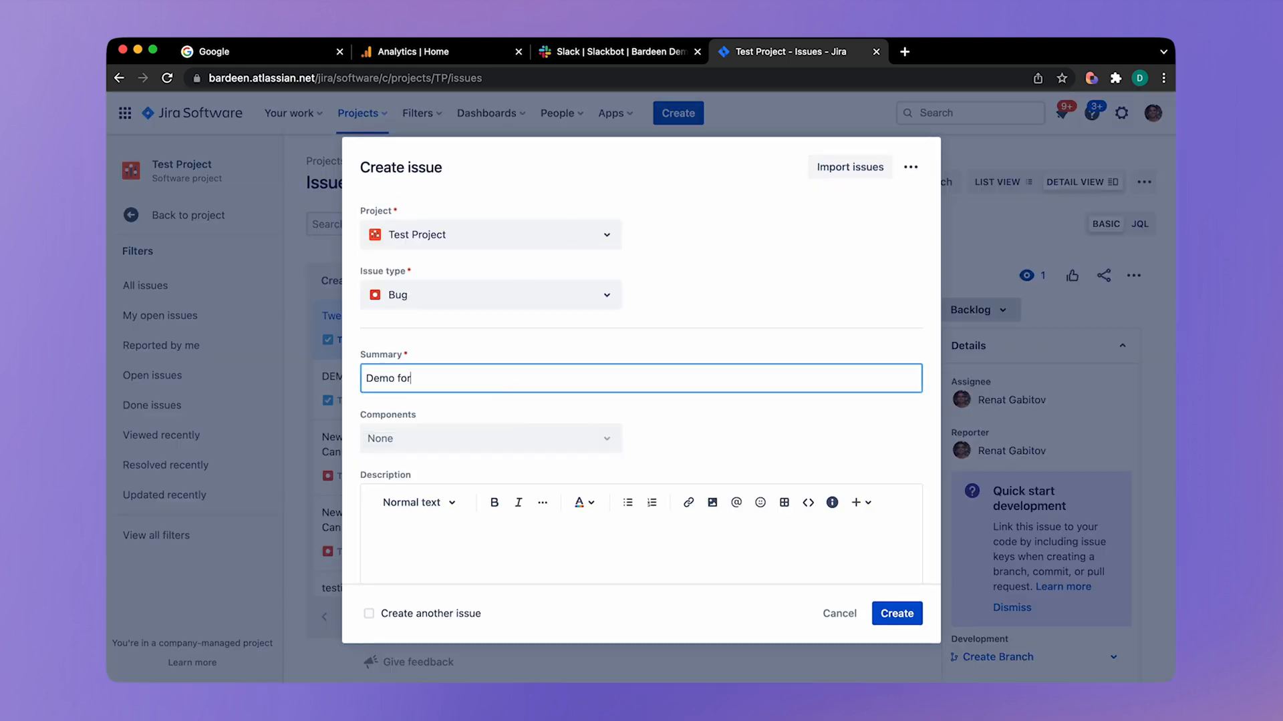
pyautogui.write('video')
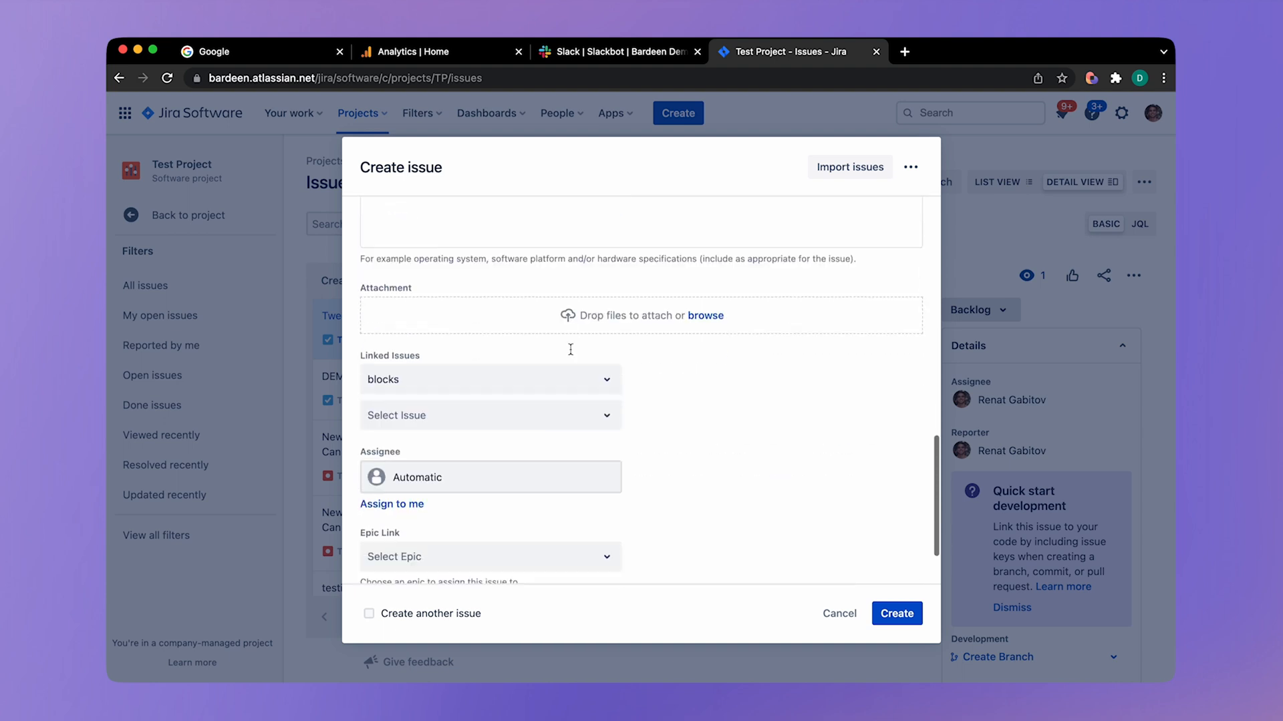
pyautogui.click(391, 503)
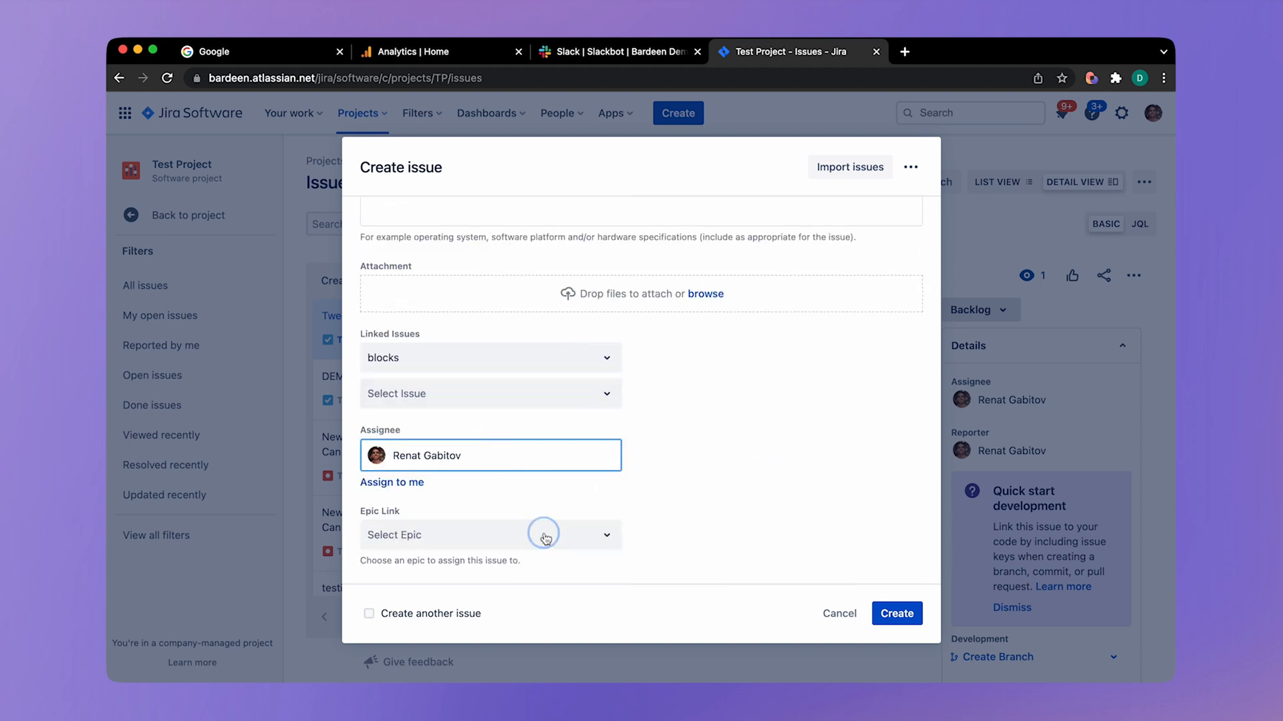
pyautogui.click(895, 613)
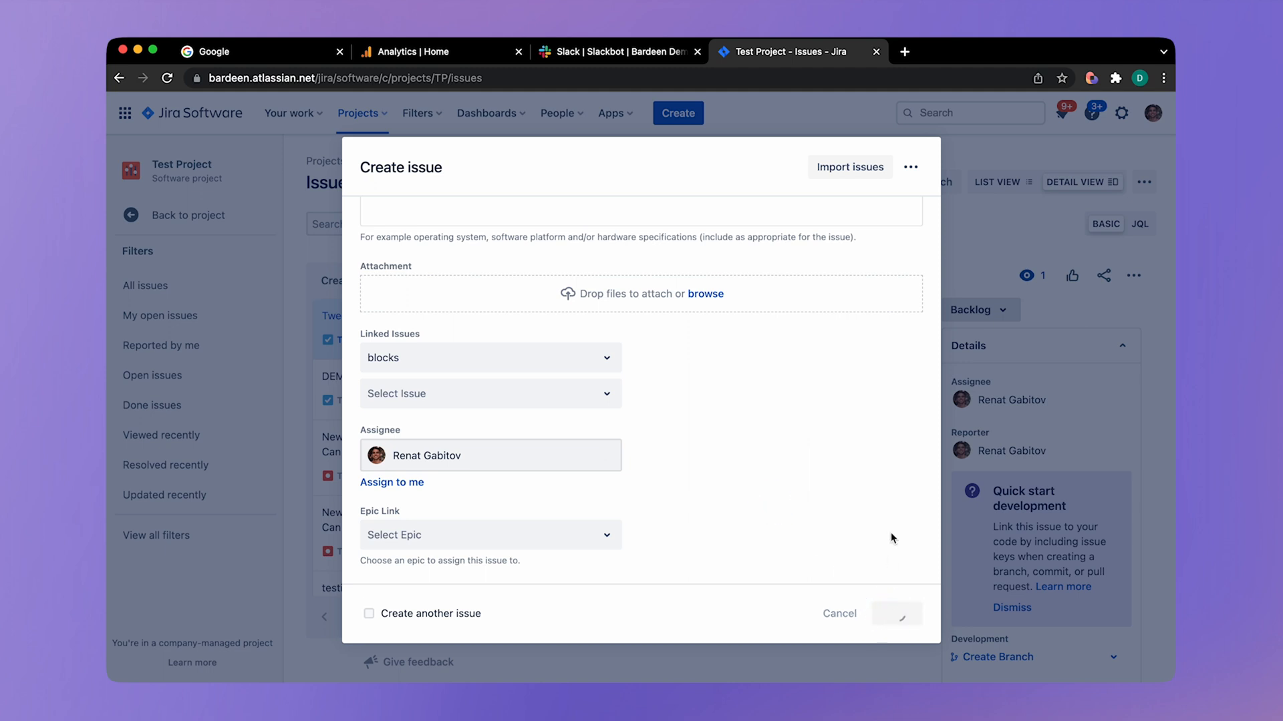
pyautogui.click(895, 613)
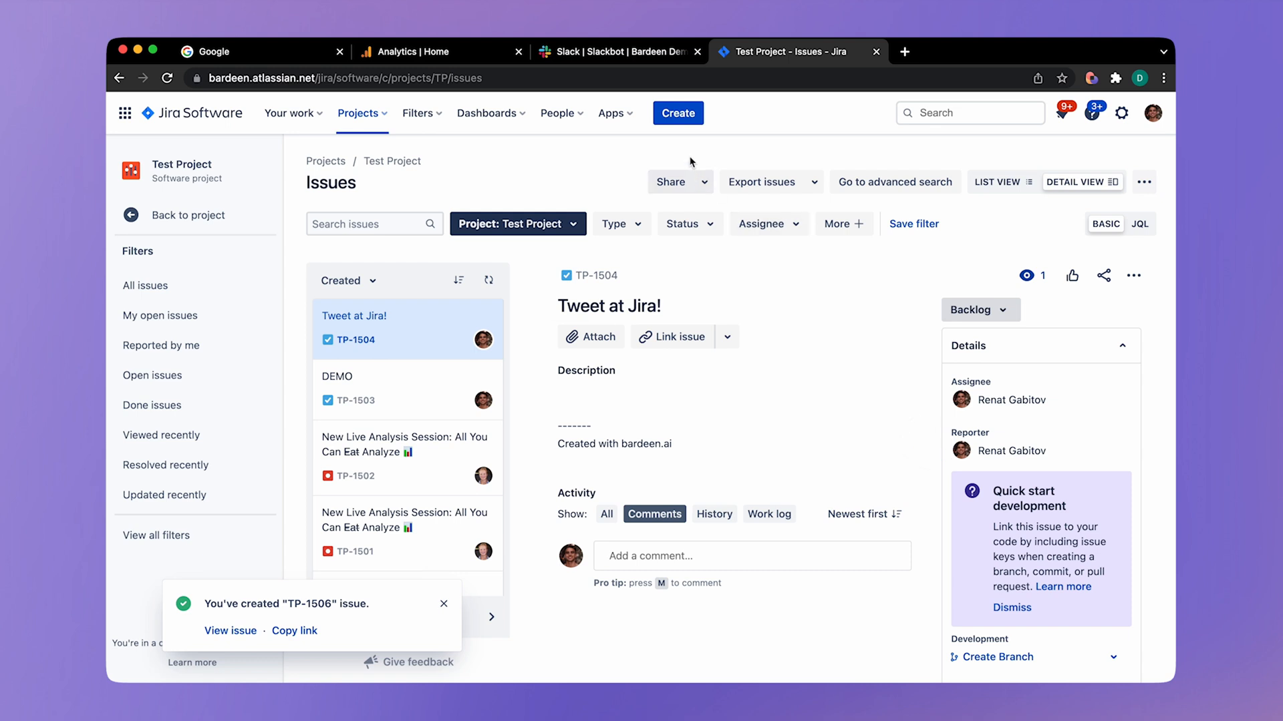
pyautogui.moveTo(640, 63)
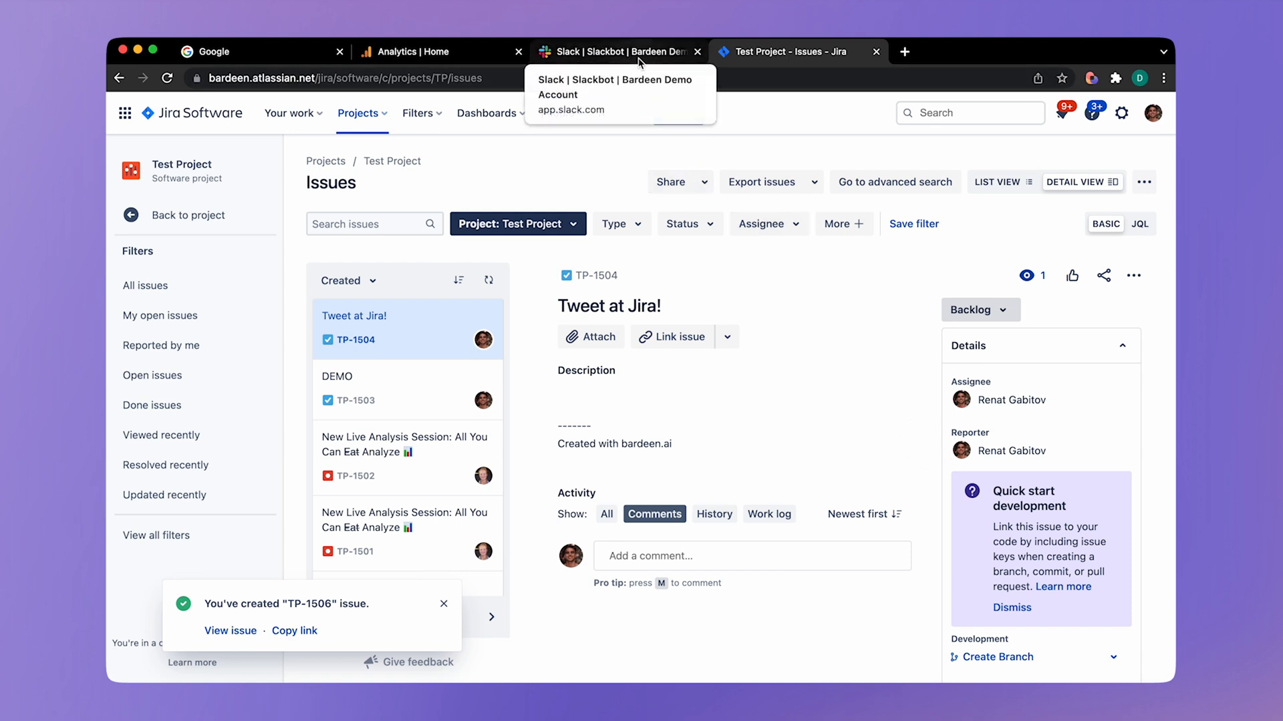
pyautogui.click(617, 52)
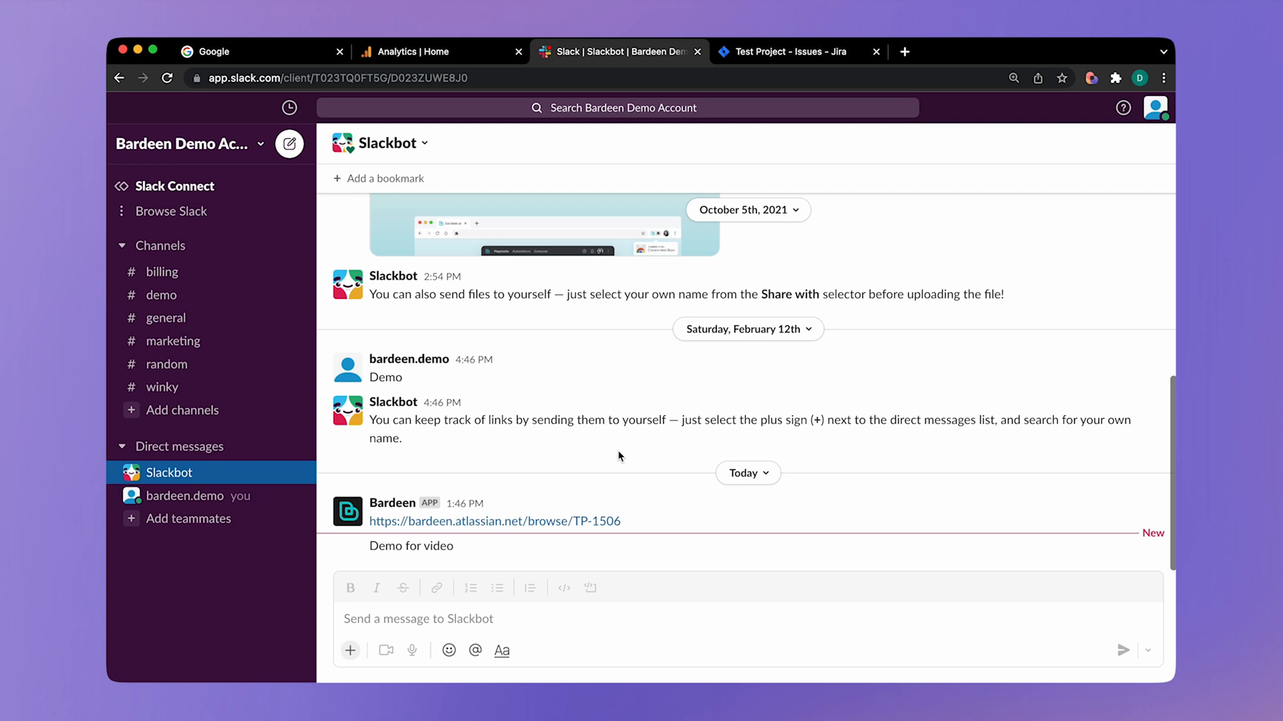
pyautogui.moveTo(460, 554)
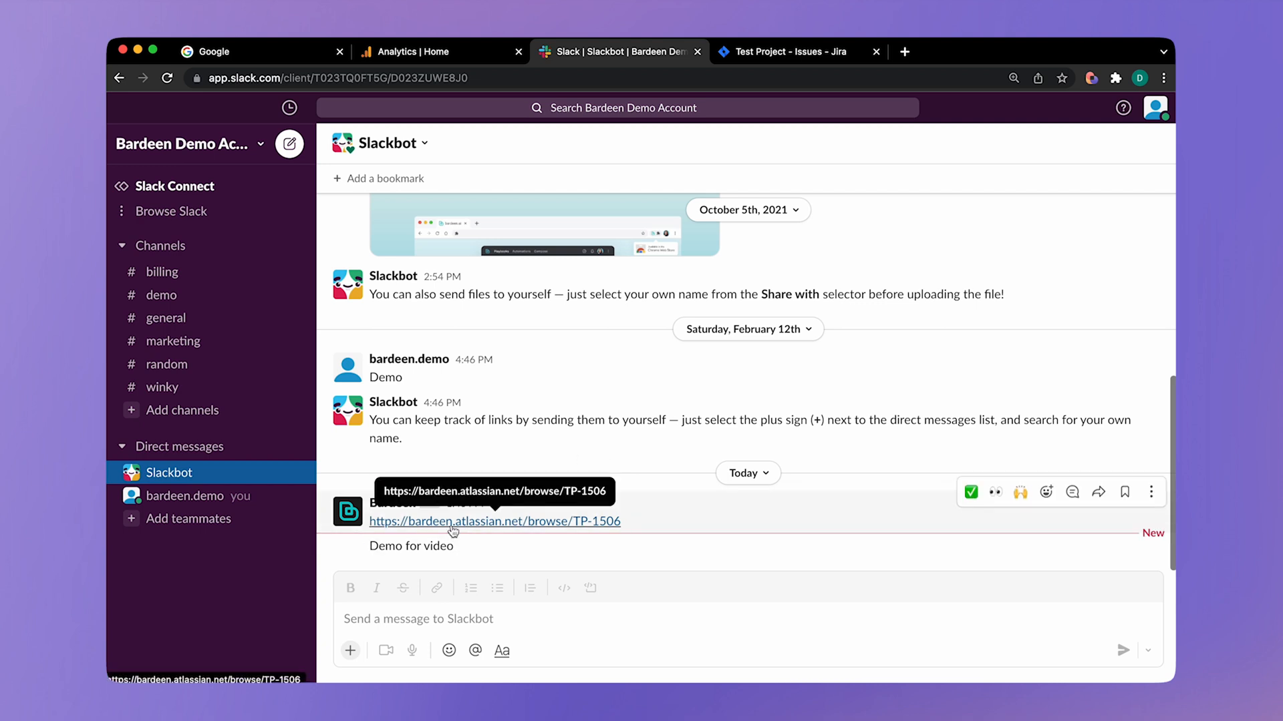
# Step: Follow the TP-1506 link in Bardeen's Slackbot message
pyautogui.click(493, 521)
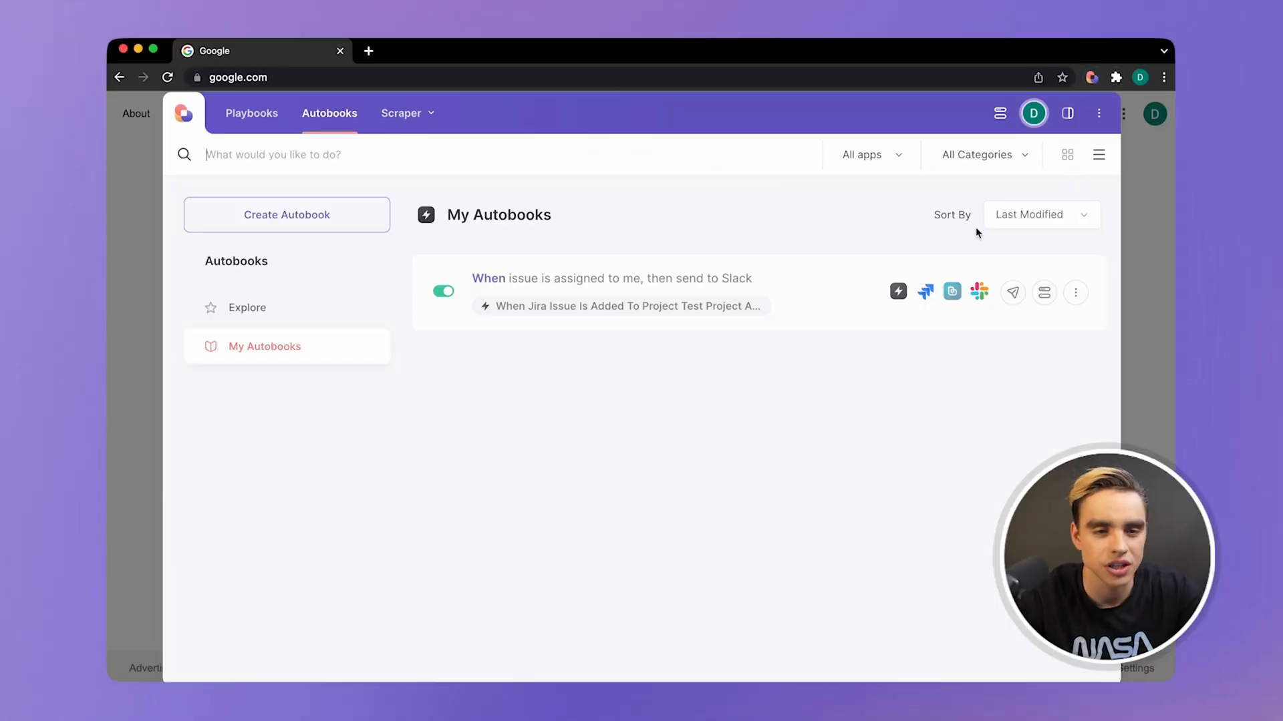
# Step: Start a new autobook with a Schedule trigger beginning 'in 3 min' and repeating daily
pyautogui.click(286, 213)
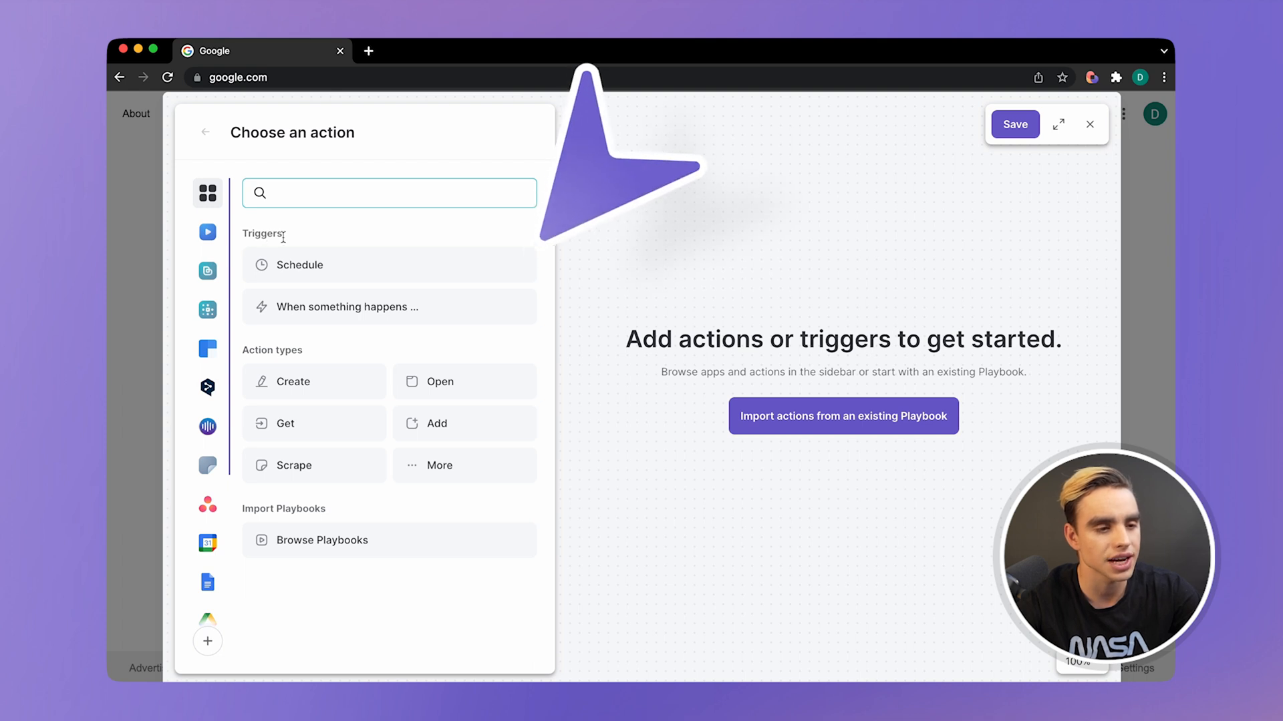
pyautogui.click(299, 265)
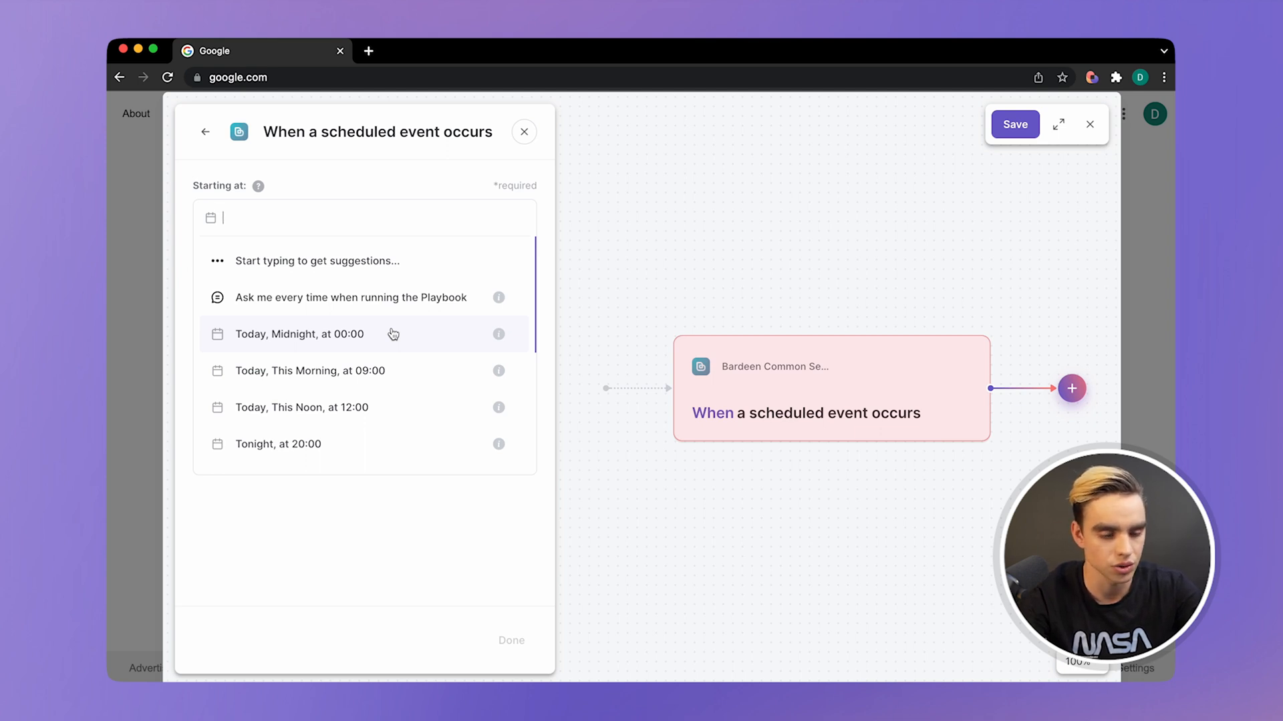
pyautogui.write('in 3 min')
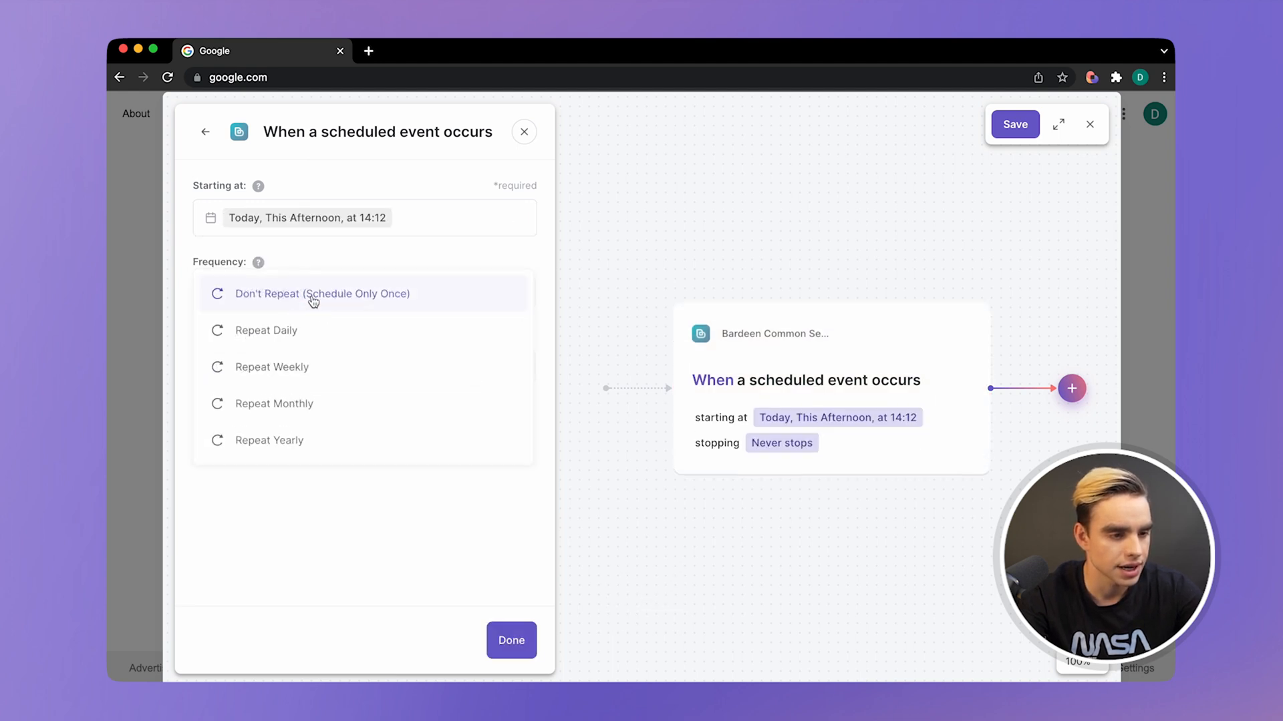
pyautogui.click(265, 330)
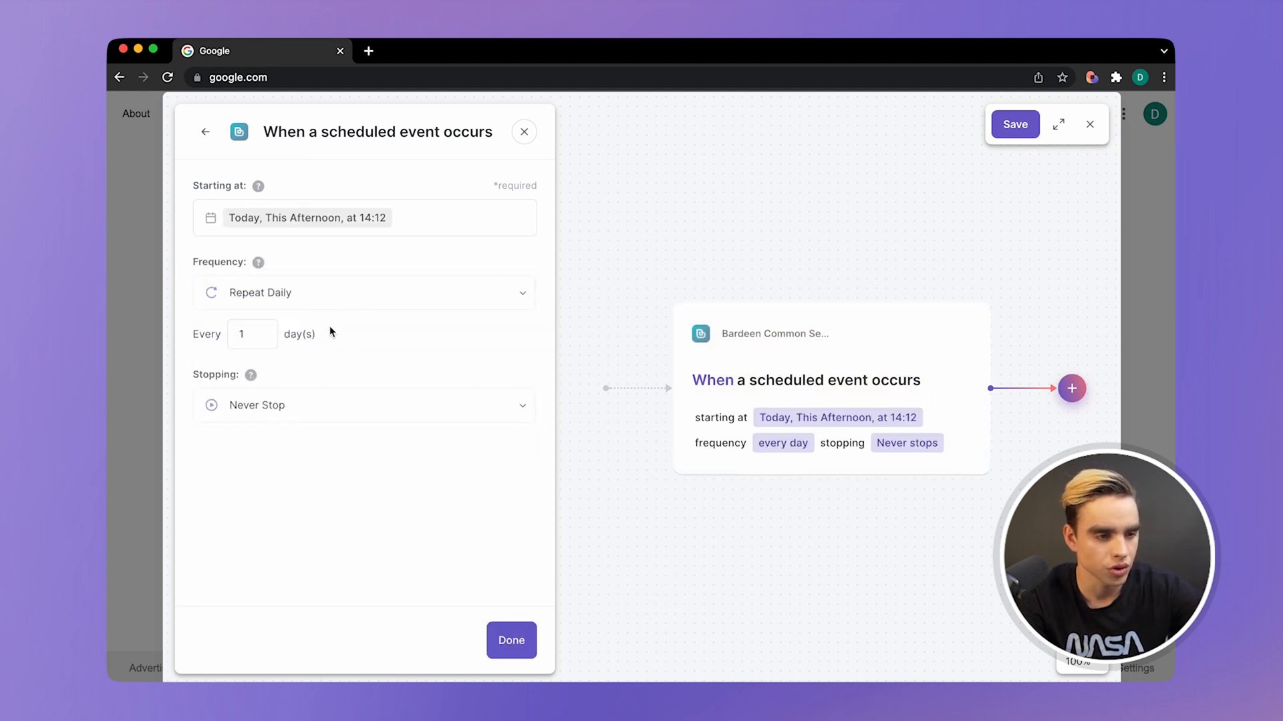
pyautogui.moveTo(405, 525)
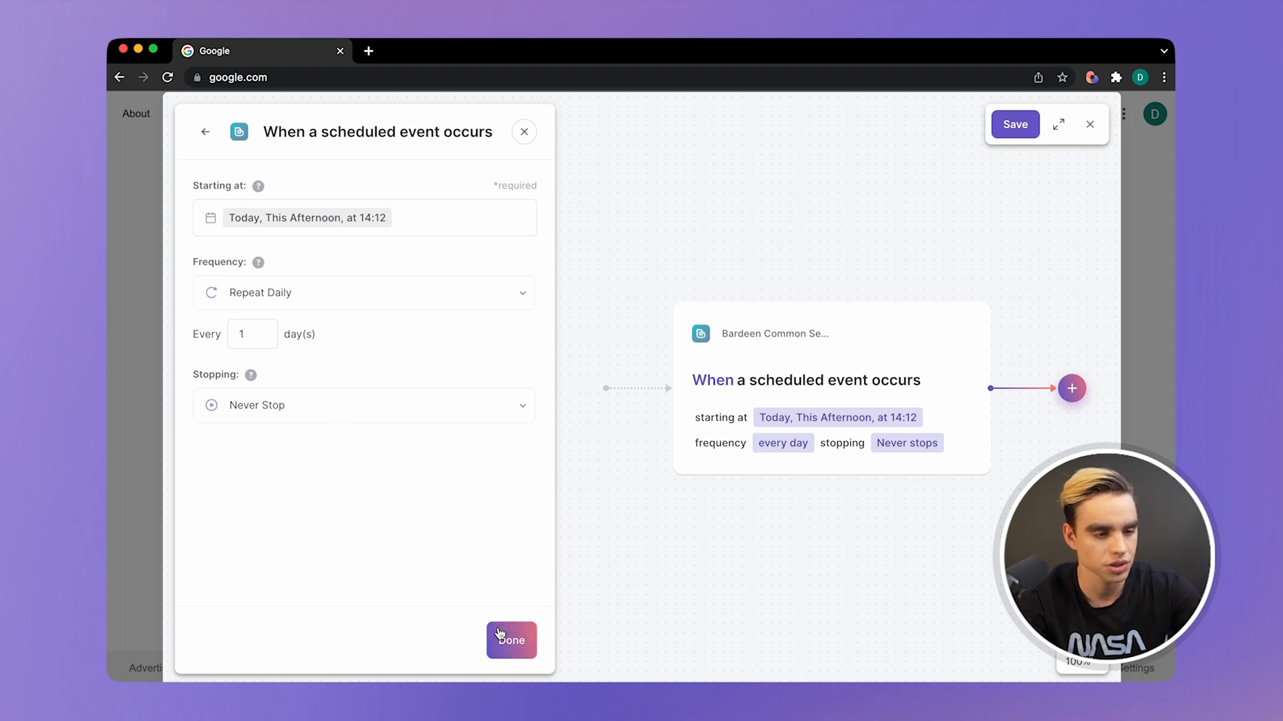
# Step: Stop the schedule after 5 occurrences and confirm the trigger
pyautogui.click(364, 406)
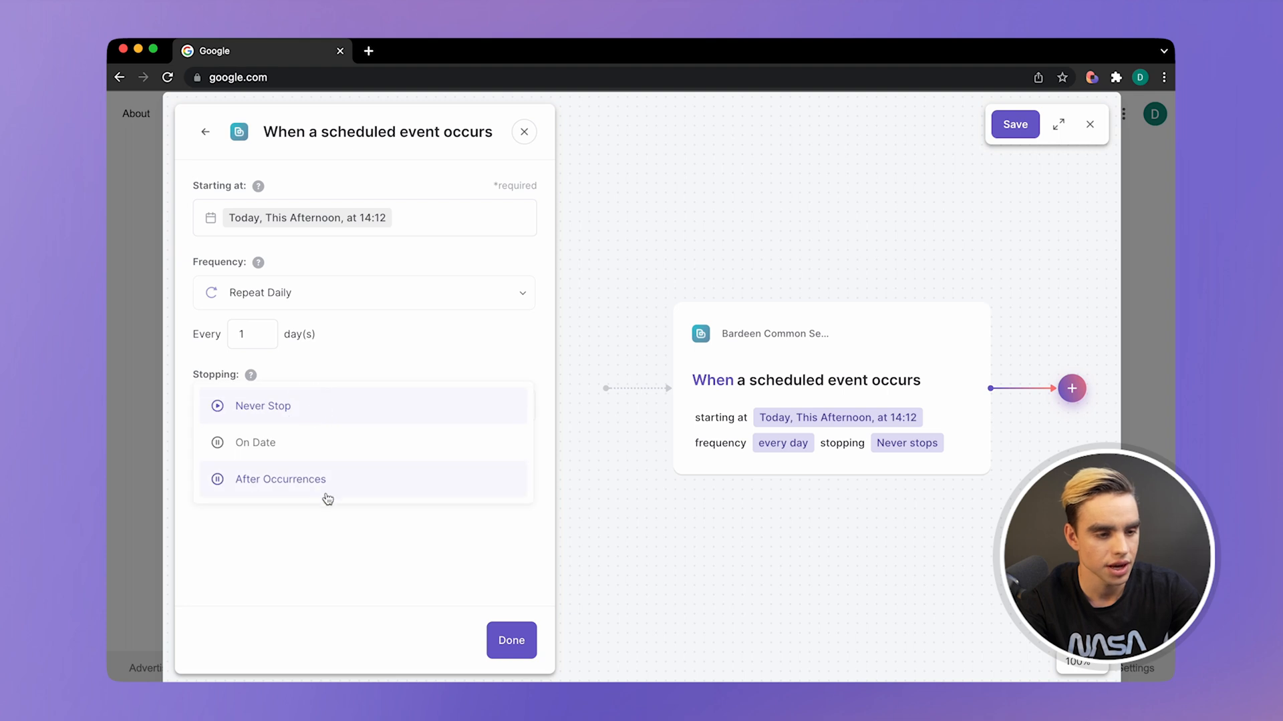
pyautogui.click(279, 479)
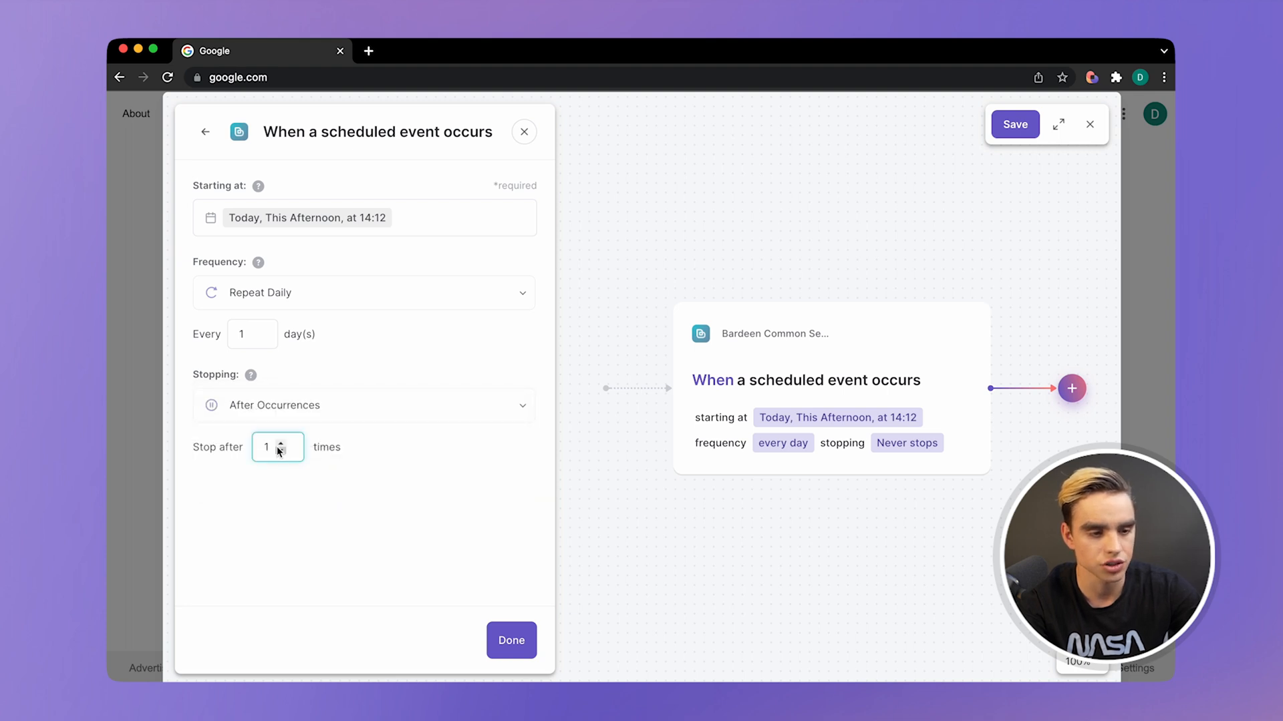
pyautogui.click(283, 442)
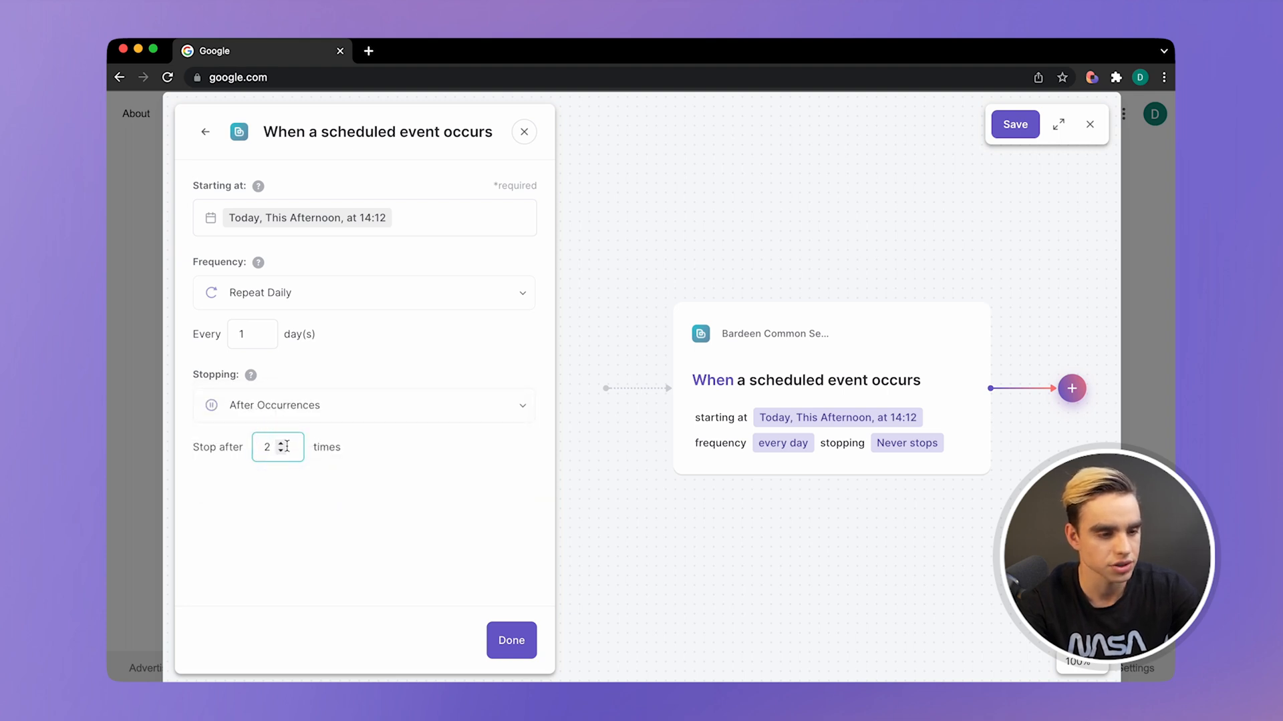
pyautogui.write('5')
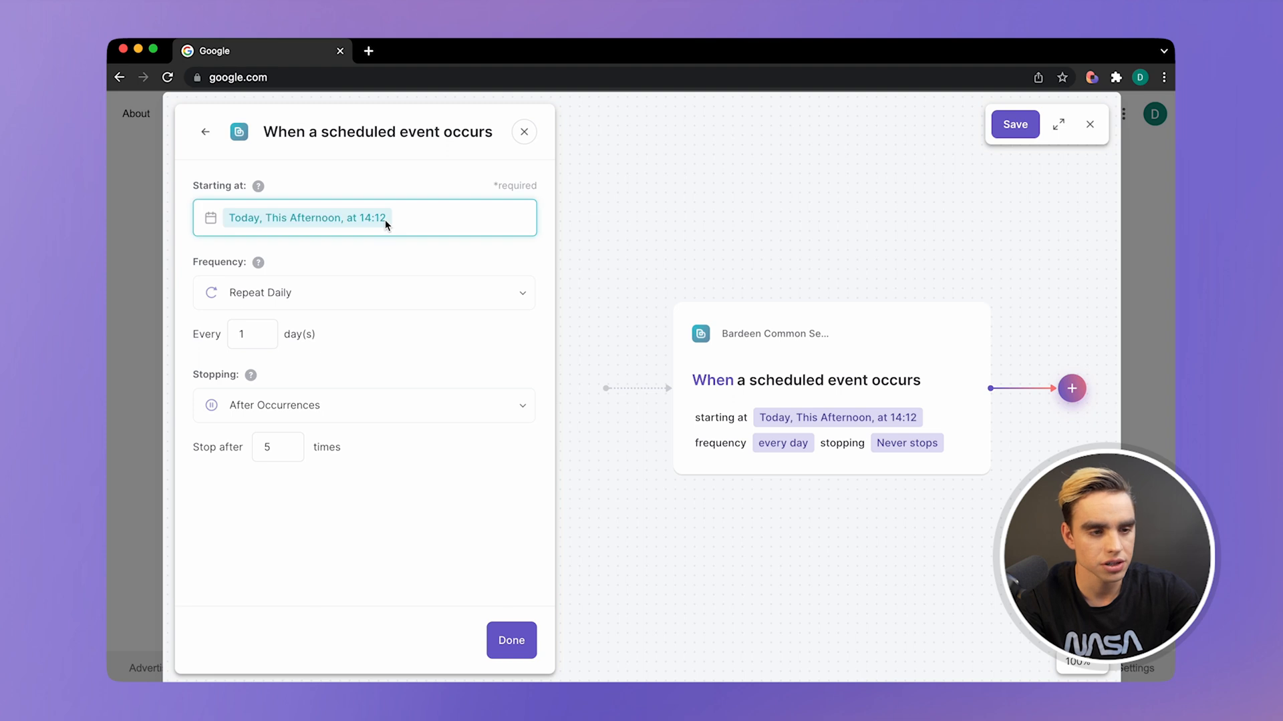
pyautogui.moveTo(367, 228)
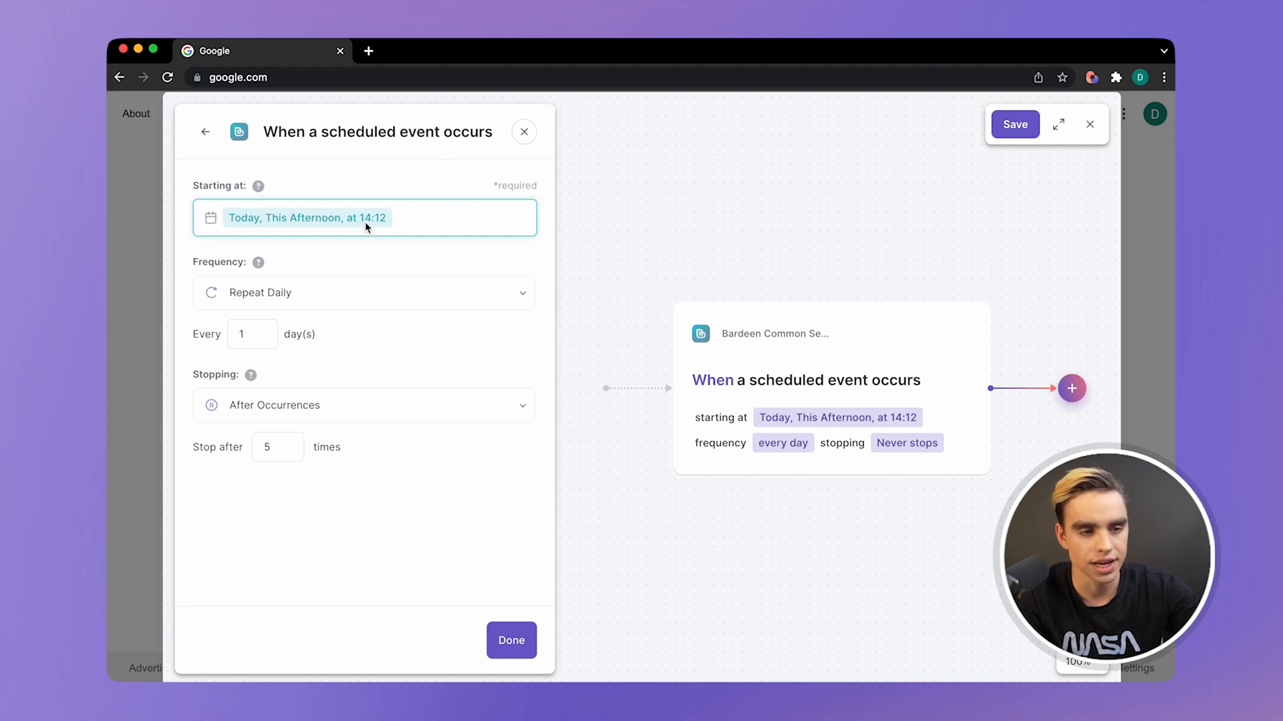
pyautogui.click(512, 640)
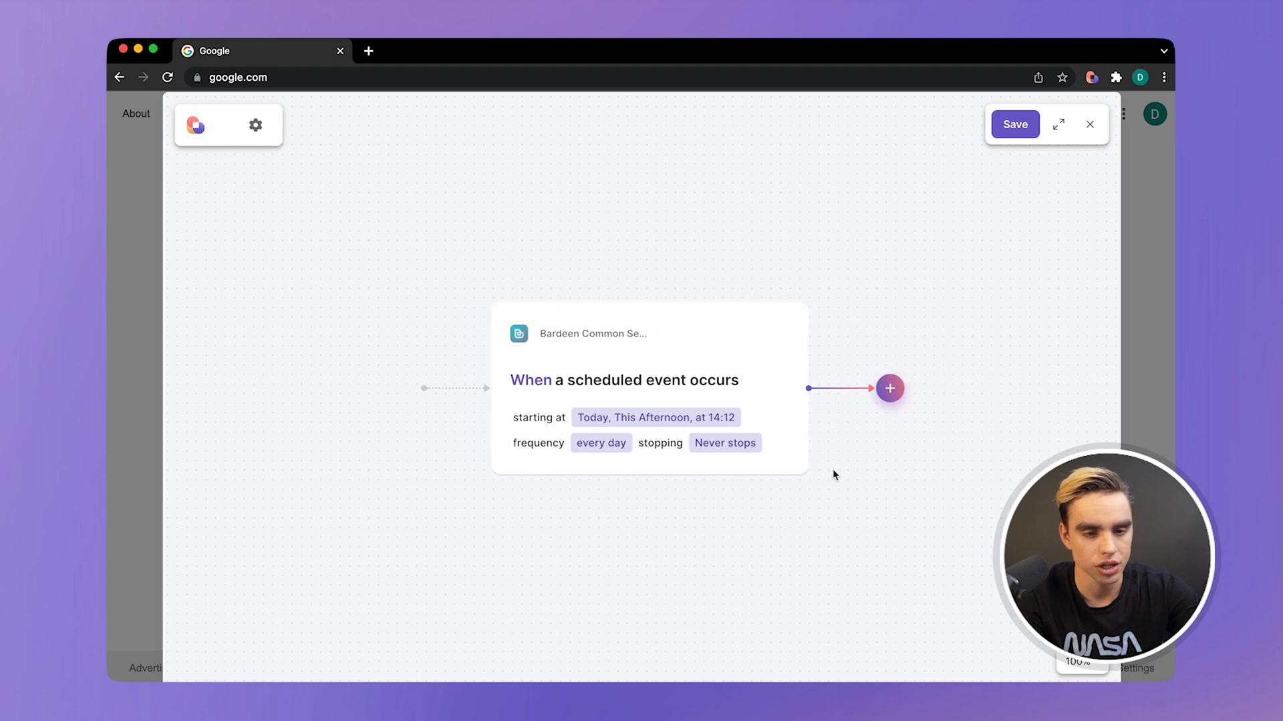
pyautogui.click(889, 388)
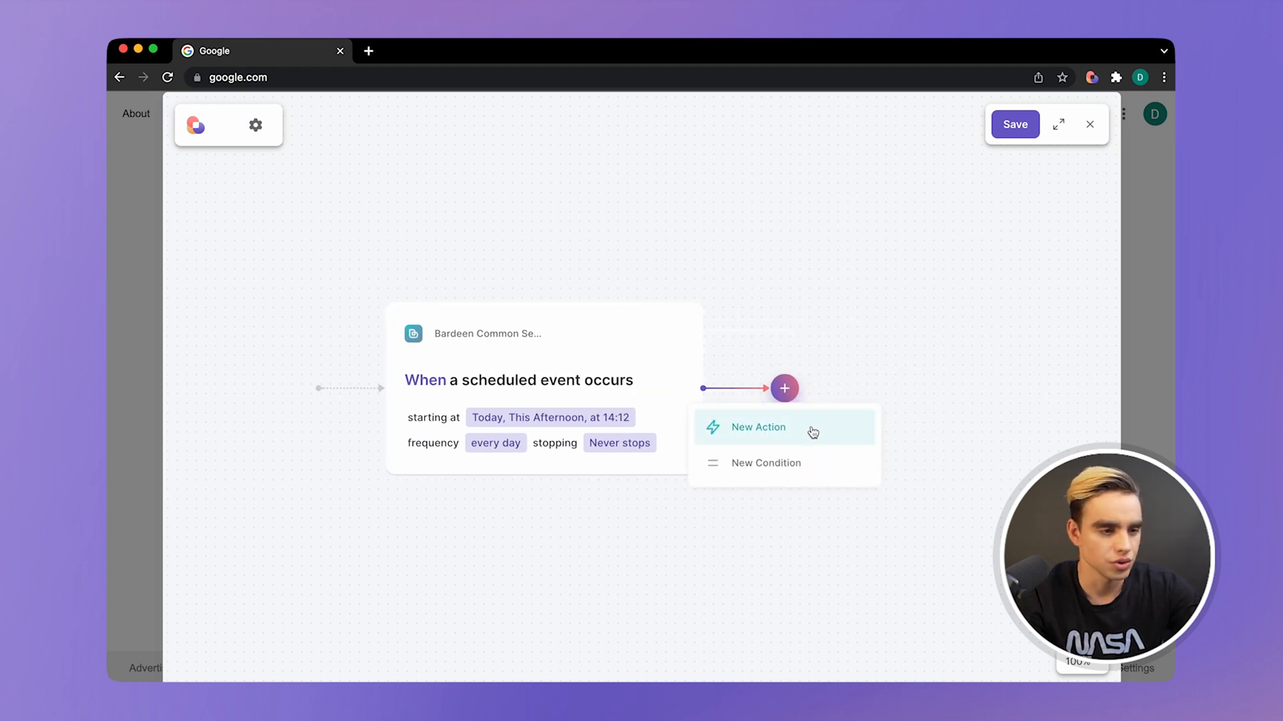
pyautogui.click(757, 427)
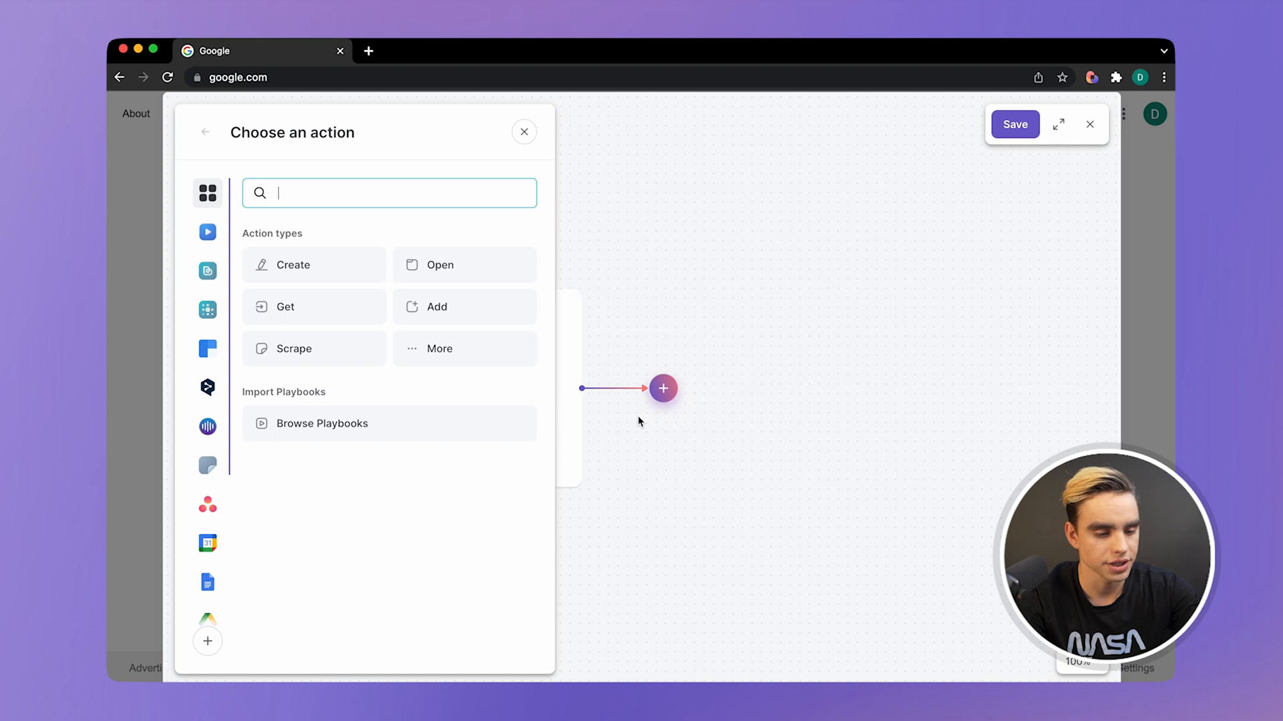
pyautogui.write('pdf')
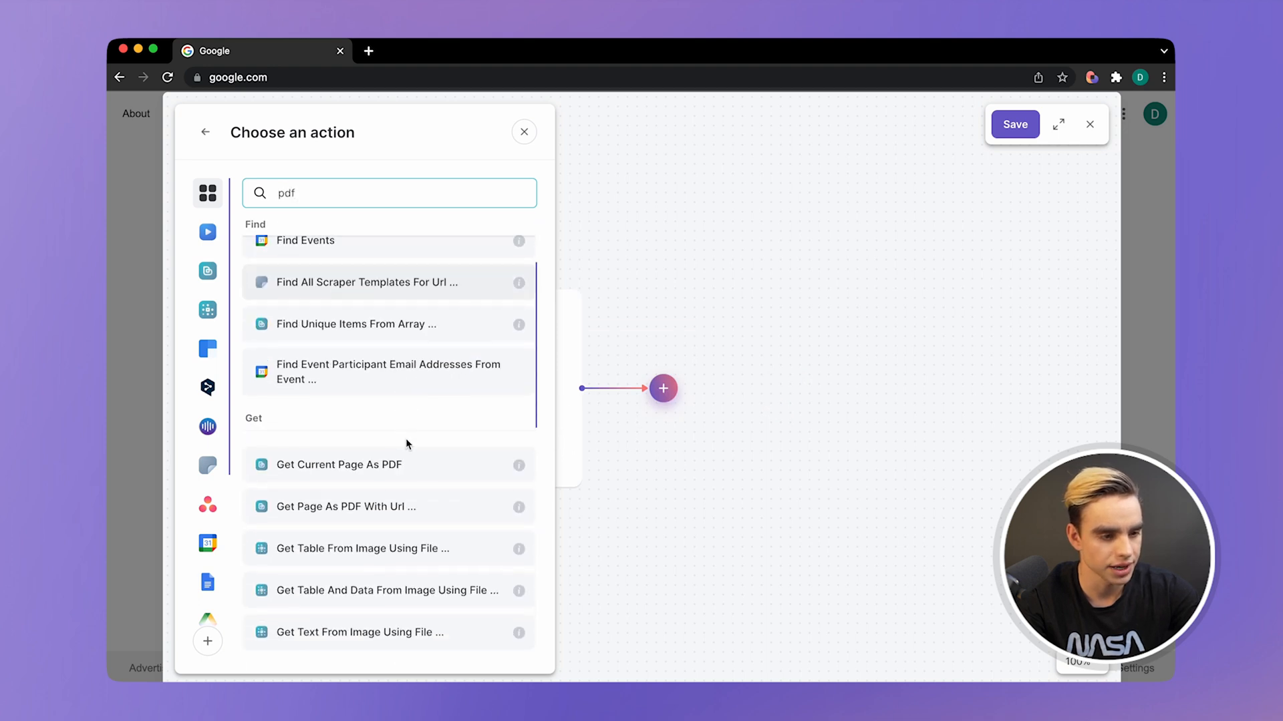
pyautogui.moveTo(377, 506)
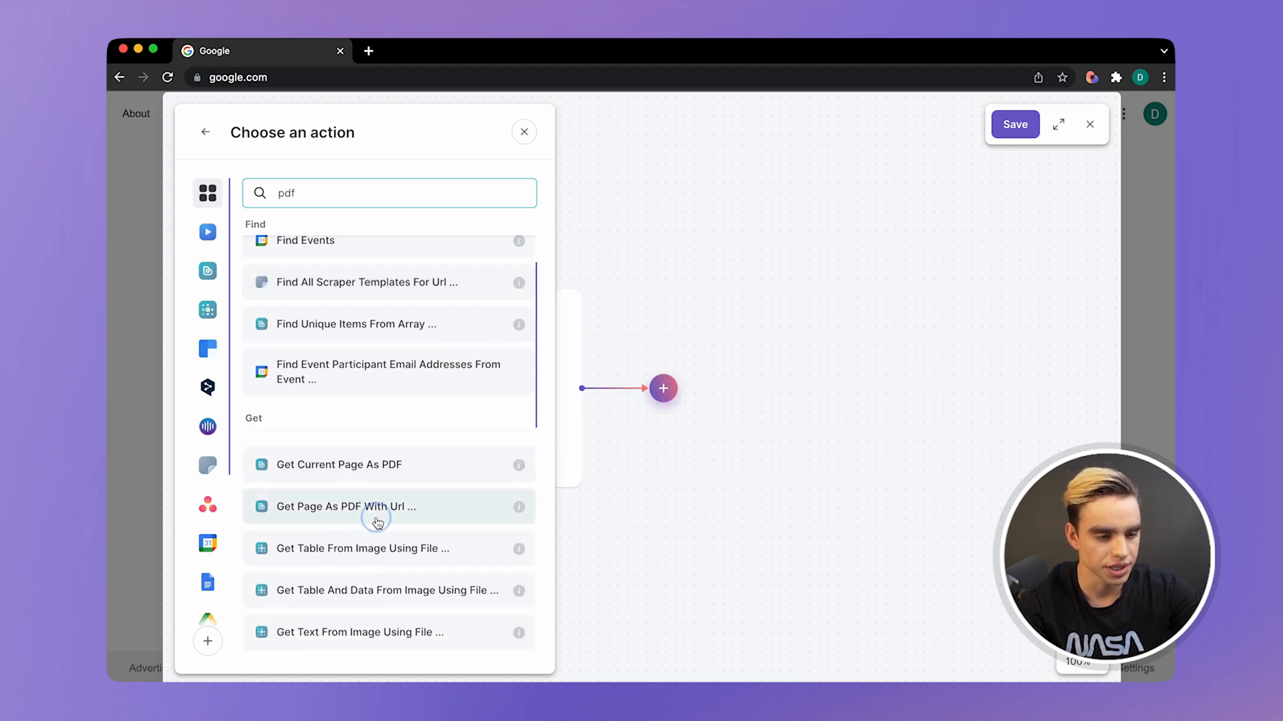
pyautogui.click(377, 507)
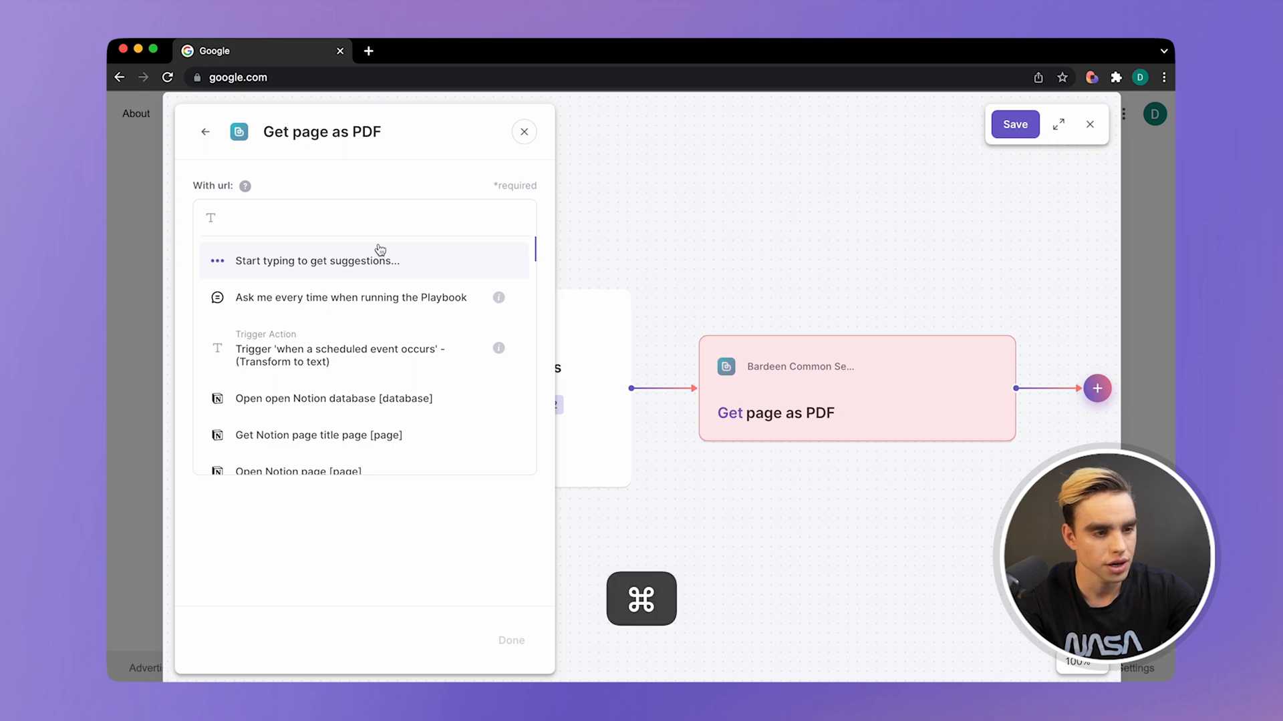
pyautogui.write('https://www.nytimes.com/interactive/2021/us/new-york-covid-cases.html')
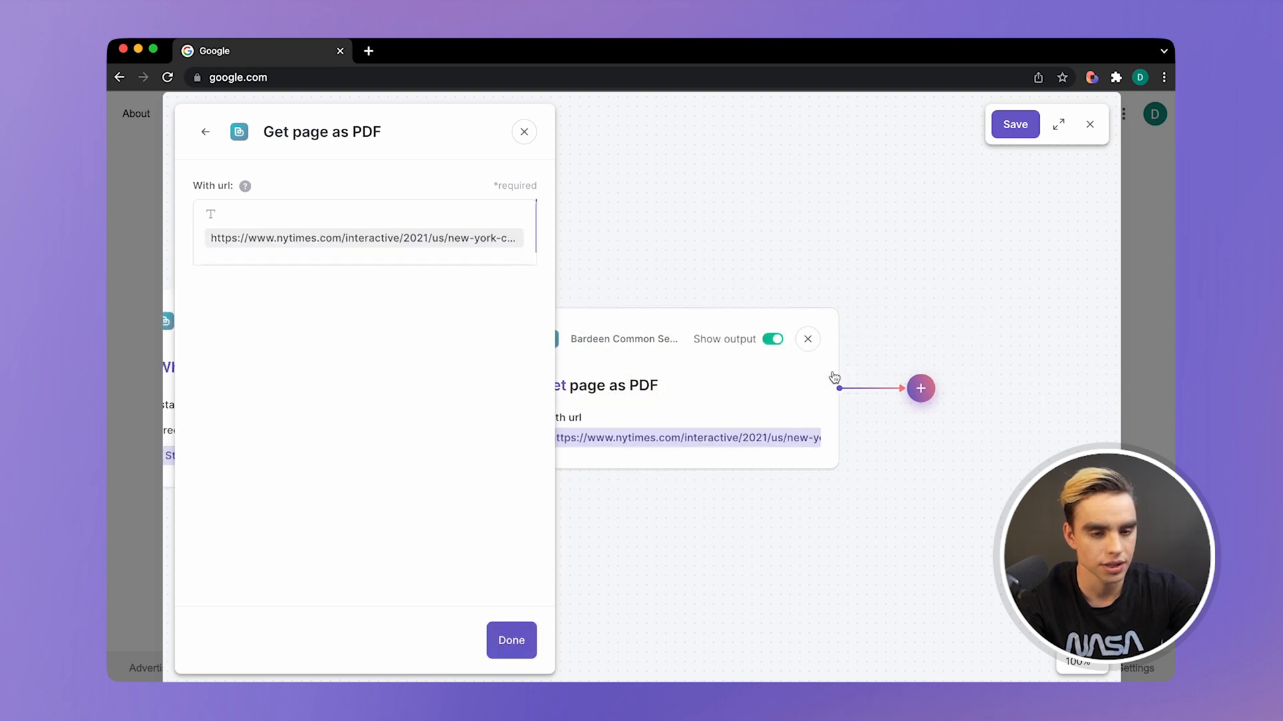
pyautogui.click(919, 389)
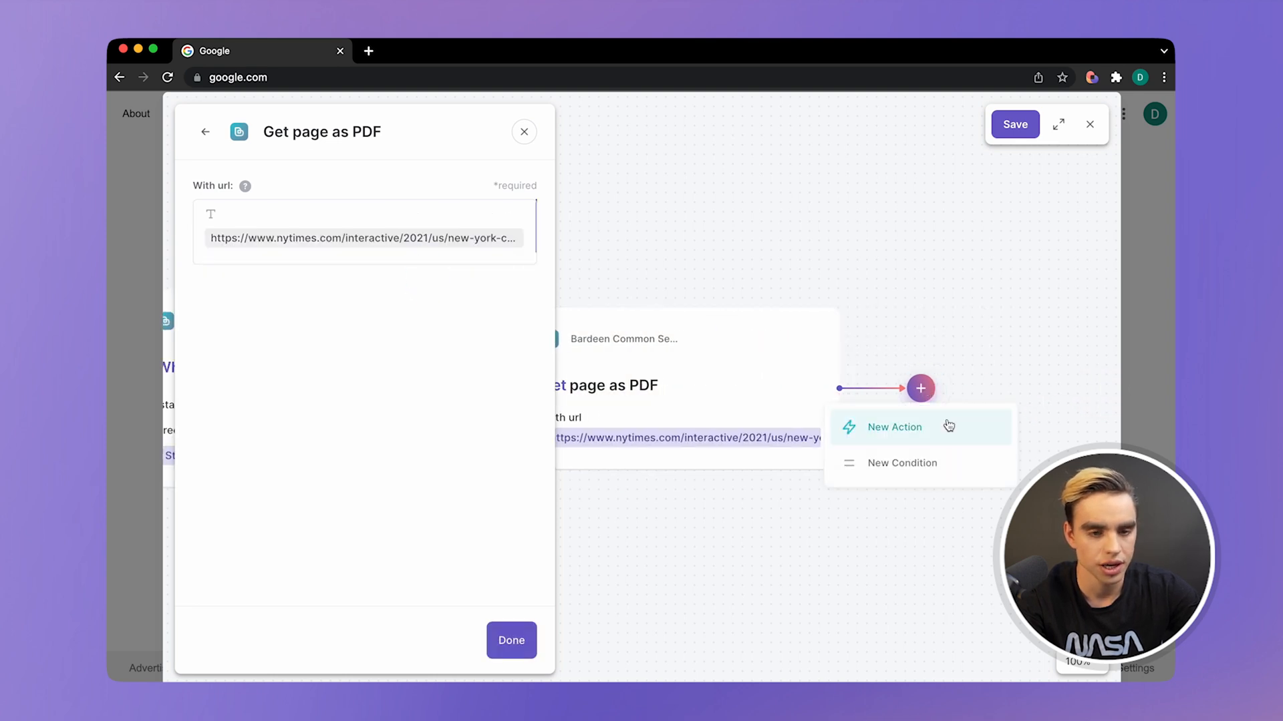
# Step: Add a Send File Via Slack action after the PDF step
pyautogui.click(894, 428)
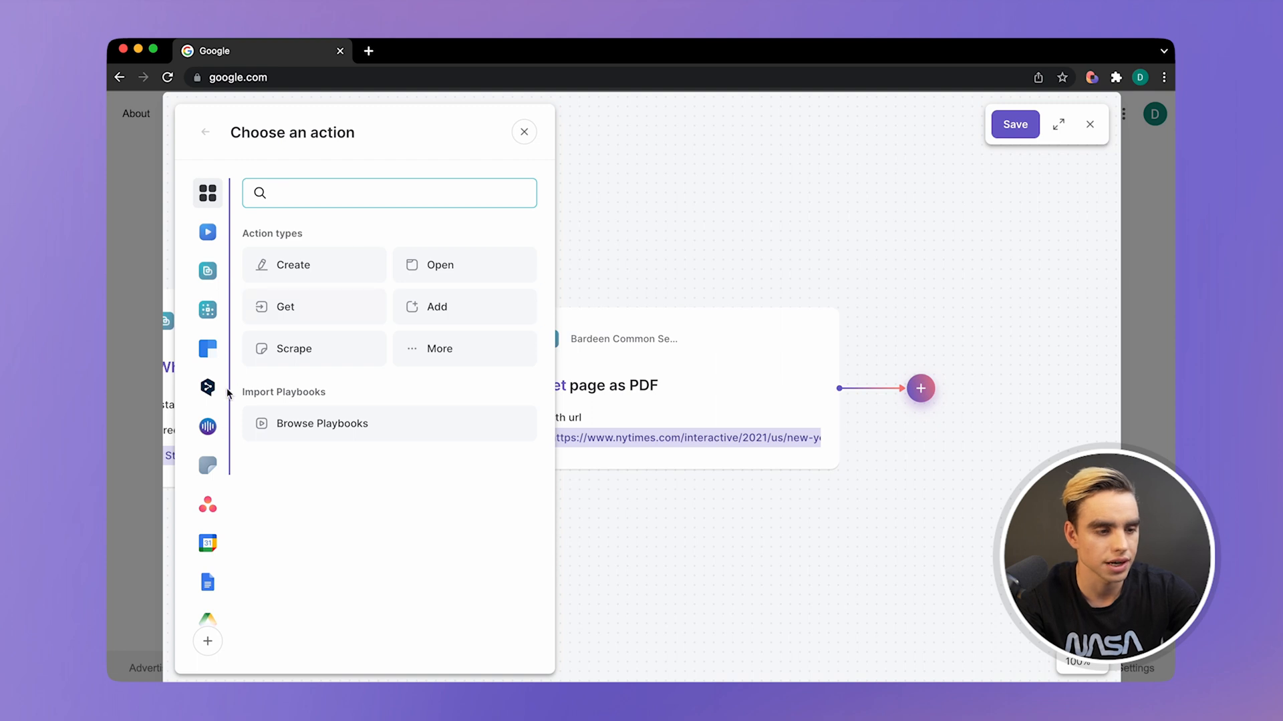
pyautogui.write('s')
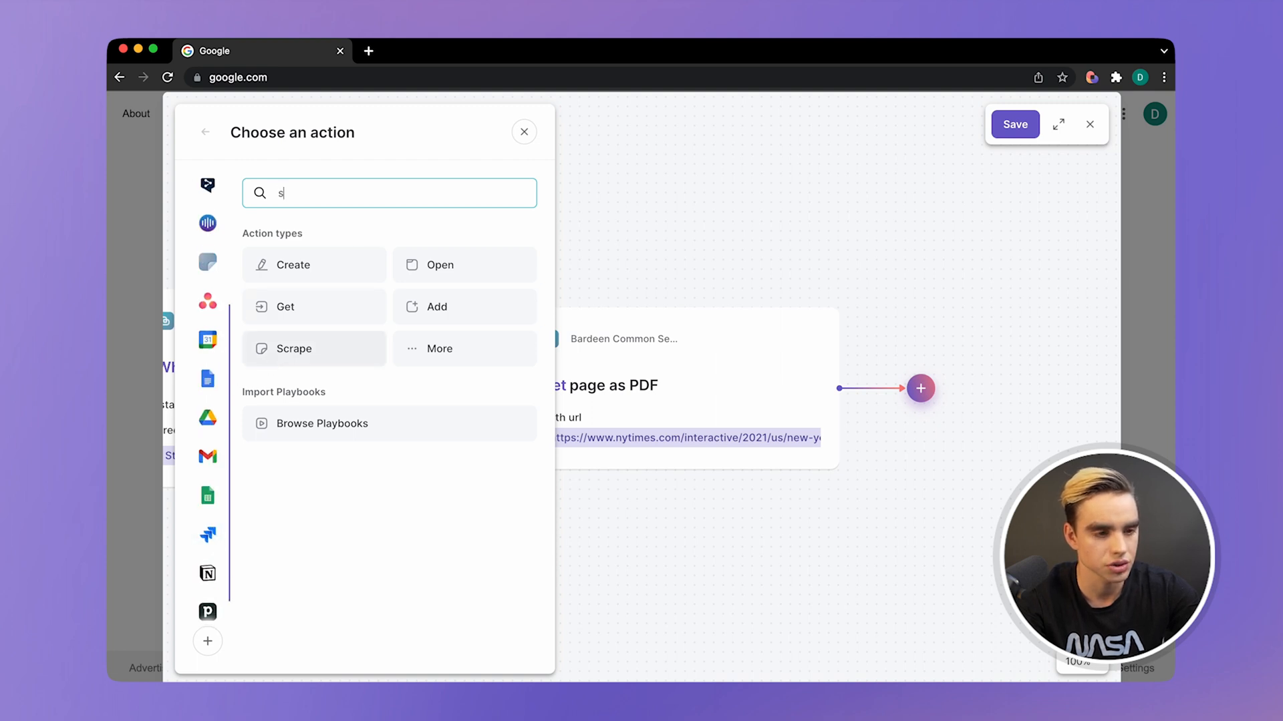
pyautogui.write('lack')
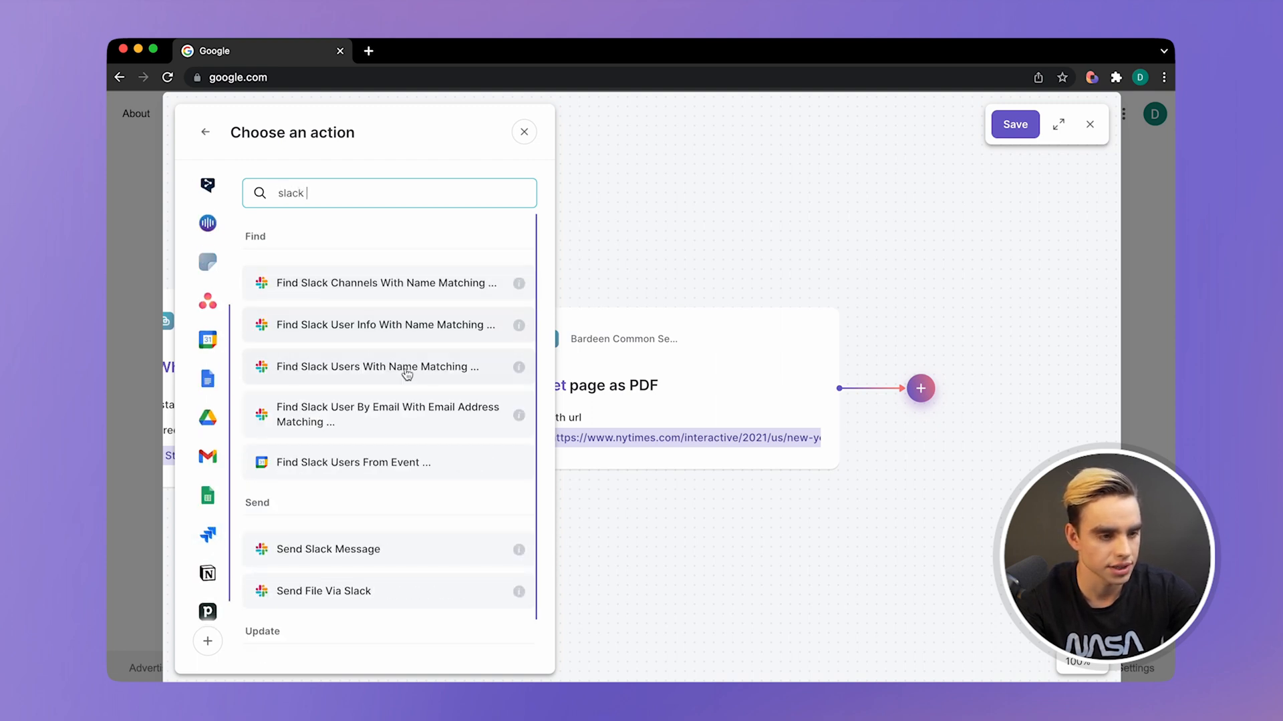
pyautogui.click(323, 591)
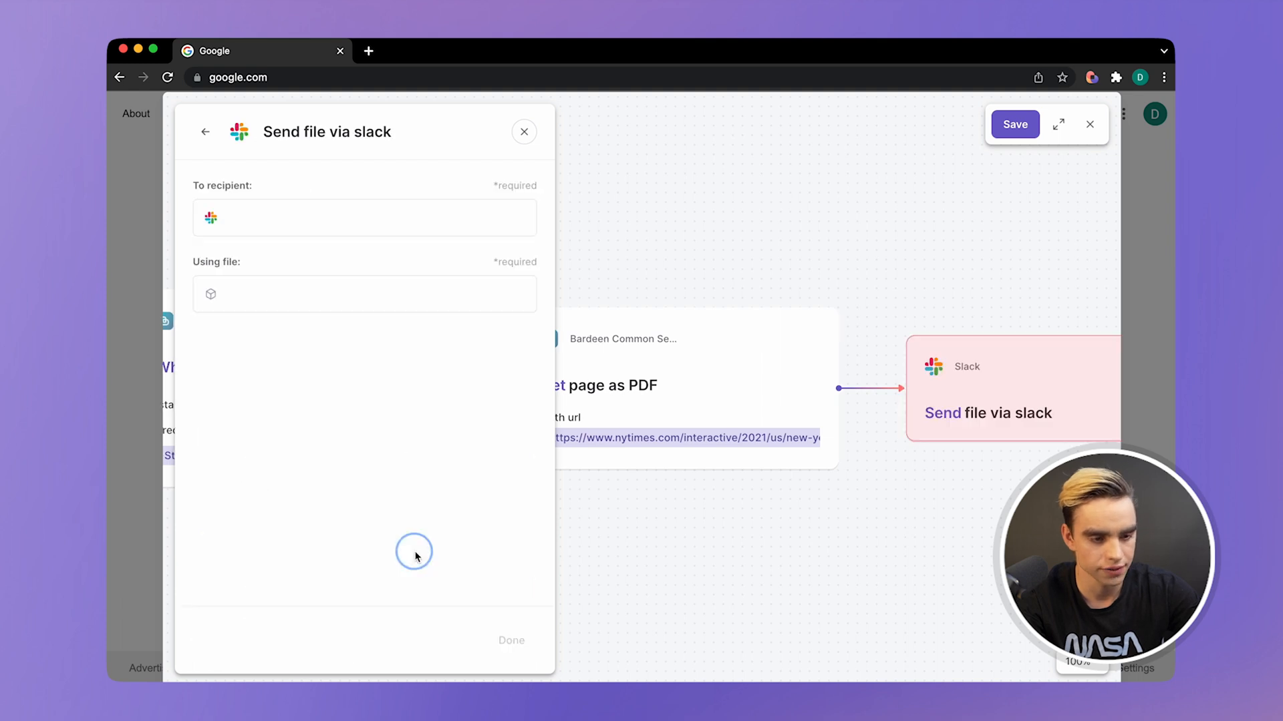
# Step: Send the Get page as PDF blob to #marketing with the message 'Today's Stats'
pyautogui.click(364, 218)
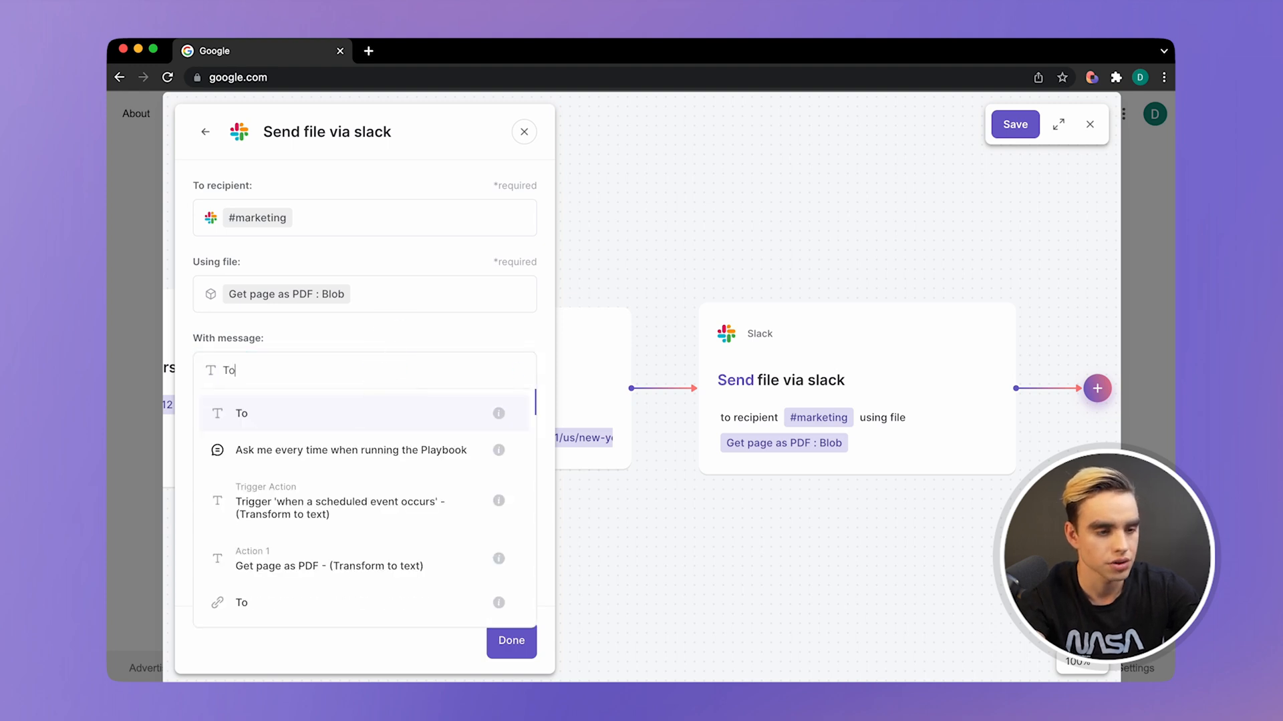
pyautogui.write("Today's Stats")
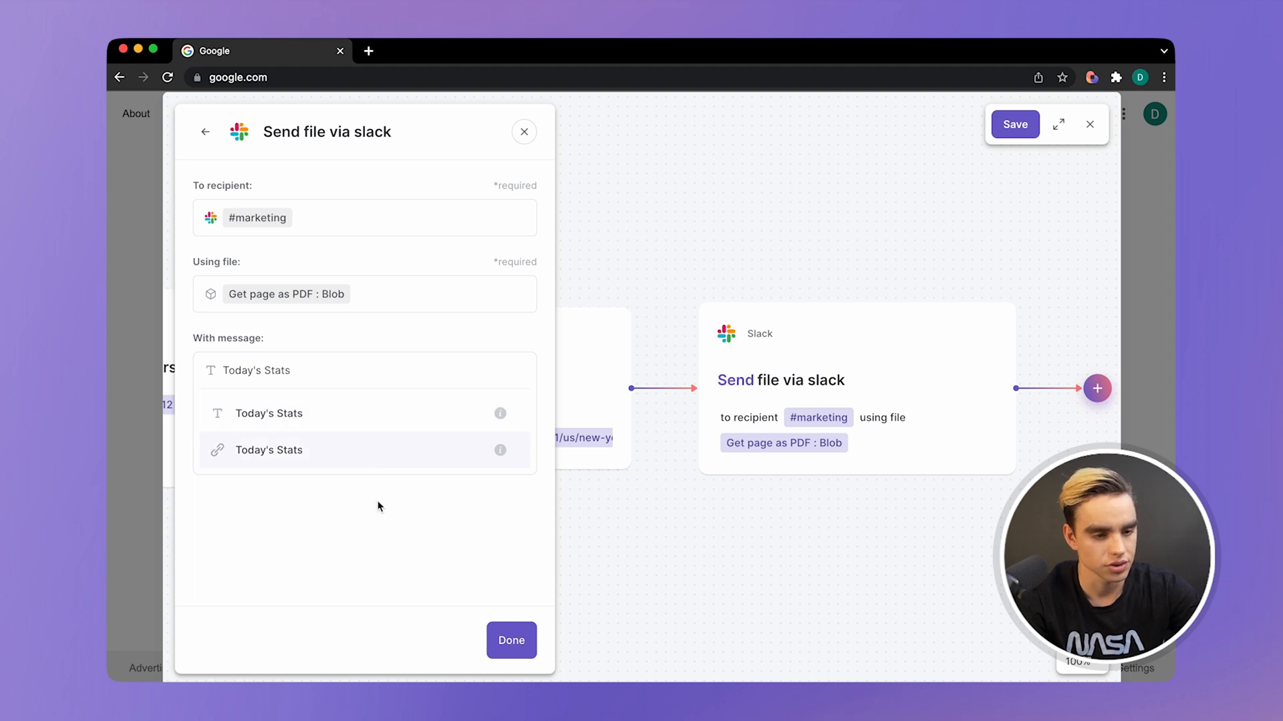
pyautogui.click(524, 132)
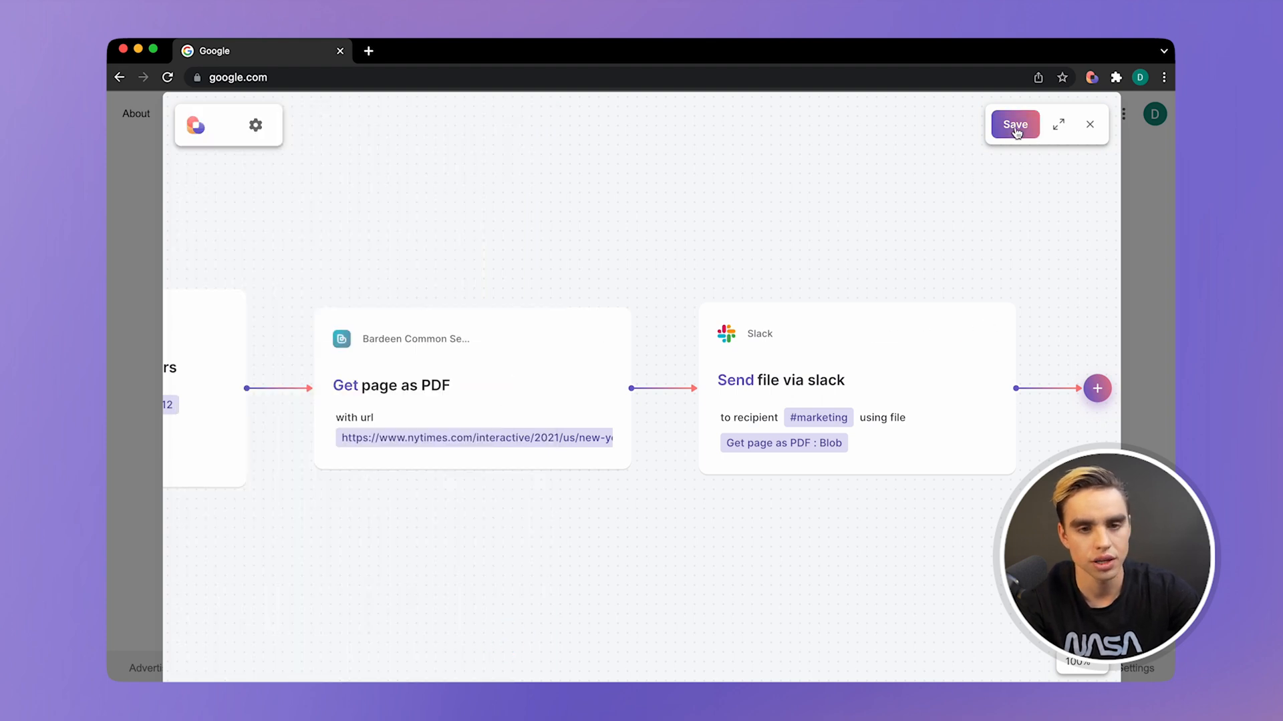
# Step: Save the autobook as 'Covid Stats in Slack' and leave the builder
pyautogui.click(1014, 125)
pyautogui.write('Covid Stats in Slack')
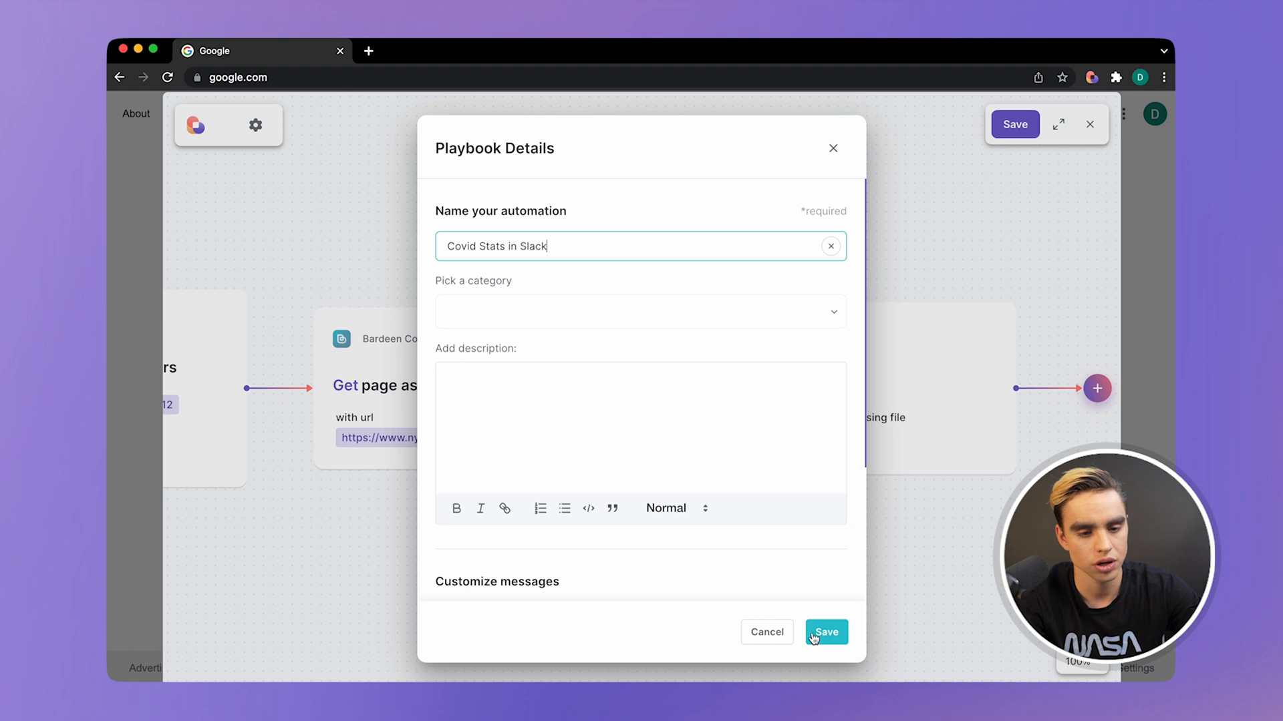
pyautogui.click(826, 632)
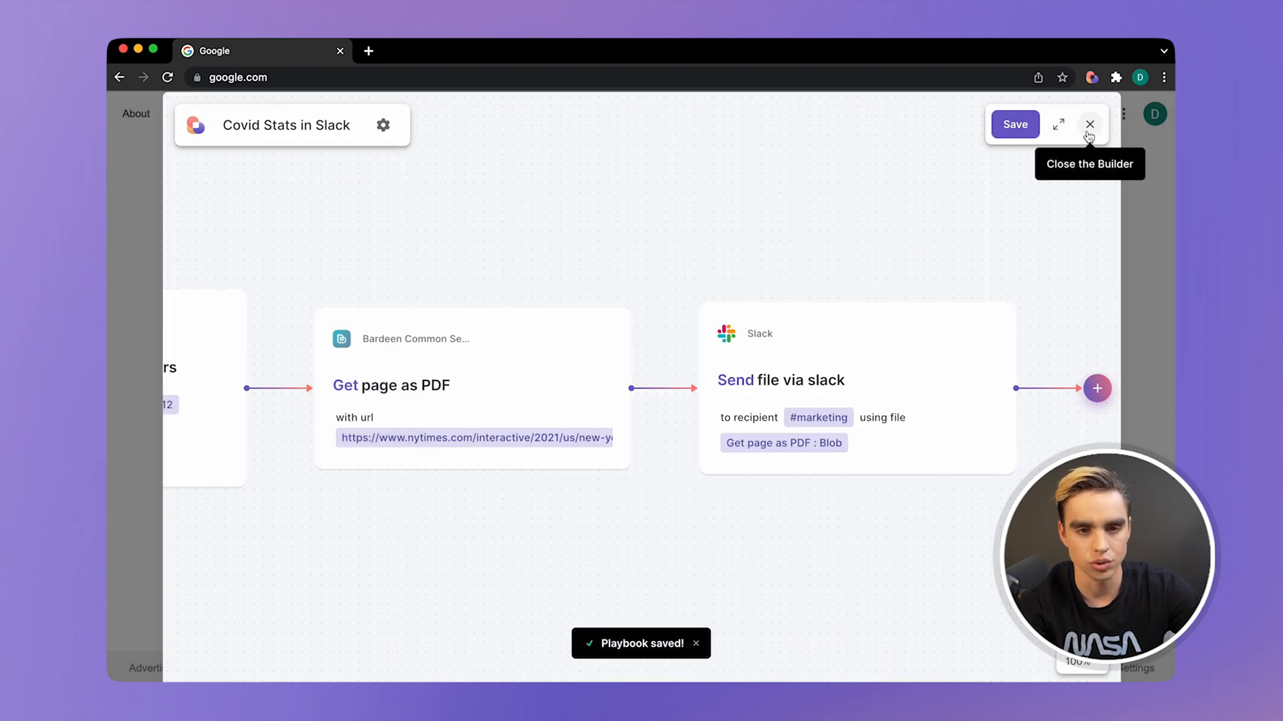
pyautogui.click(1090, 124)
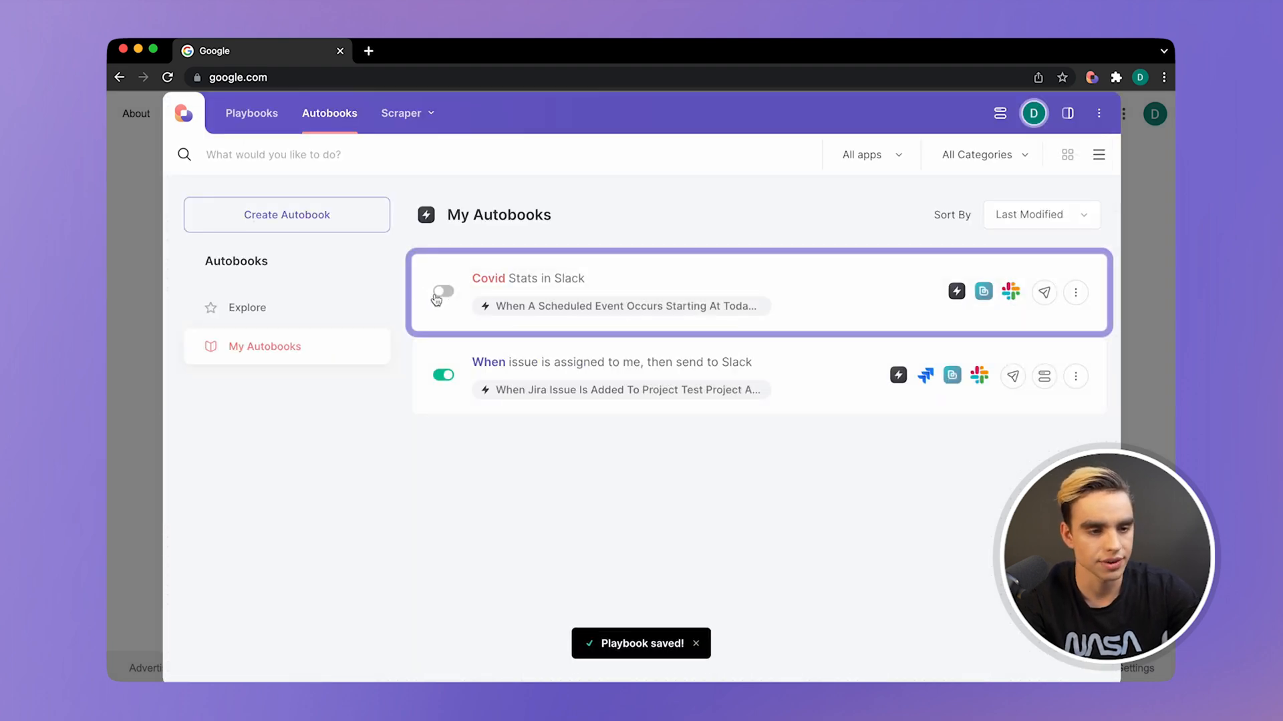
# Step: Switch on the Covid Stats in Slack autobook and acknowledge its scheduled operation
pyautogui.click(442, 293)
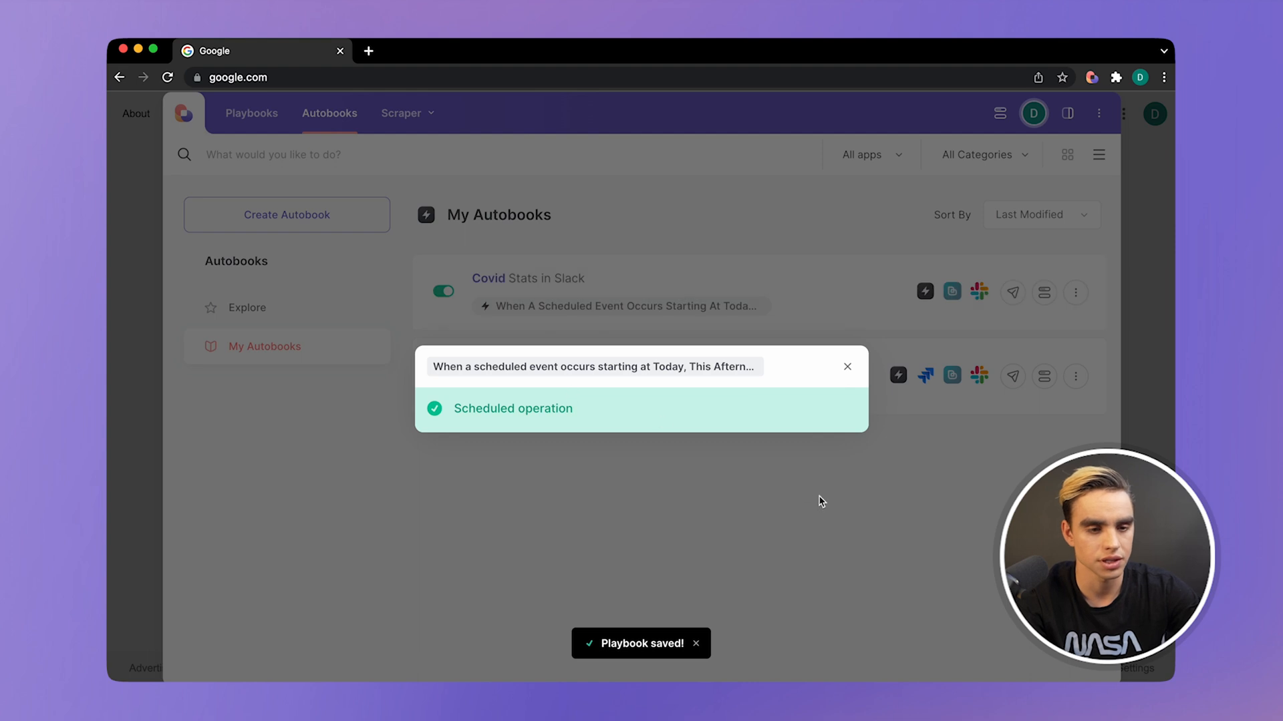
pyautogui.click(847, 366)
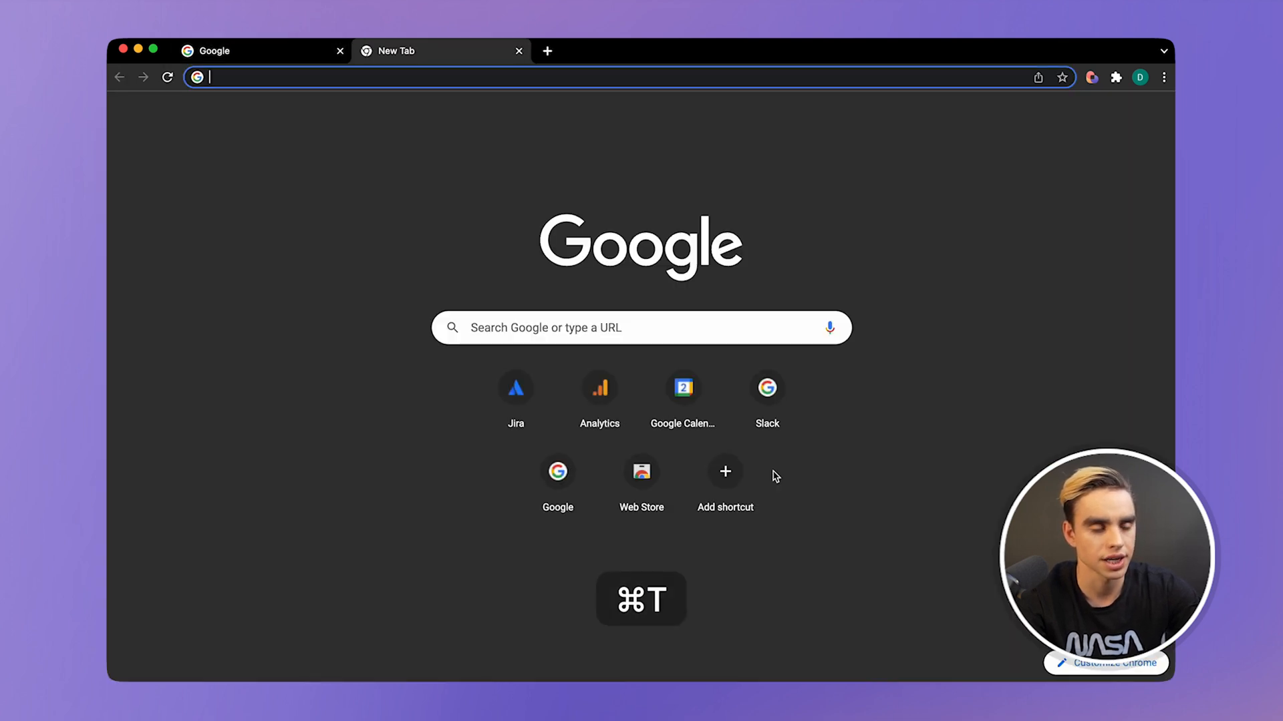
# Step: In Slack's #marketing channel, preview the delivered New York Coronavirus Map and Case Count PDF
pyautogui.write('slack.com/client/T023TQ0FT5G/D023QMS6RCM')
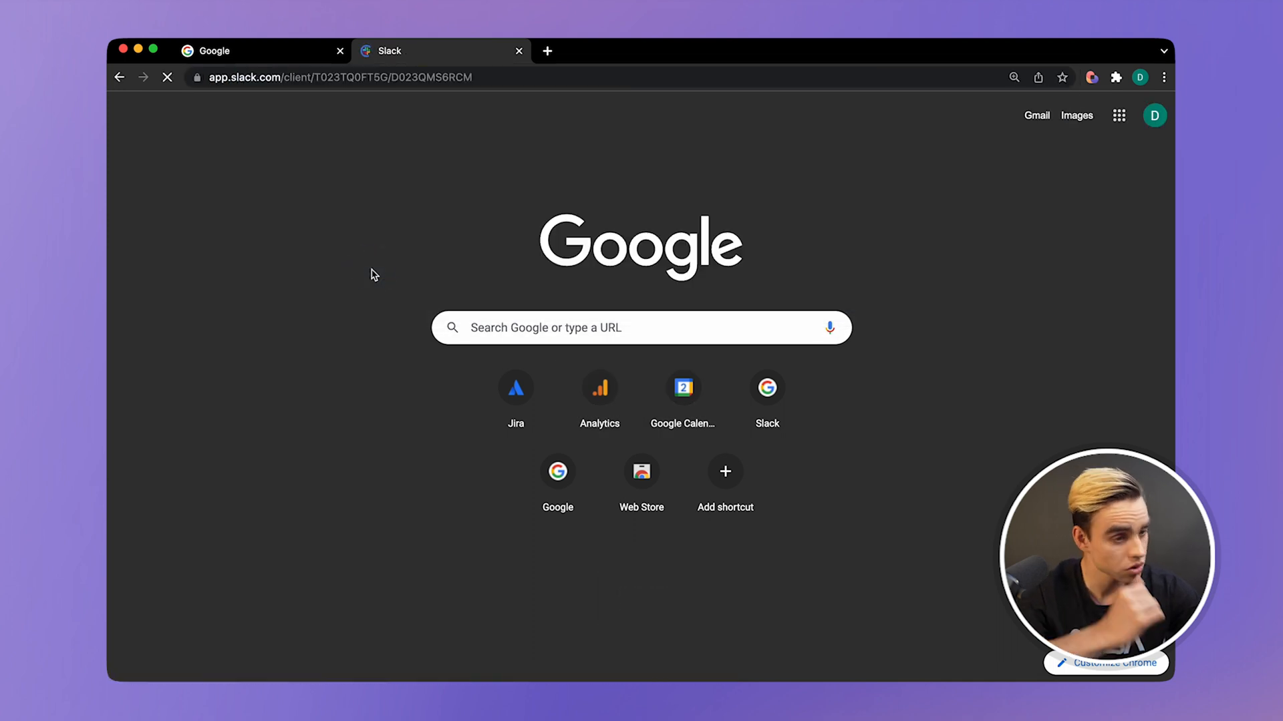
pyautogui.click(442, 51)
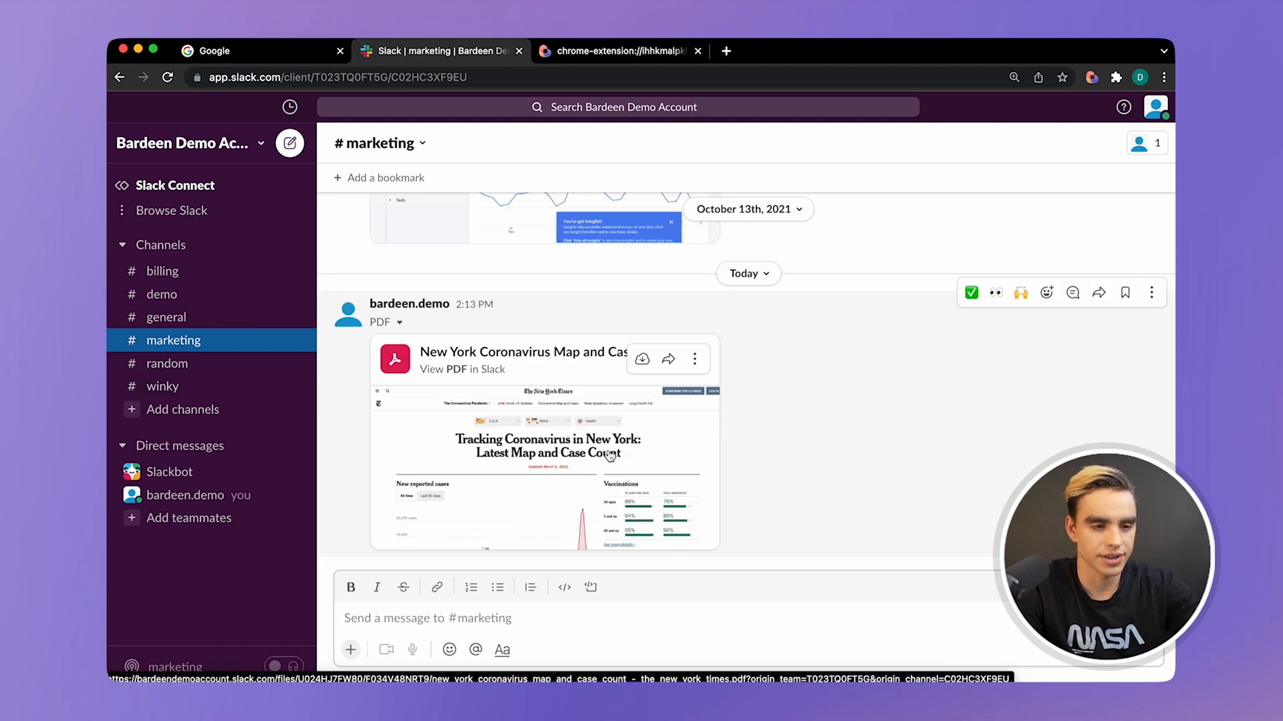
pyautogui.click(542, 466)
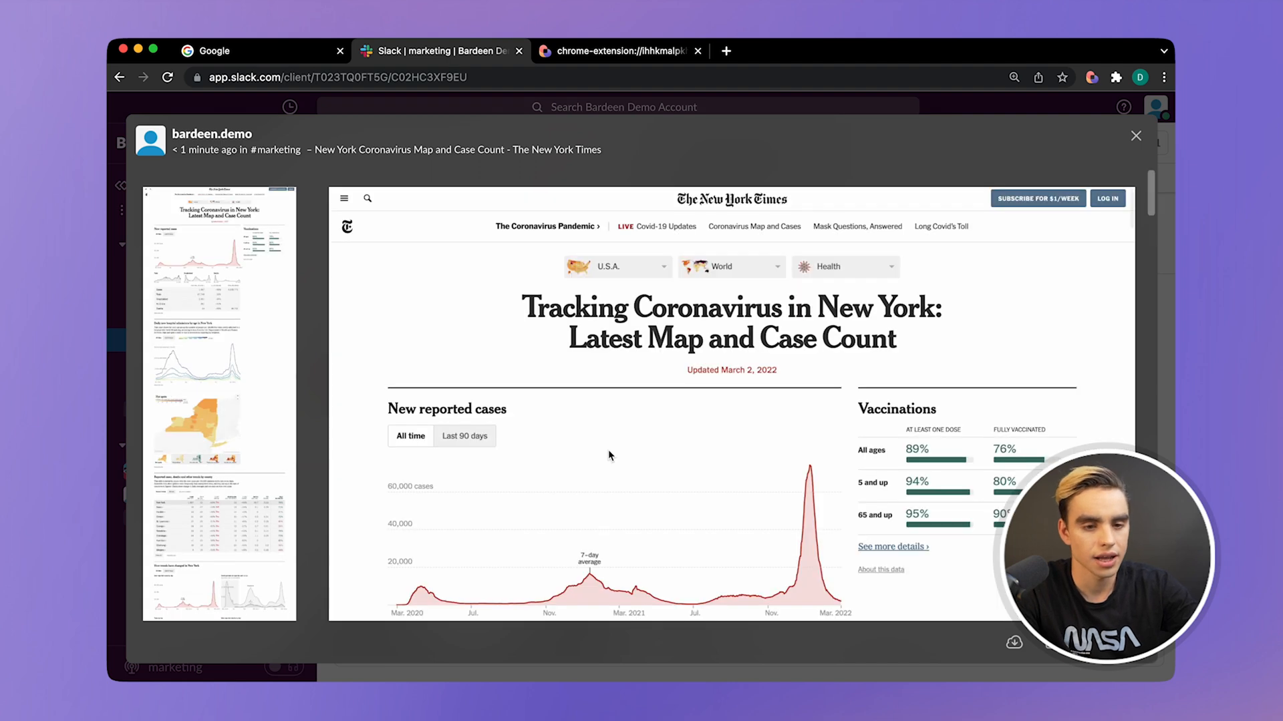
pyautogui.scroll(-3)
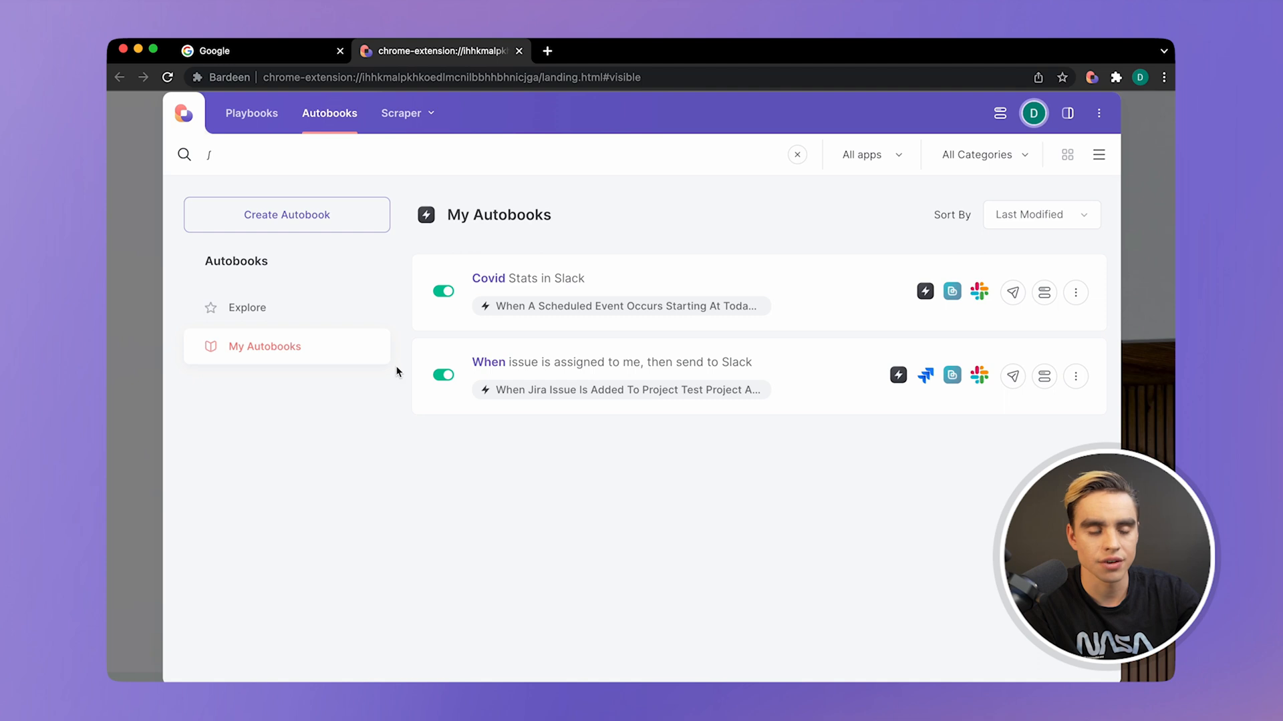
pyautogui.click(443, 293)
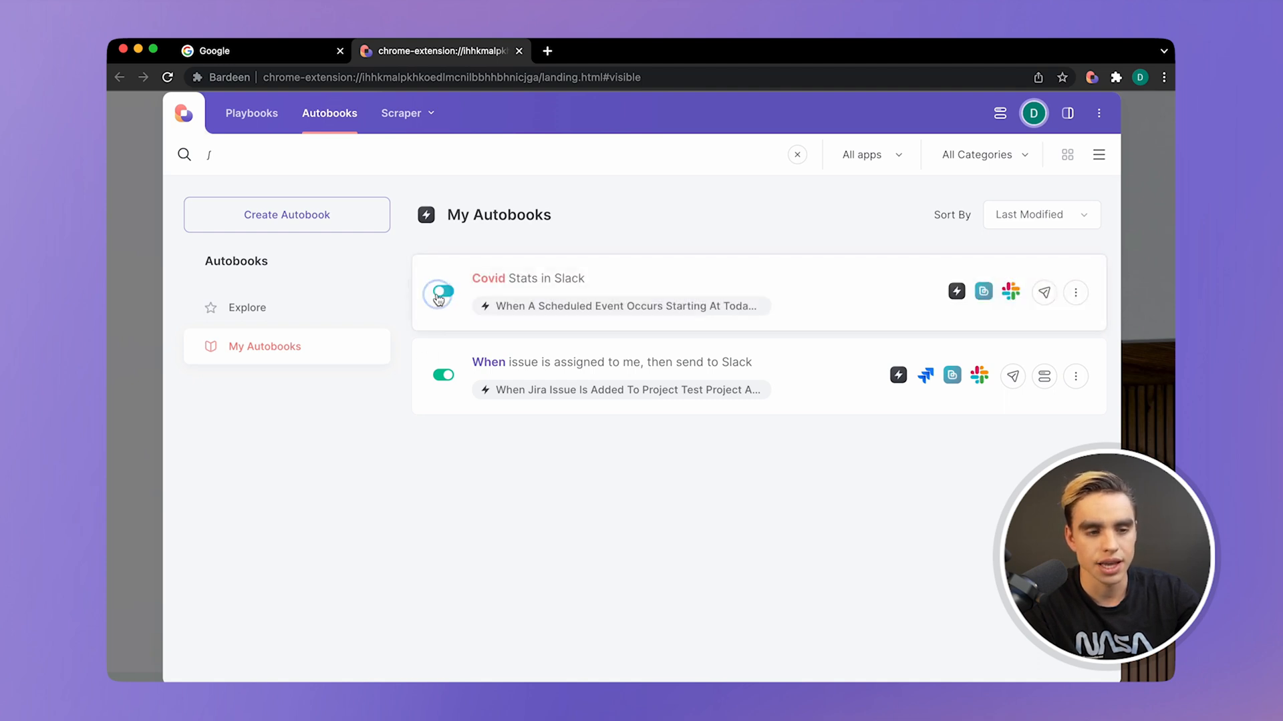
pyautogui.click(442, 291)
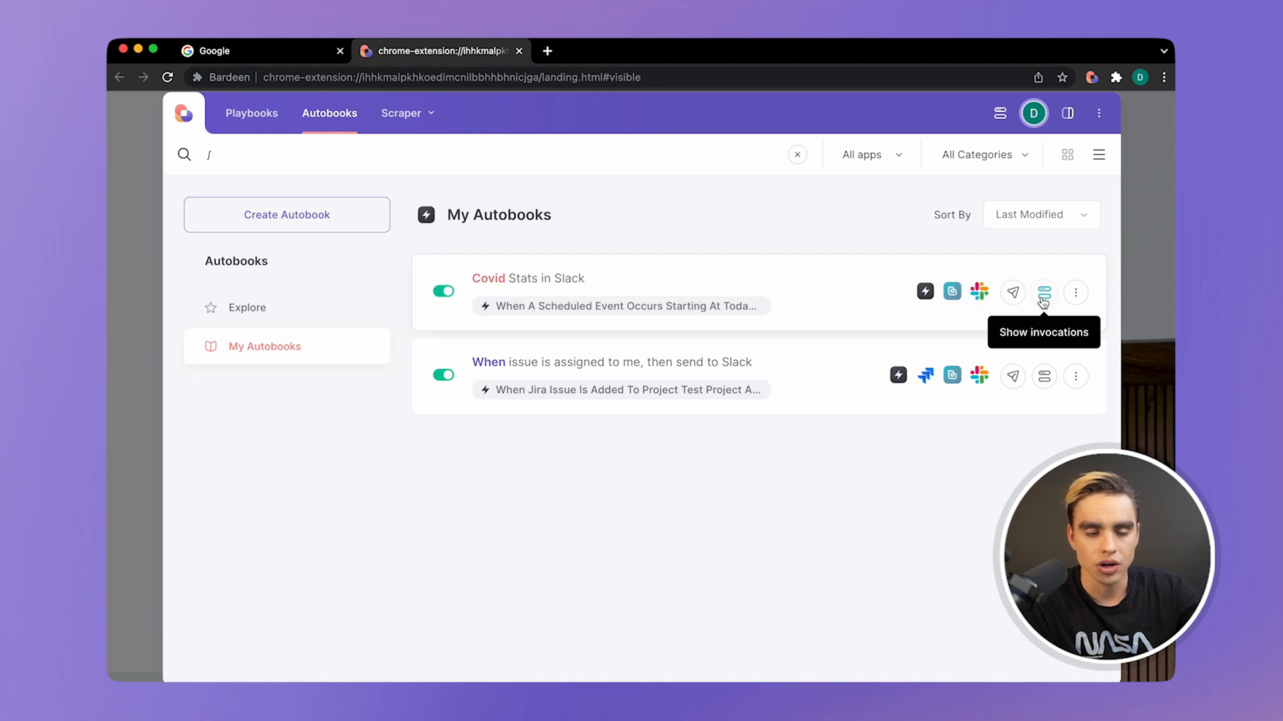
pyautogui.click(1044, 291)
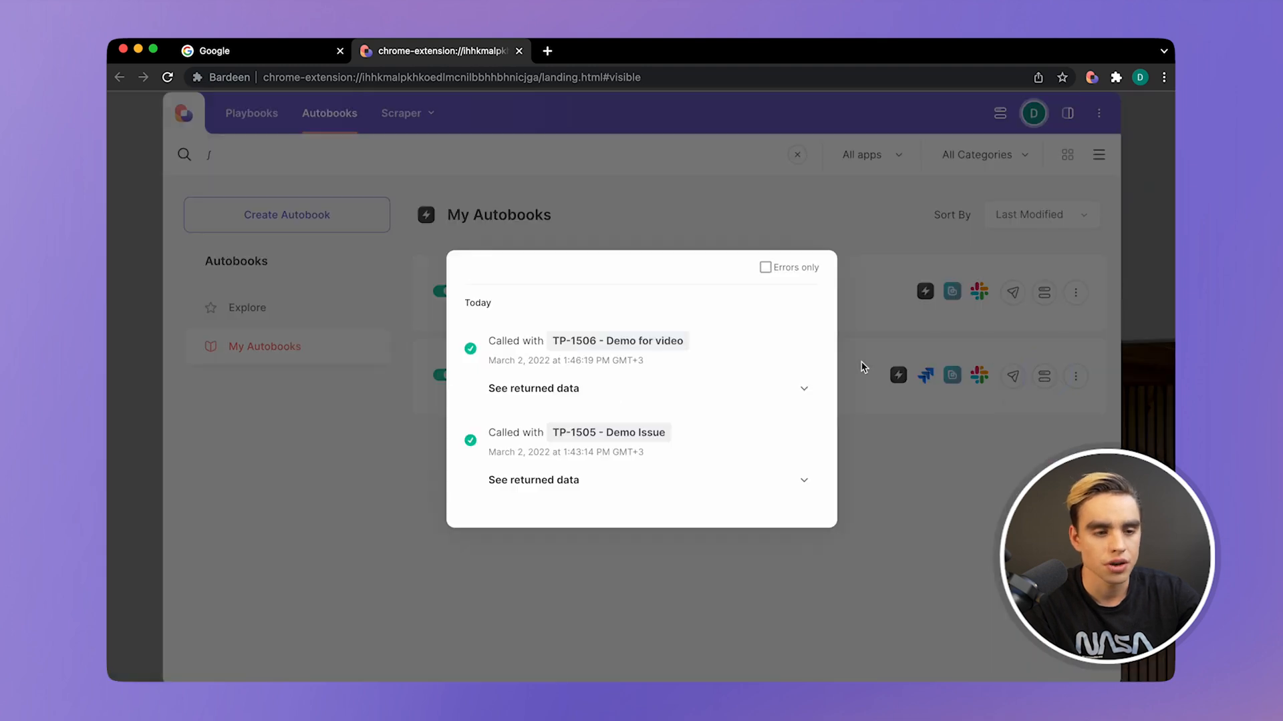
pyautogui.moveTo(769, 395)
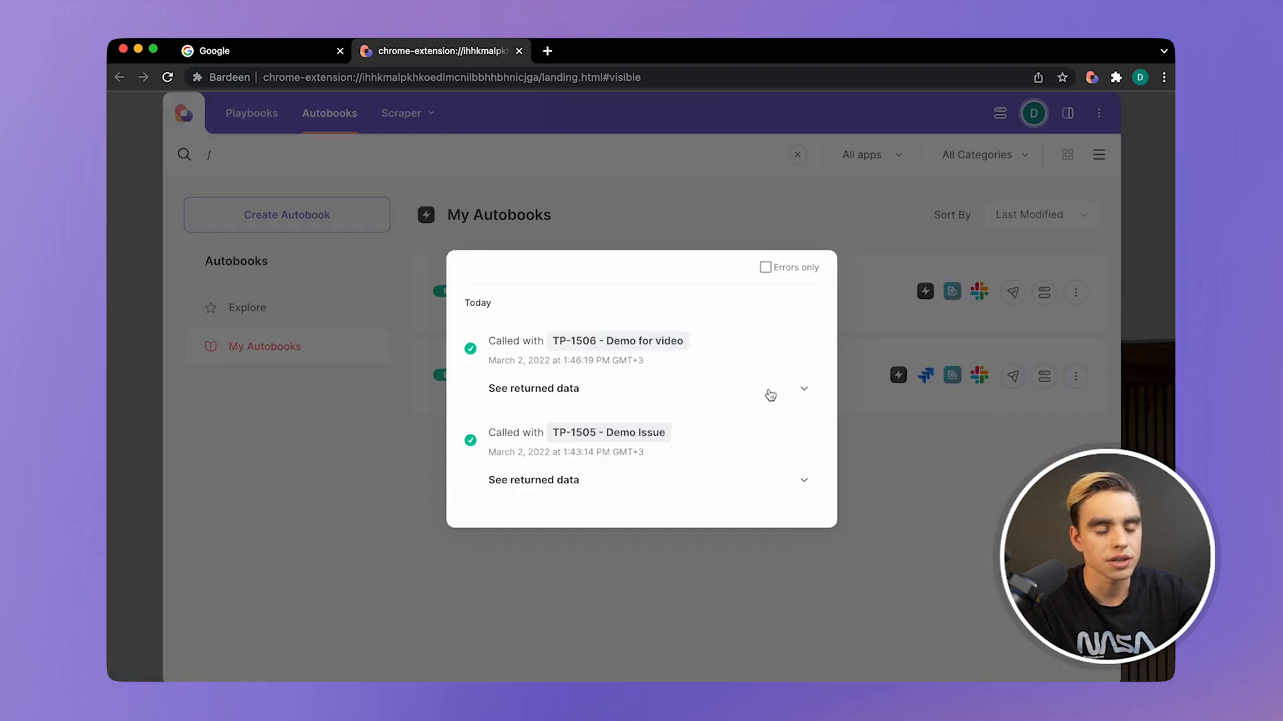
pyautogui.click(534, 387)
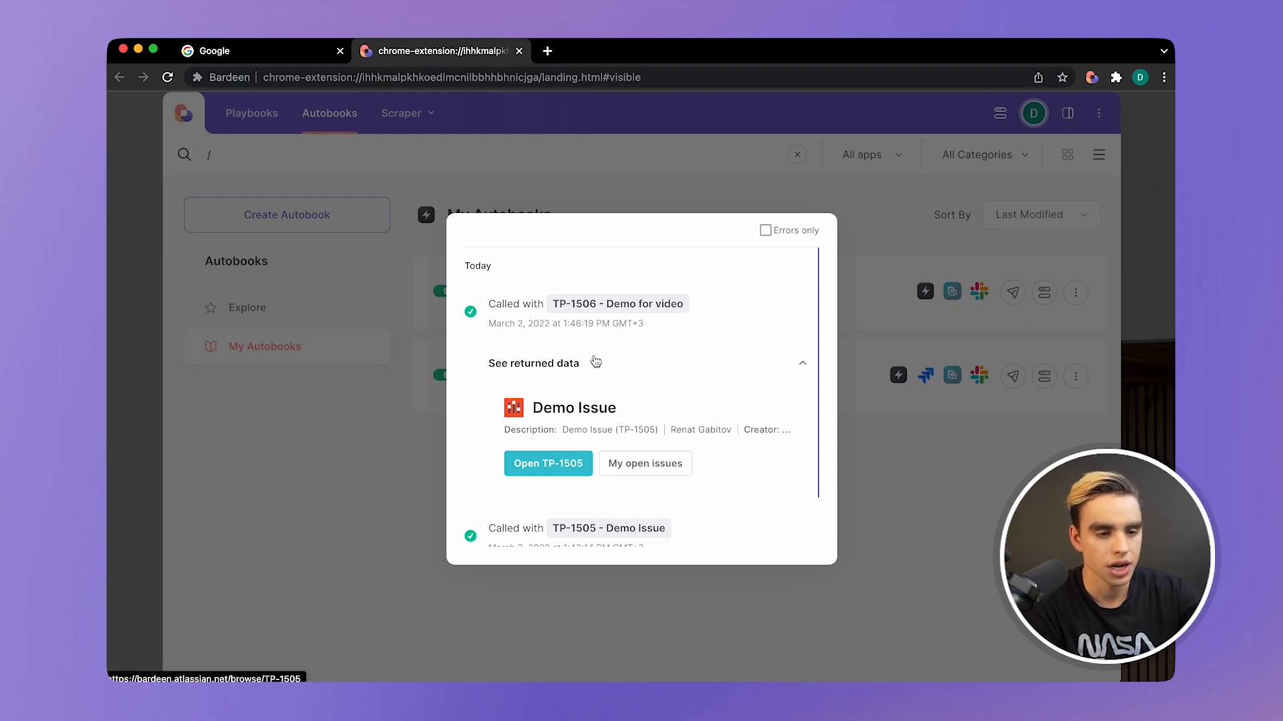
pyautogui.moveTo(587, 488)
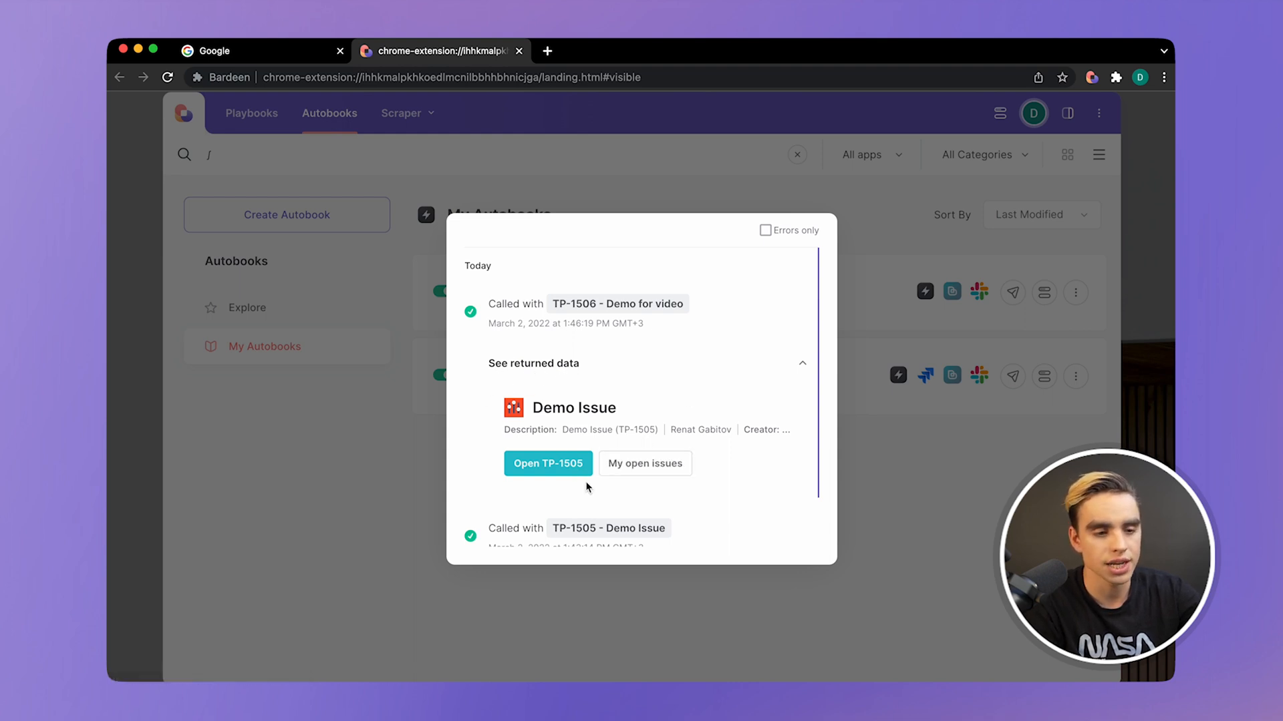
pyautogui.moveTo(581, 427)
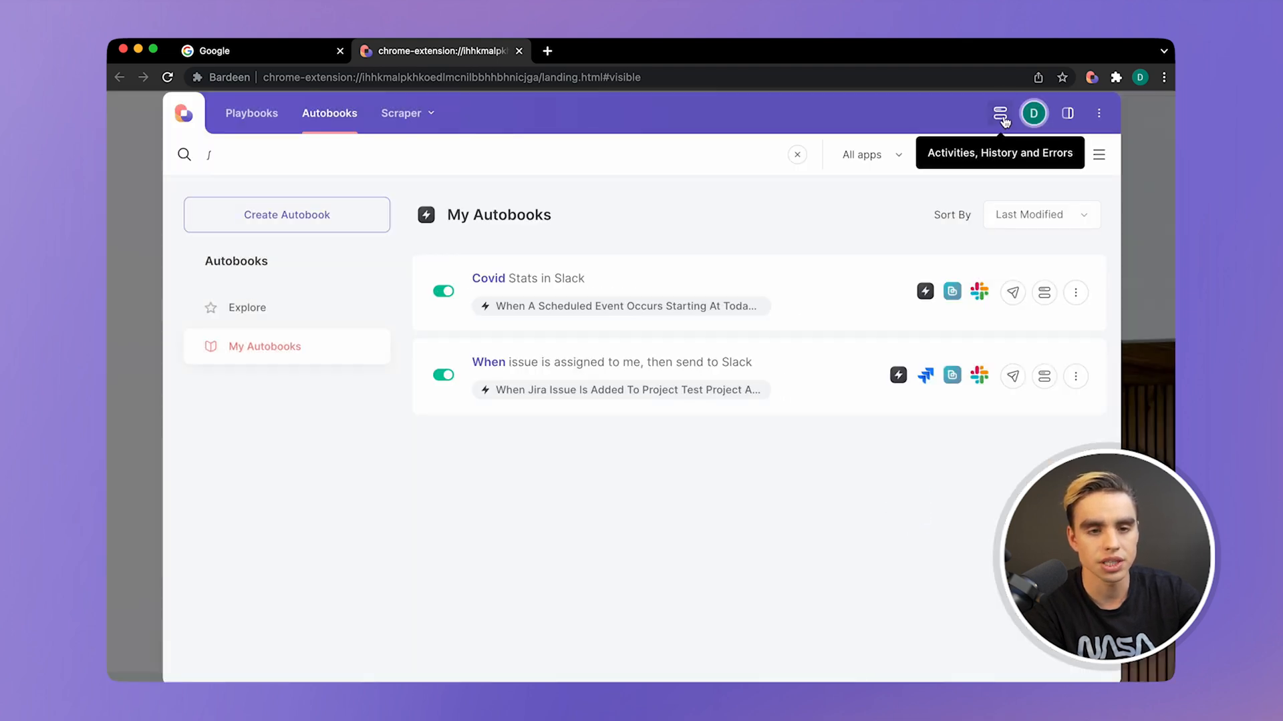
# Step: Review the activity history of automation runs
pyautogui.click(1000, 112)
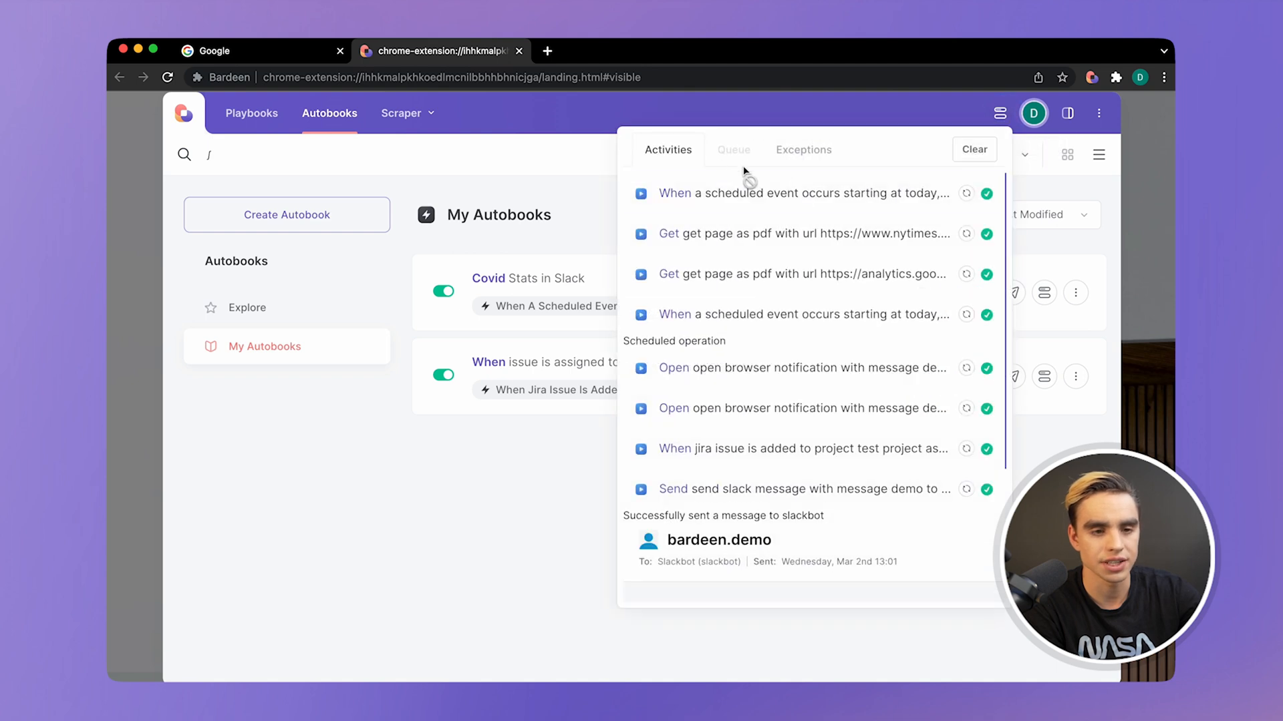
pyautogui.moveTo(816, 202)
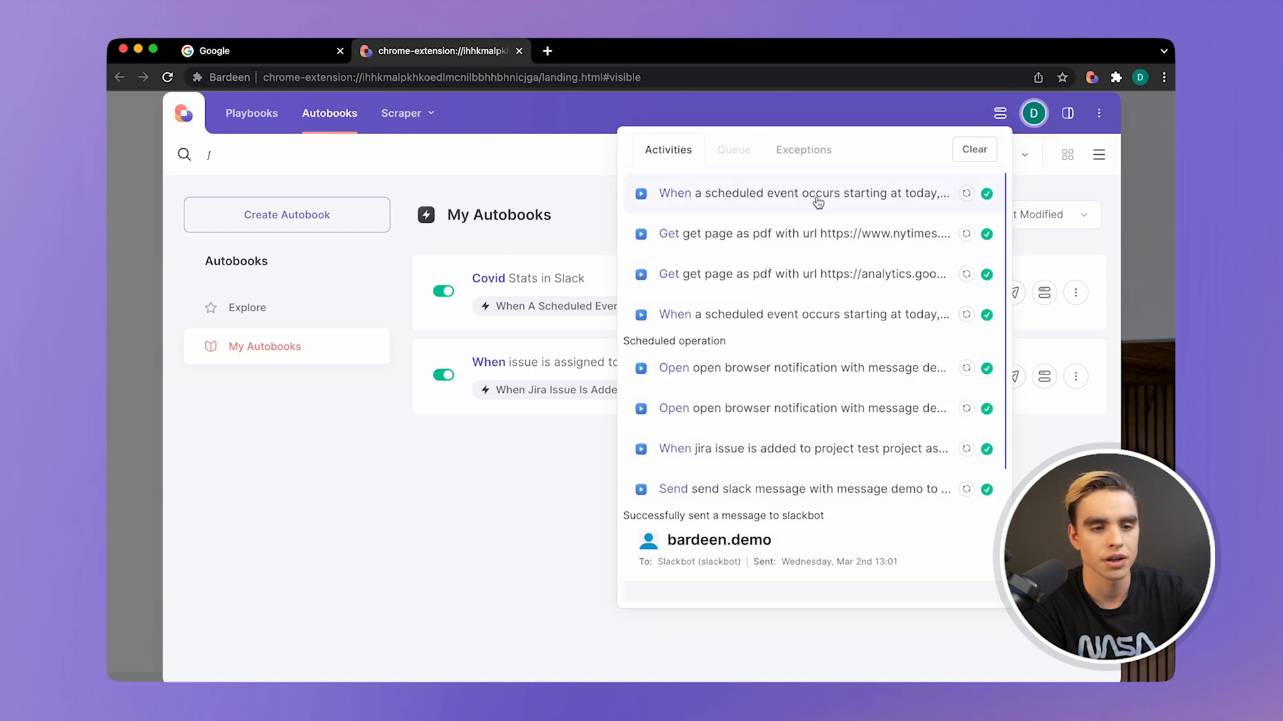
pyautogui.scroll(-3)
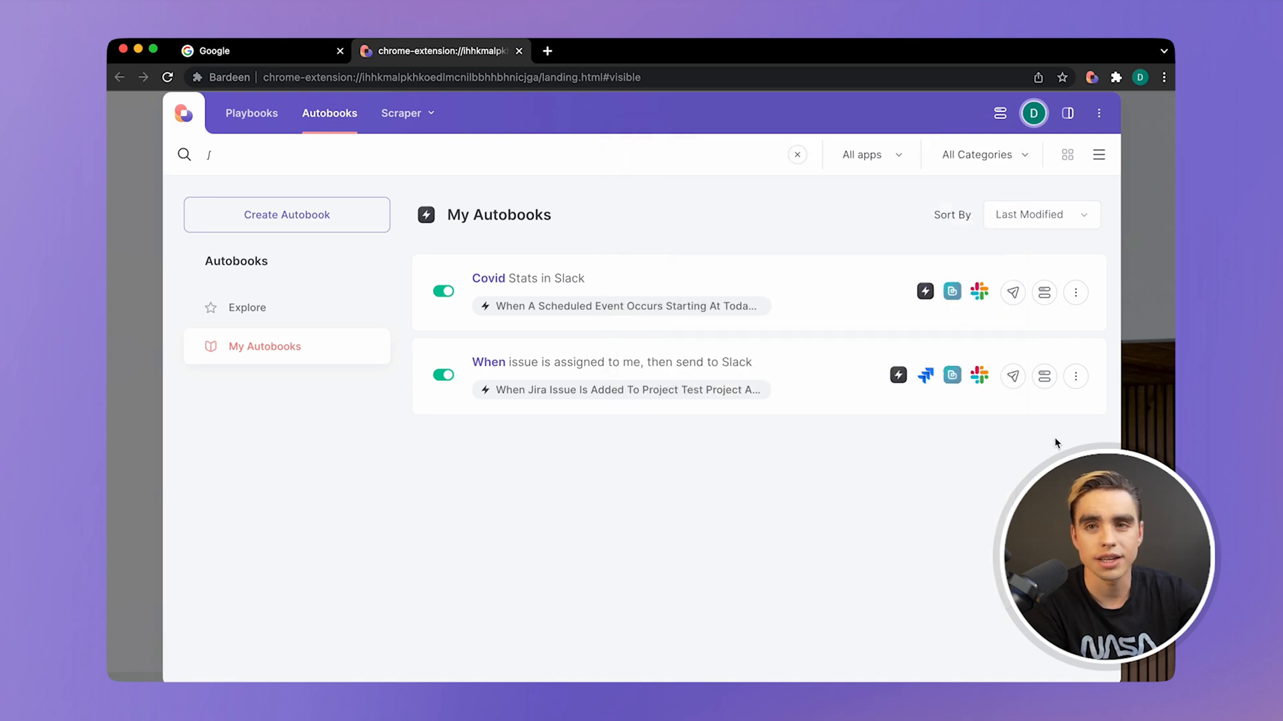
# Step: Reopen the Covid Stats in Slack autobook in the builder from its options menu
pyautogui.click(1075, 293)
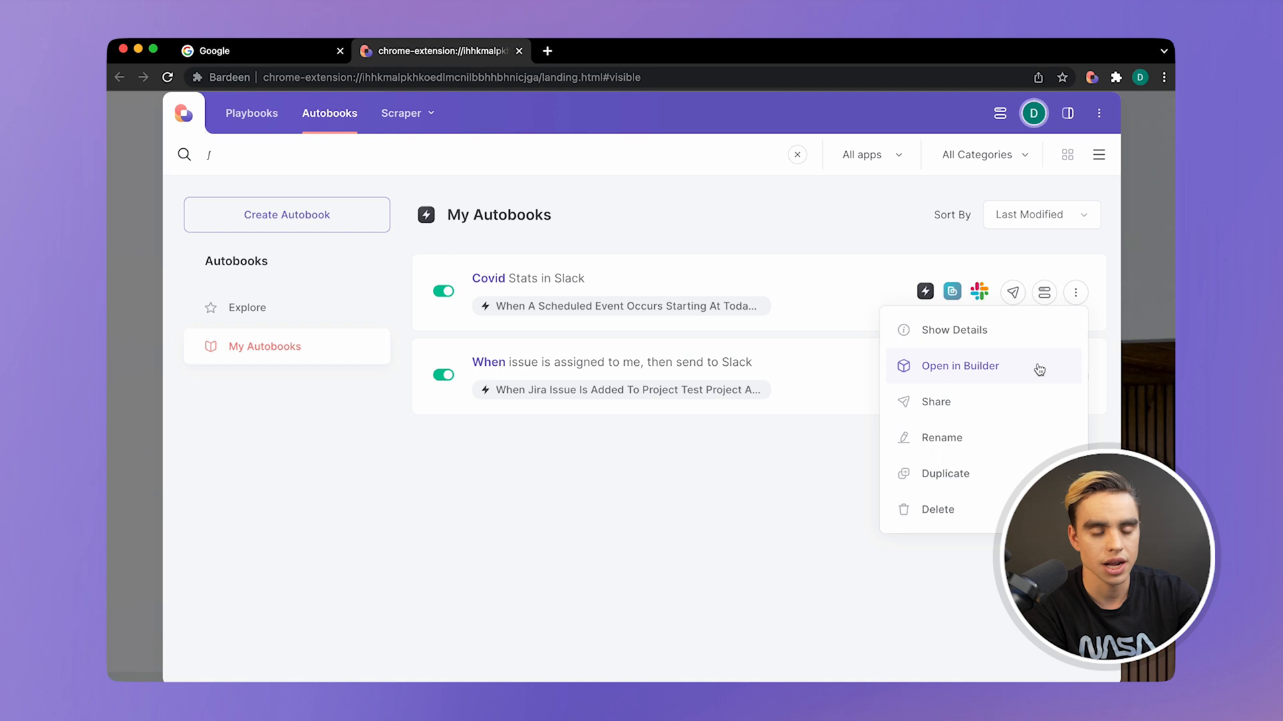
pyautogui.click(959, 366)
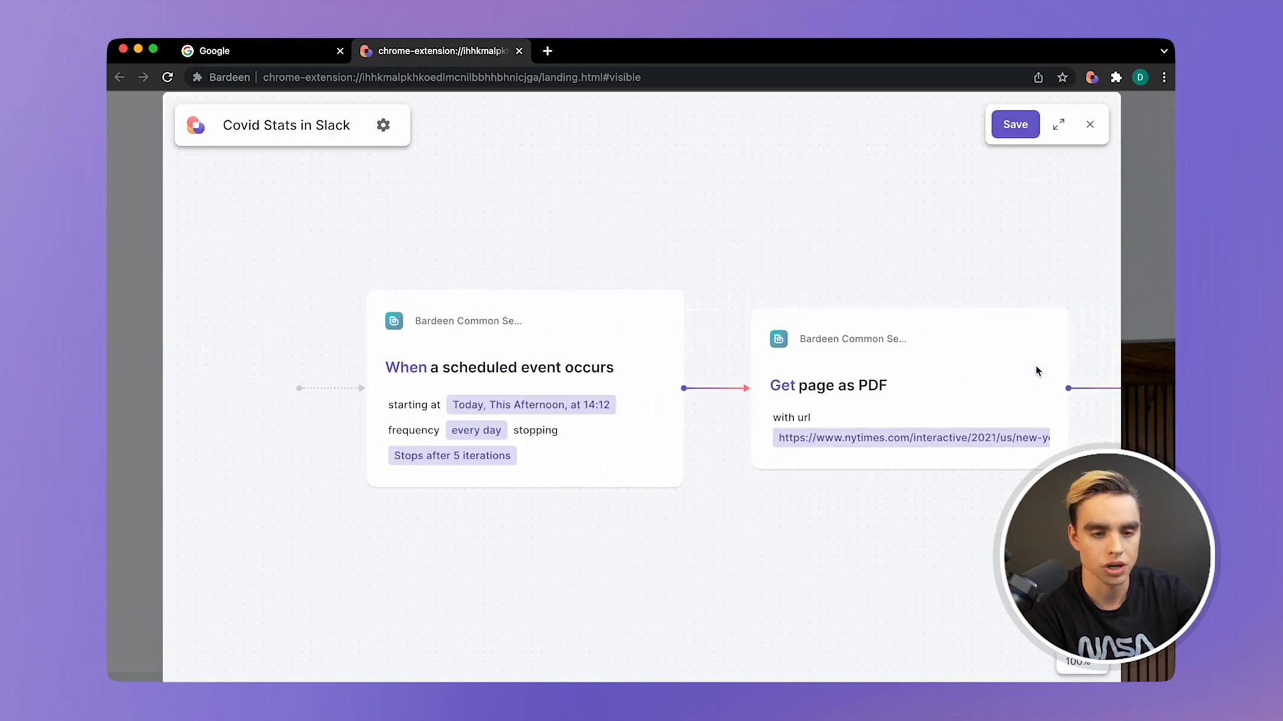